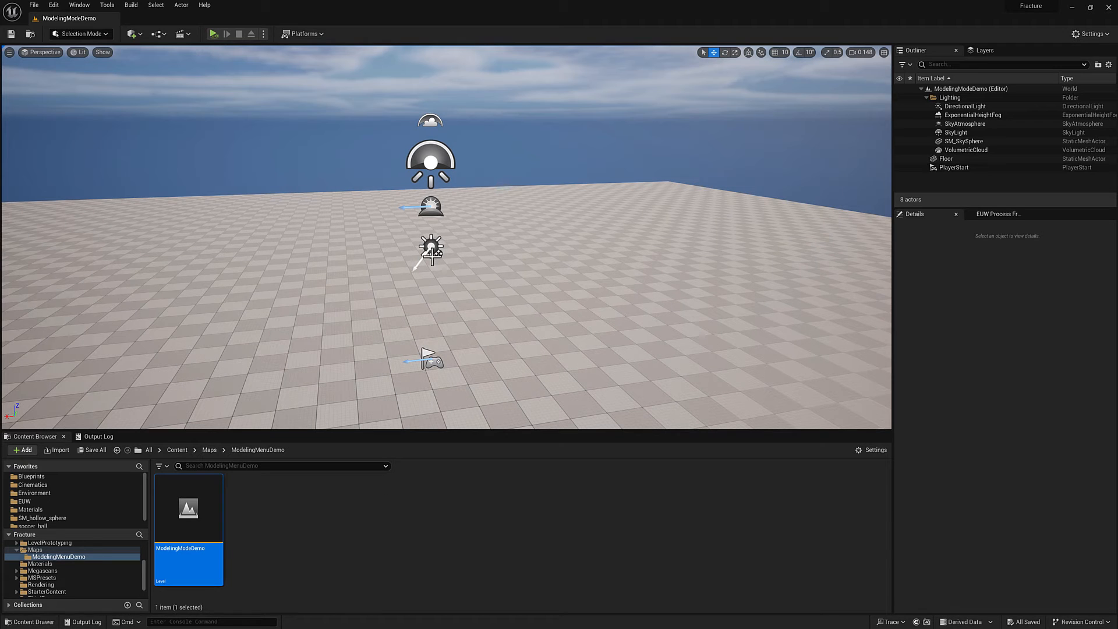
mouse_move(155, 106)
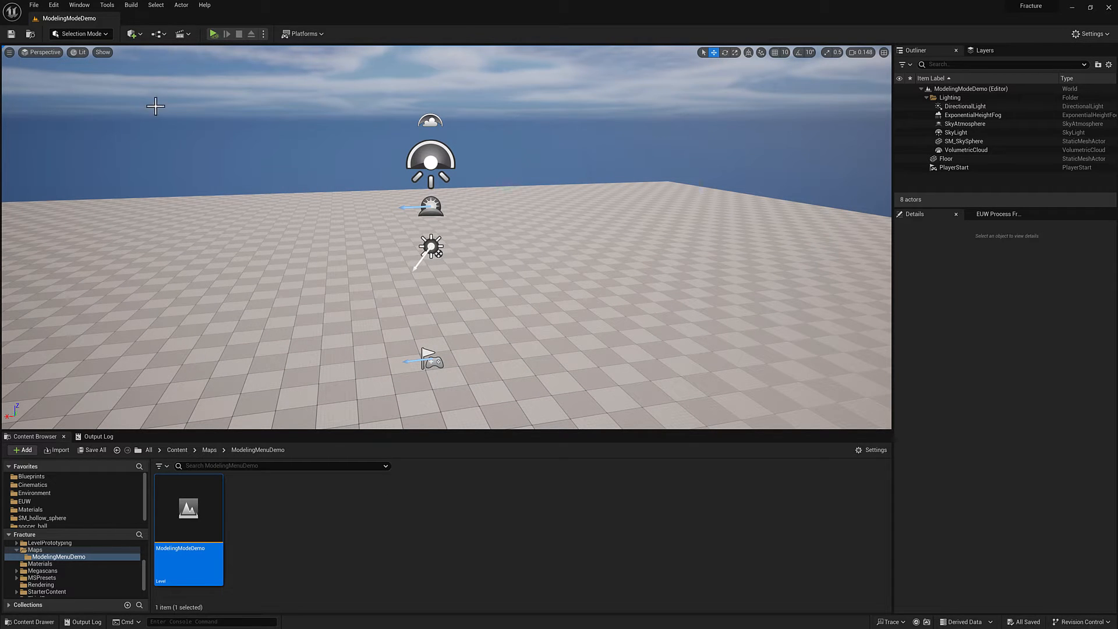
mouse_move(315, 256)
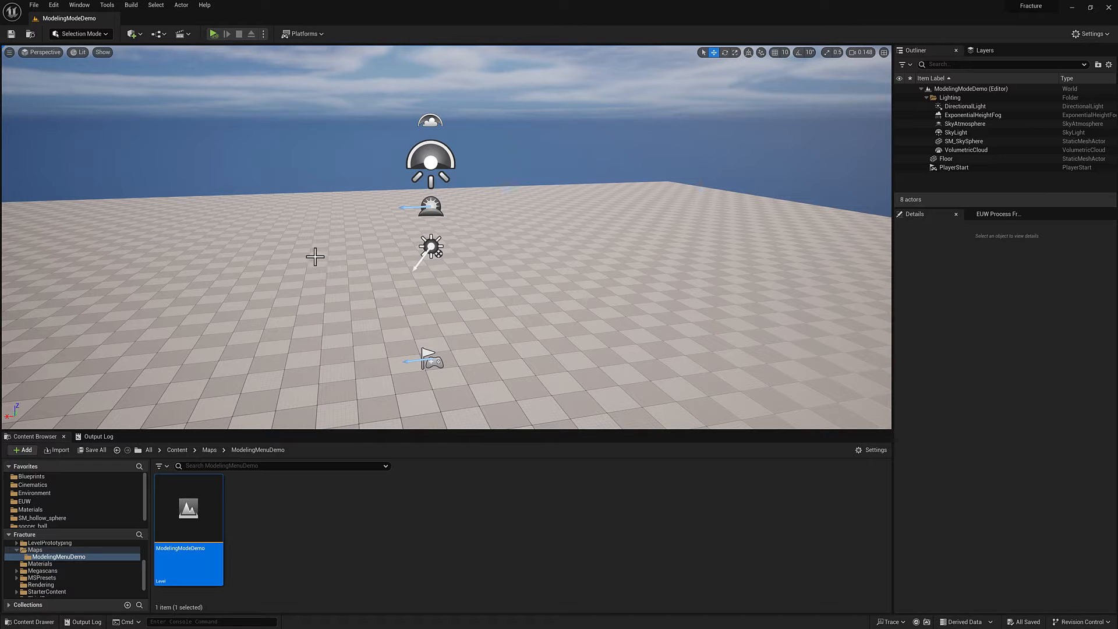
- Switch the editor from the default mode into Modeling mode
left_click(33, 6)
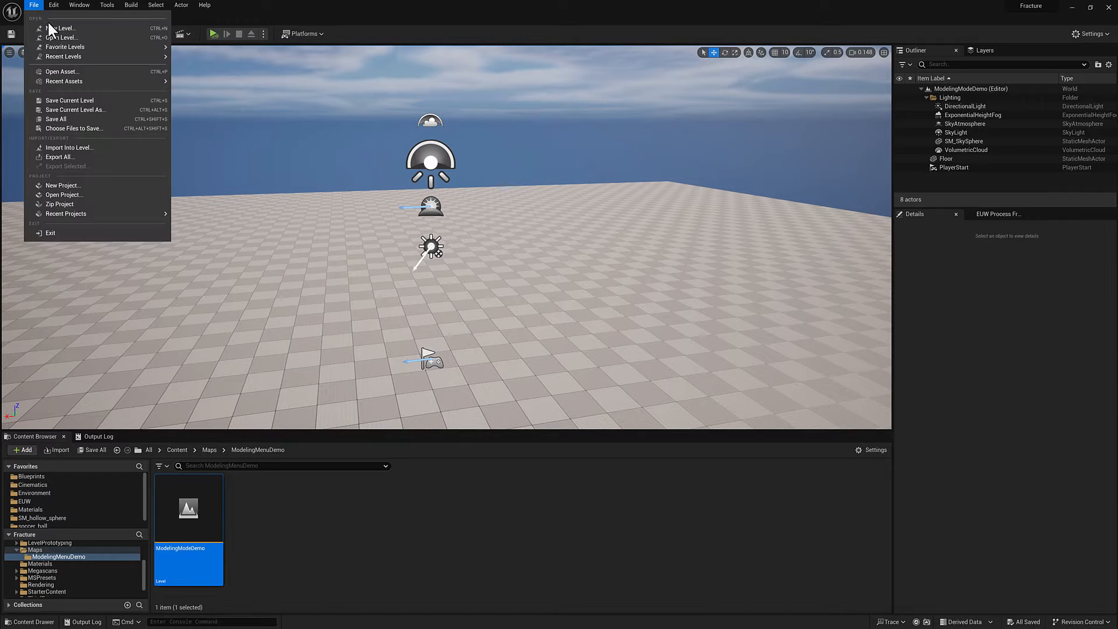
left_click(61, 27)
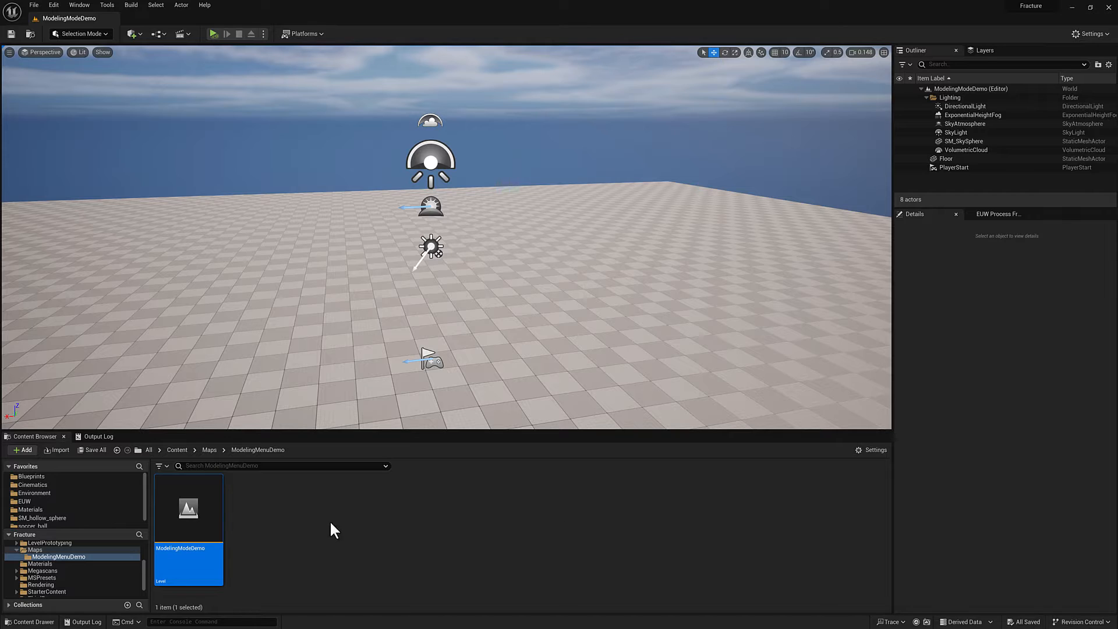
mouse_move(296, 506)
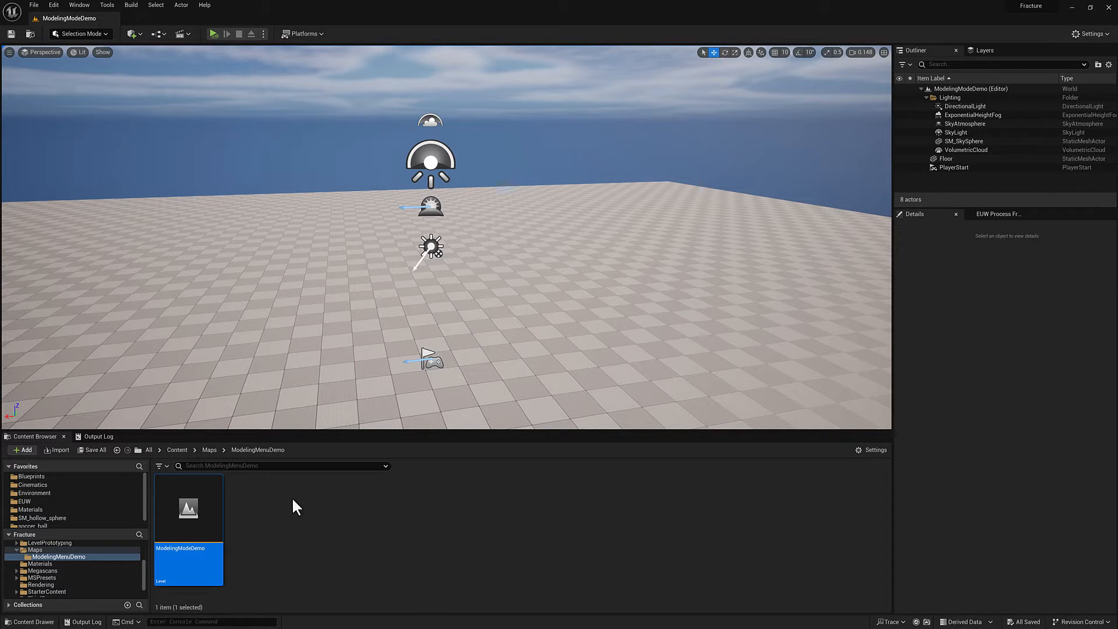
mouse_move(258, 527)
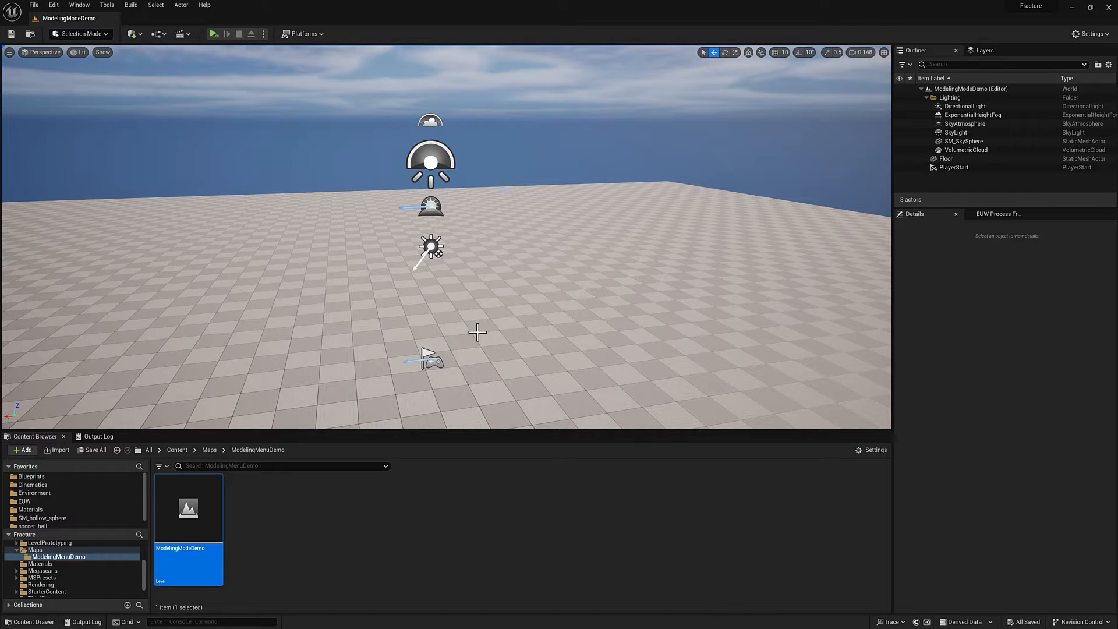
left_click(78, 34)
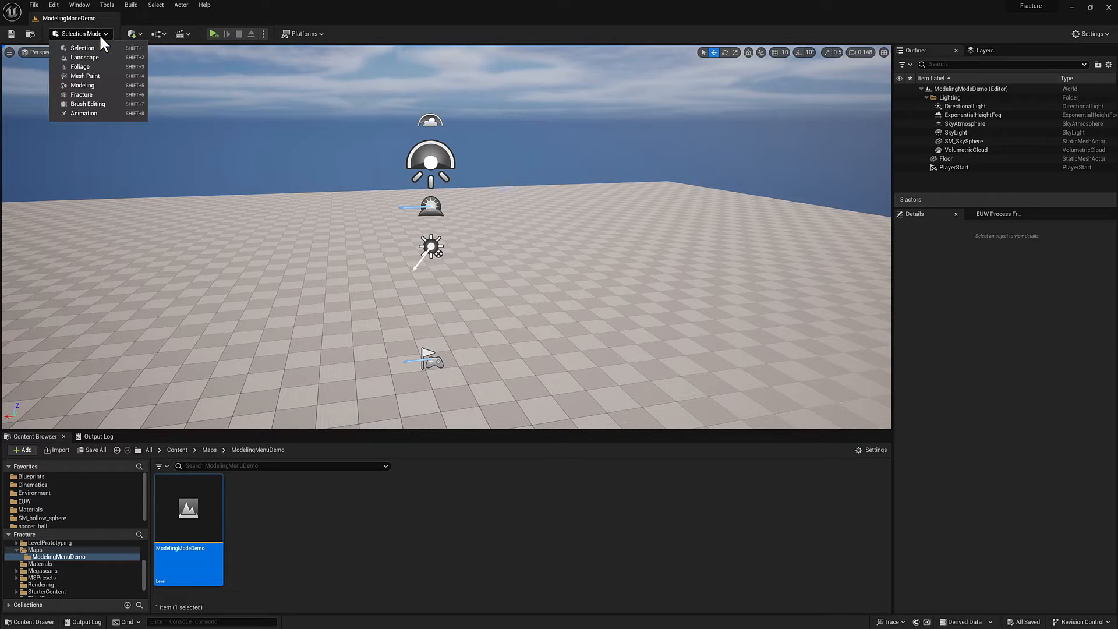
mouse_move(83, 85)
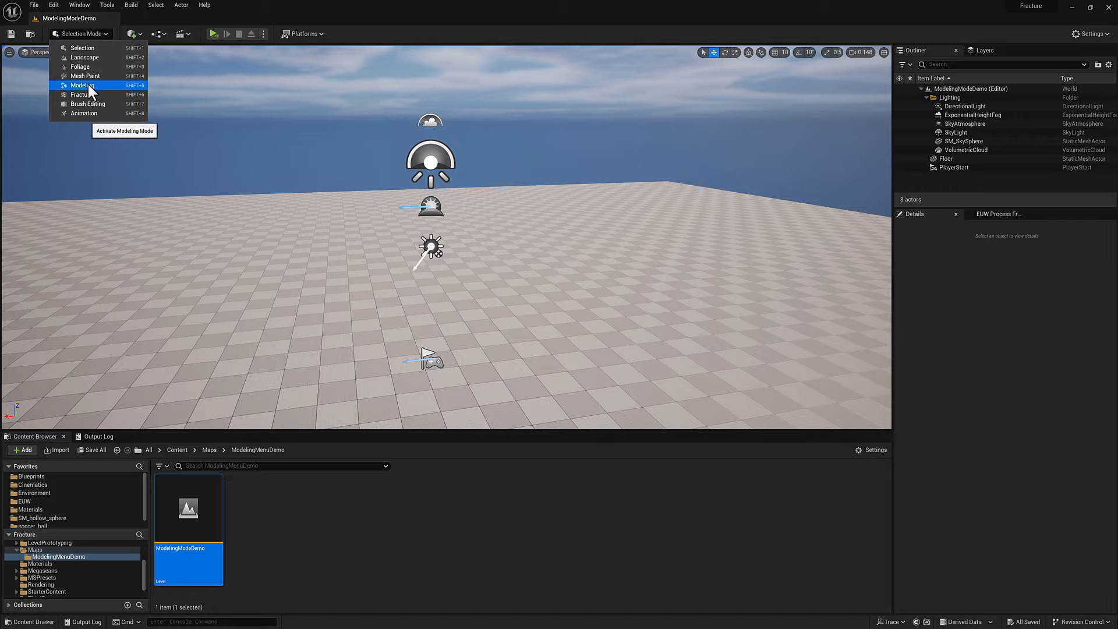
left_click(83, 85)
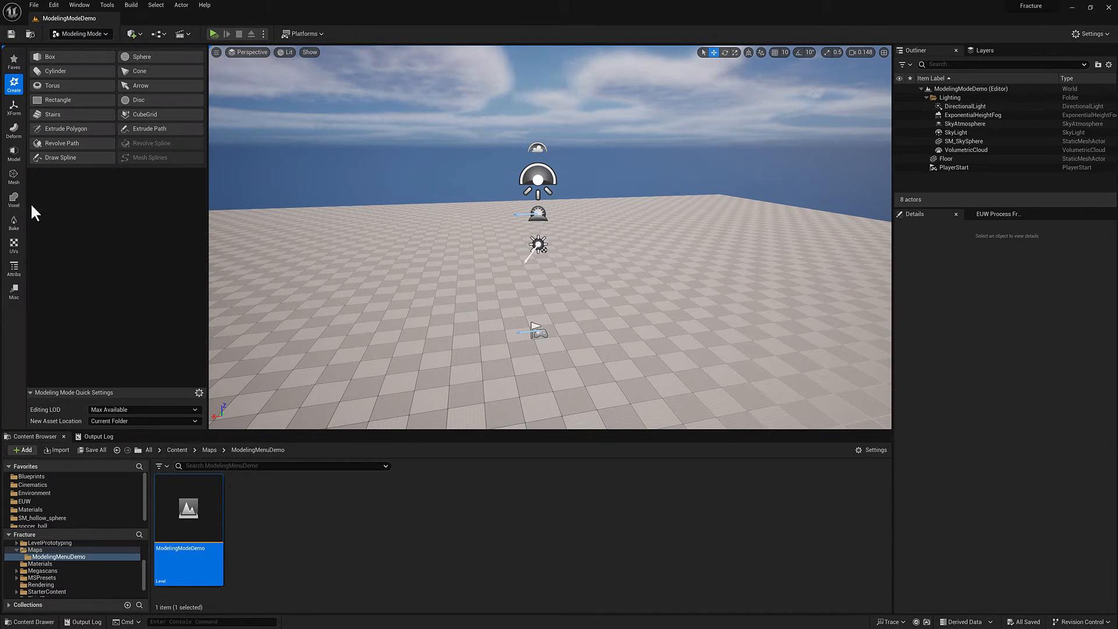
mouse_move(137, 223)
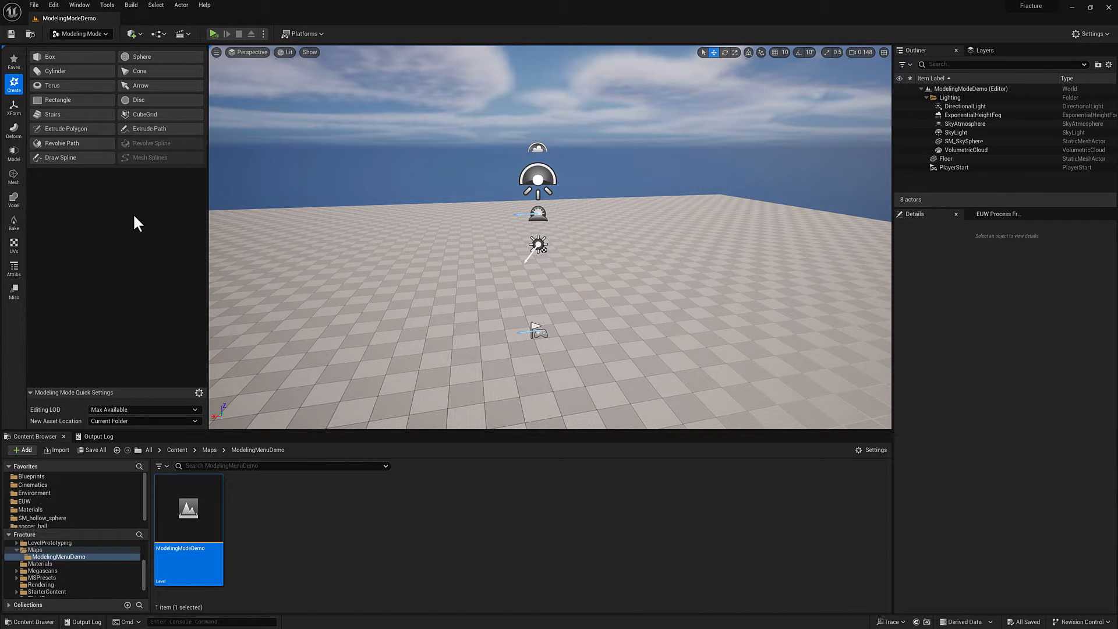
mouse_move(86, 212)
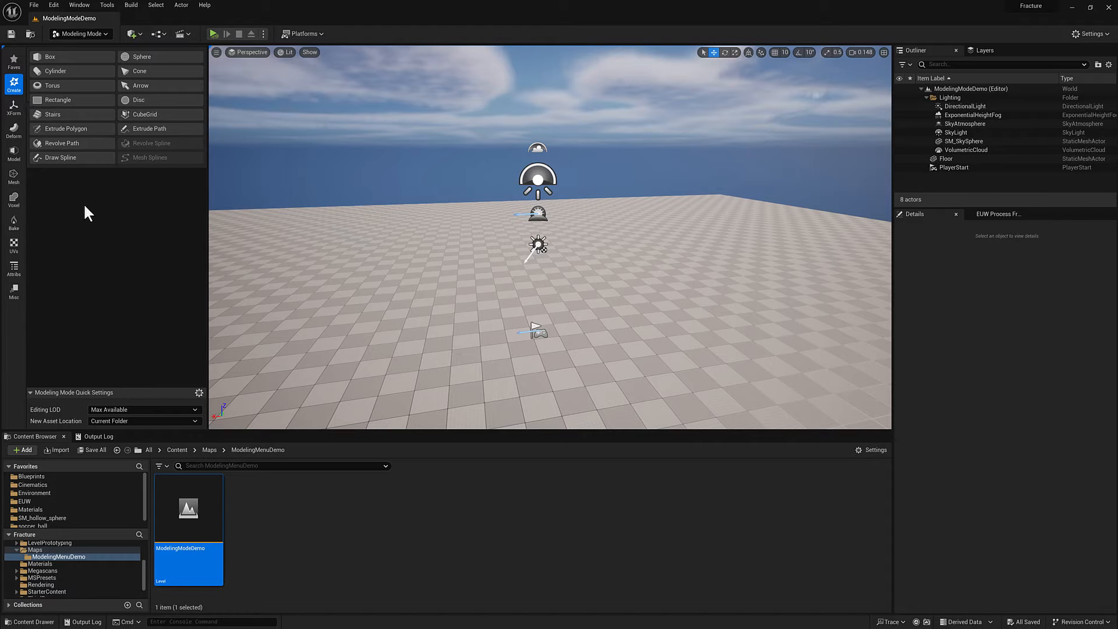
- Browse the Model and Misc tool categories, then return to Create
left_click(13, 152)
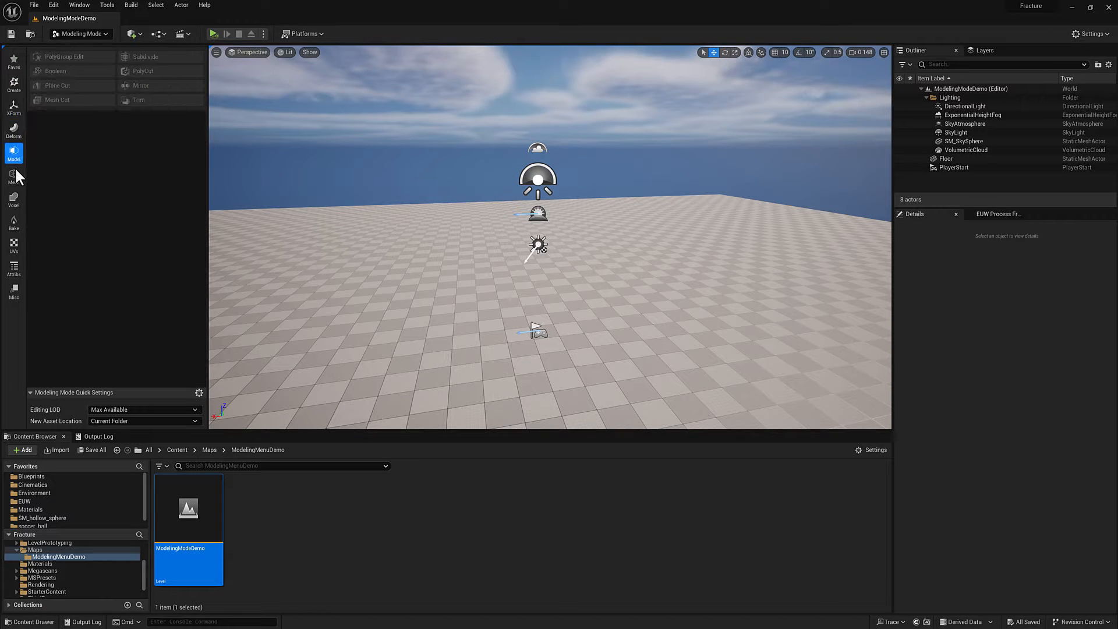
left_click(13, 245)
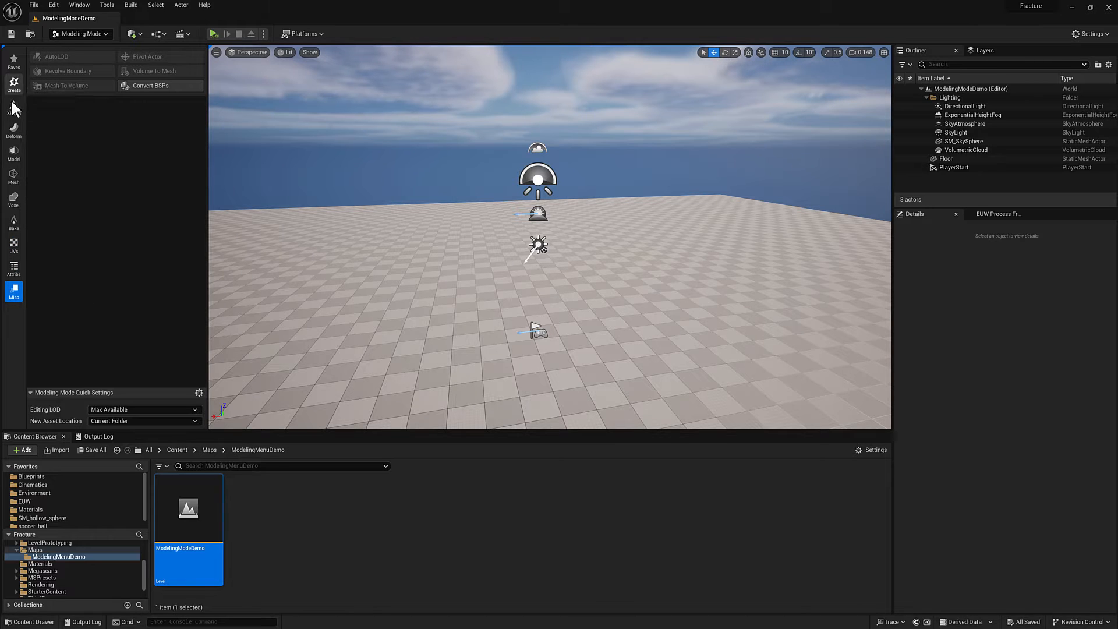
left_click(13, 84)
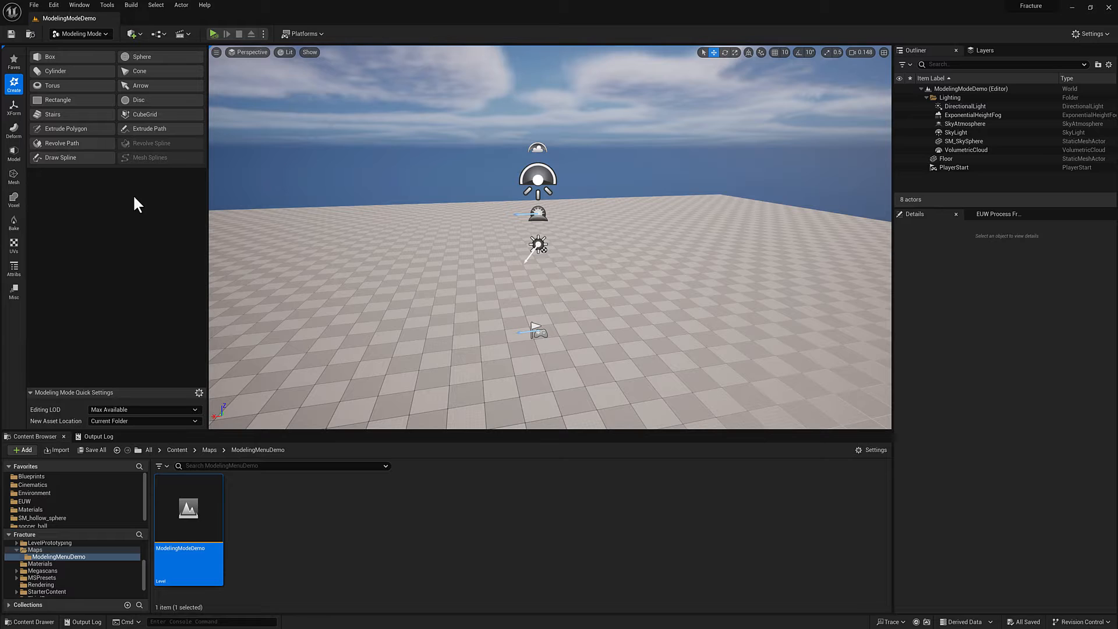
mouse_move(13, 62)
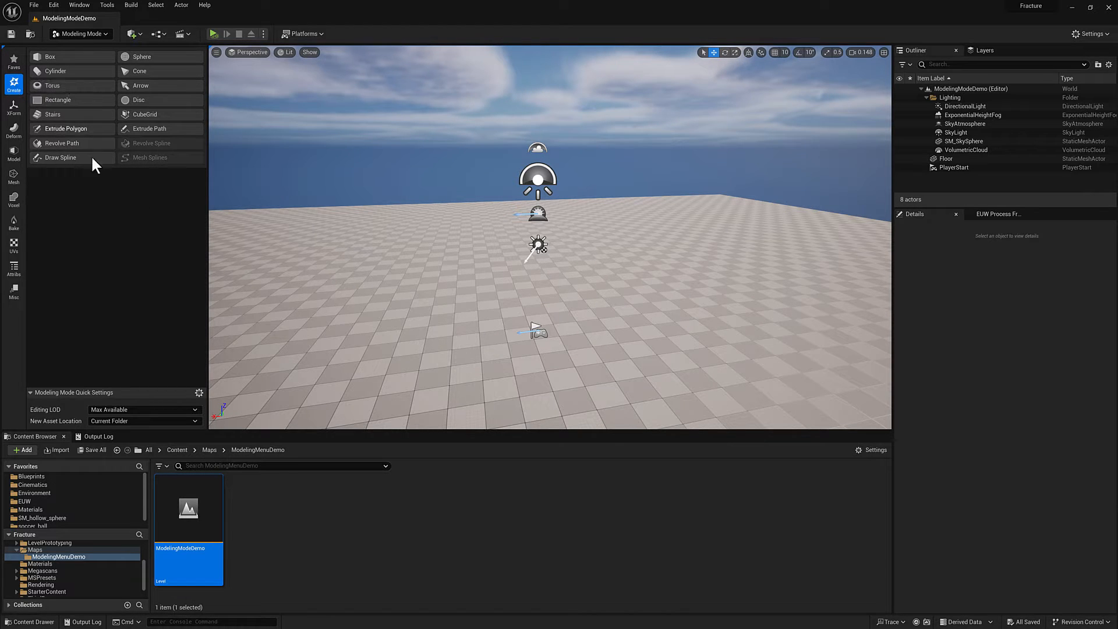
- Place a Box on the floor, enter 5 in its settings, inspect in Wireframe, then return to Lit
left_click(50, 56)
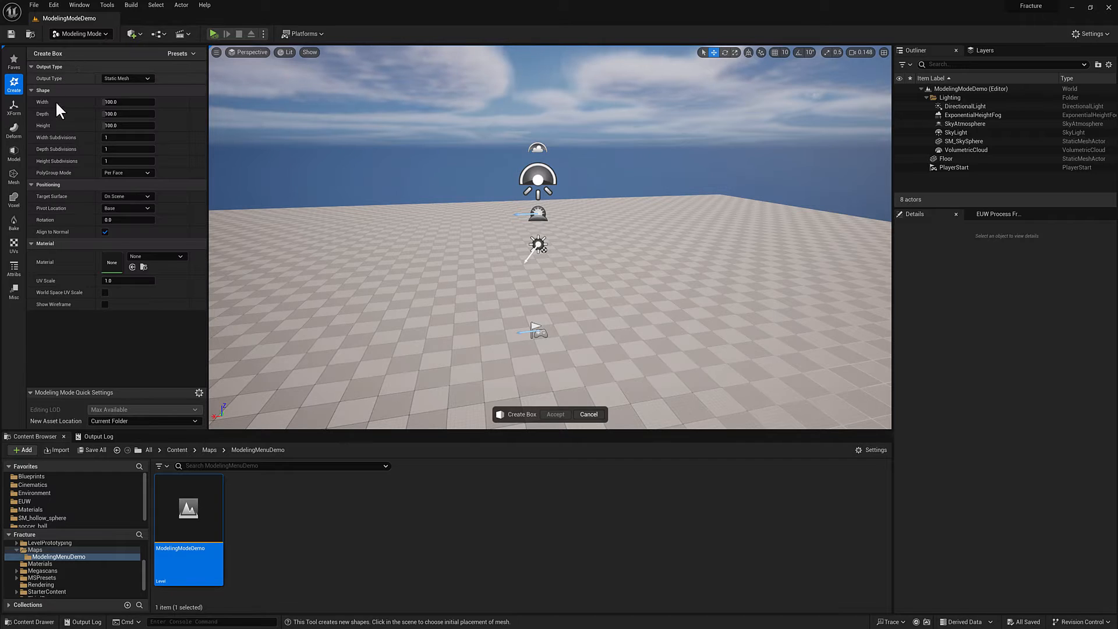
left_click(435, 333)
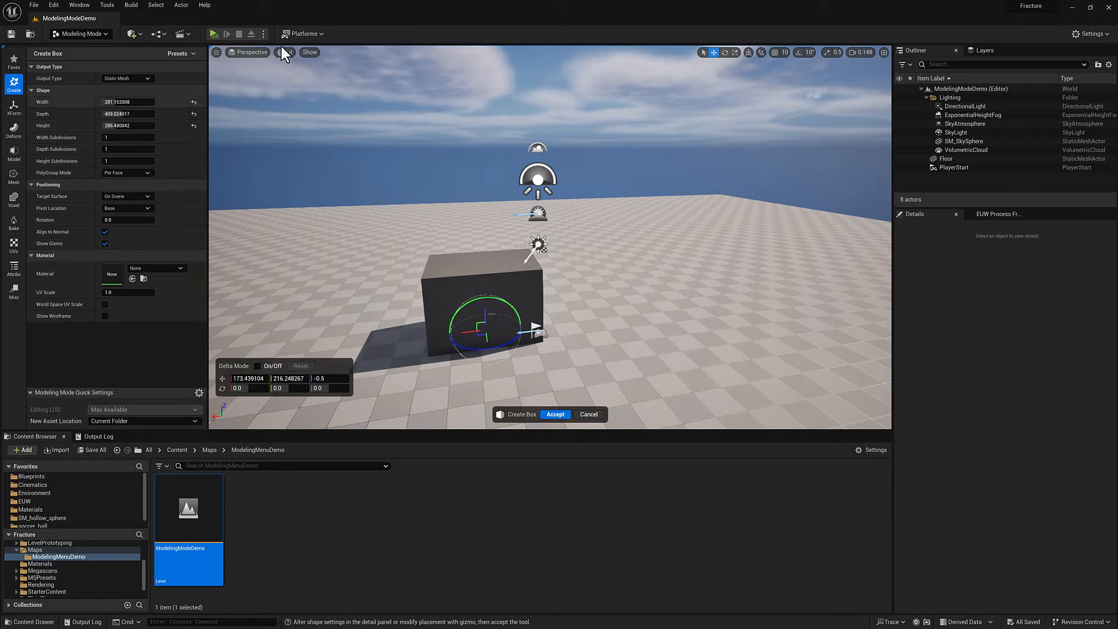
left_click(283, 54)
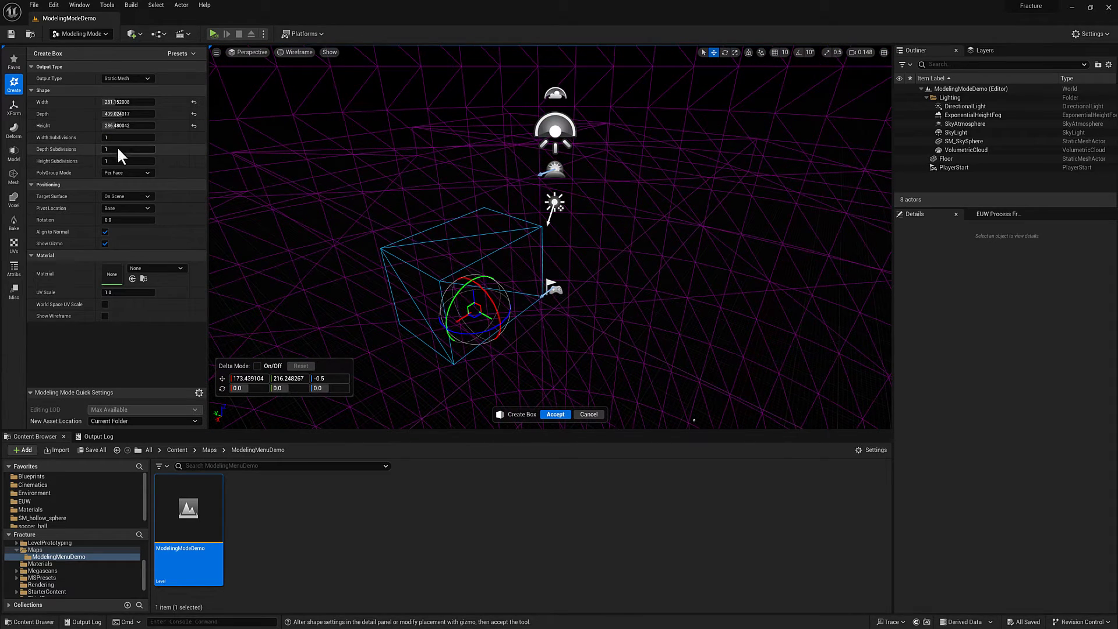
type("5")
type("2")
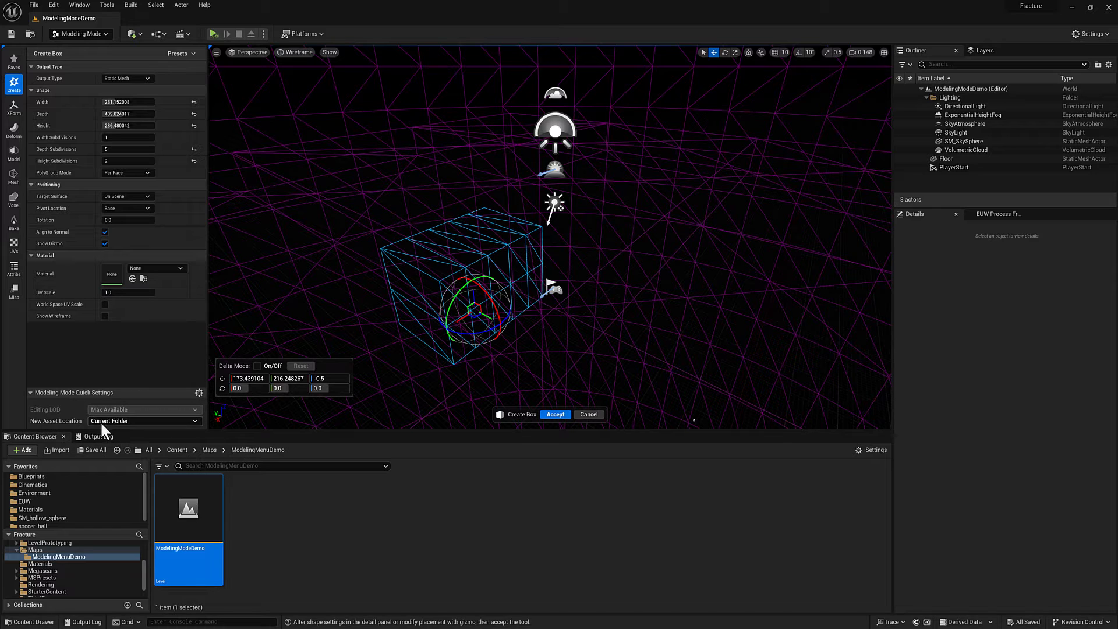
mouse_move(545, 512)
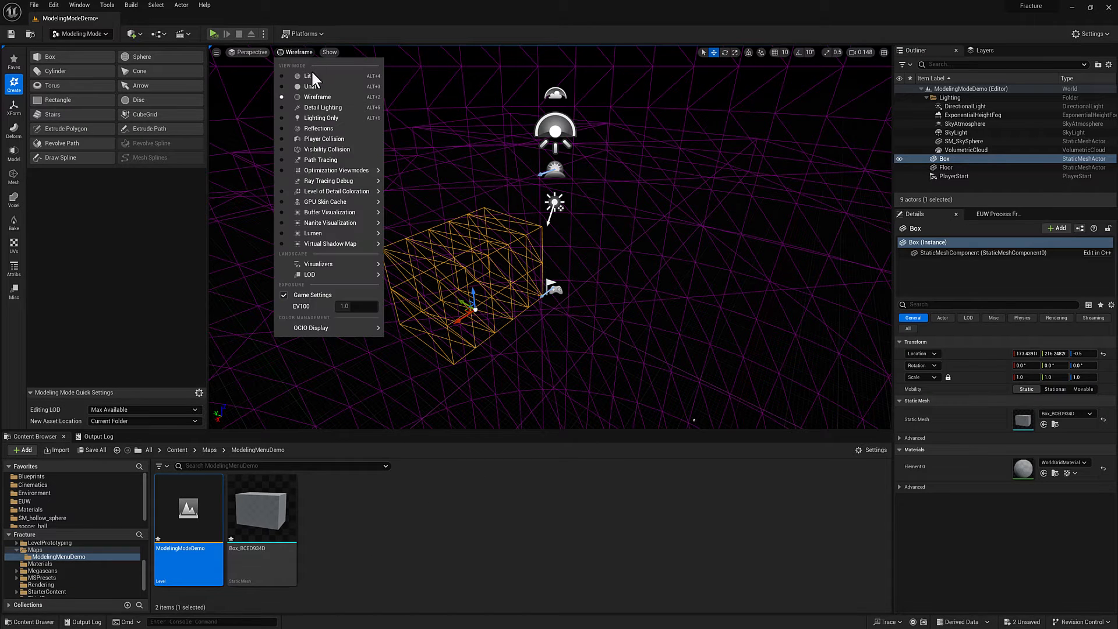
right_click(261, 506)
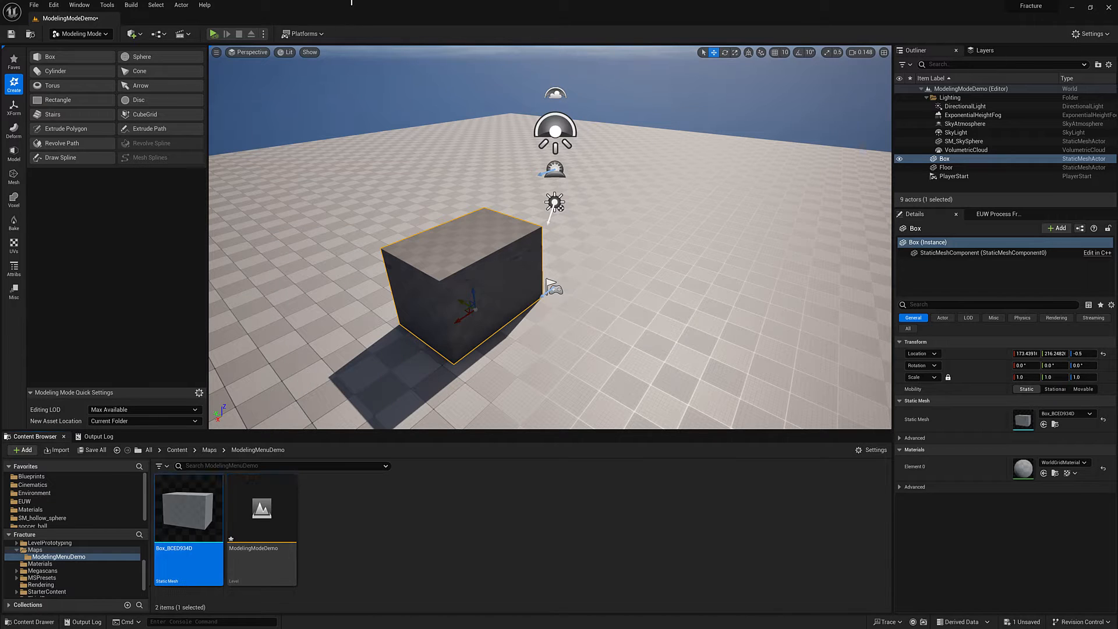
left_click(130, 33)
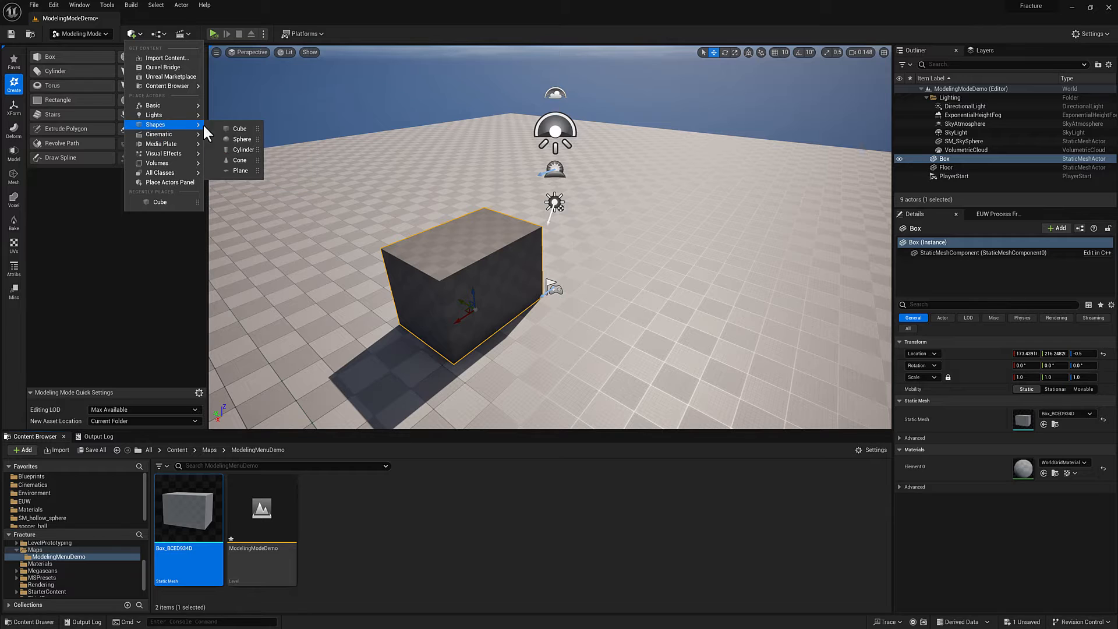
left_click(240, 128)
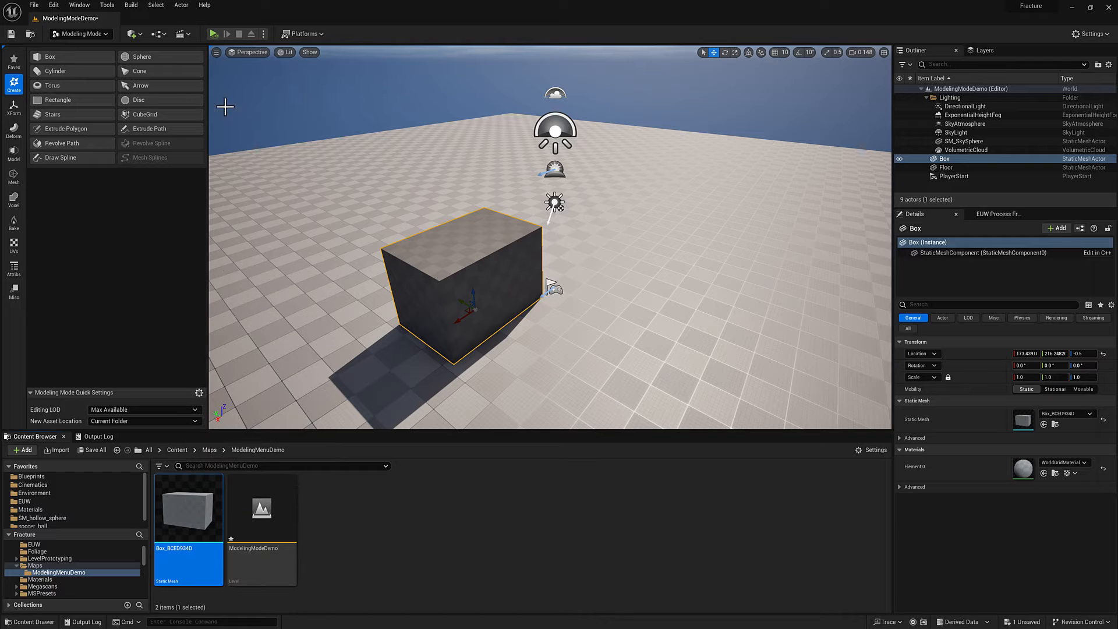
- Add a Cylinder beside the box, adjusting its radial slices in Unlit view, and accept it
left_click(55, 70)
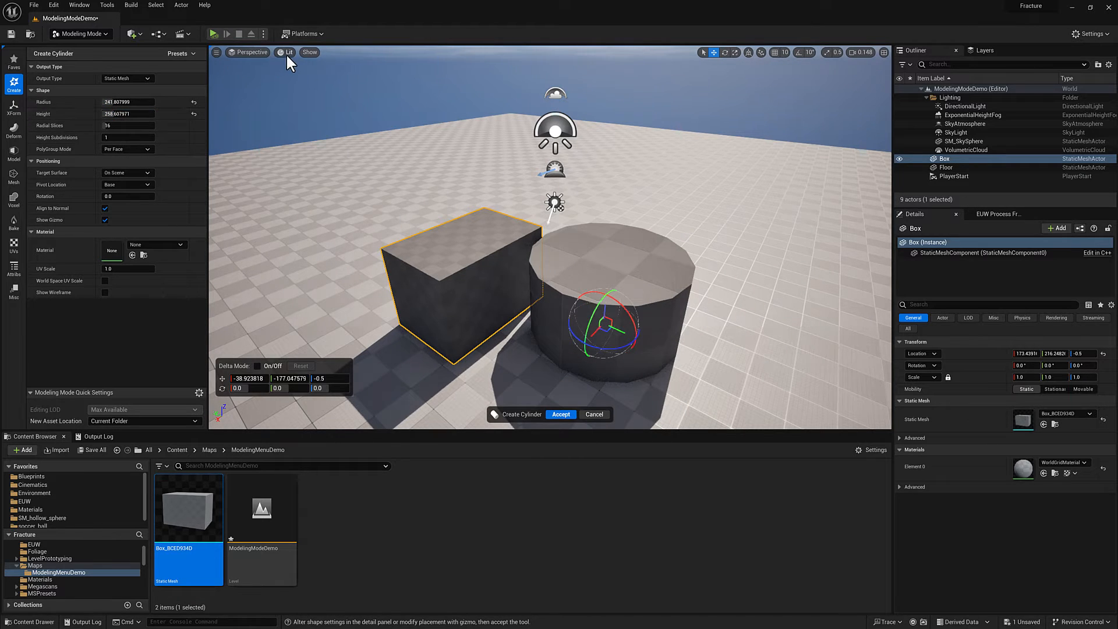
left_click(286, 52)
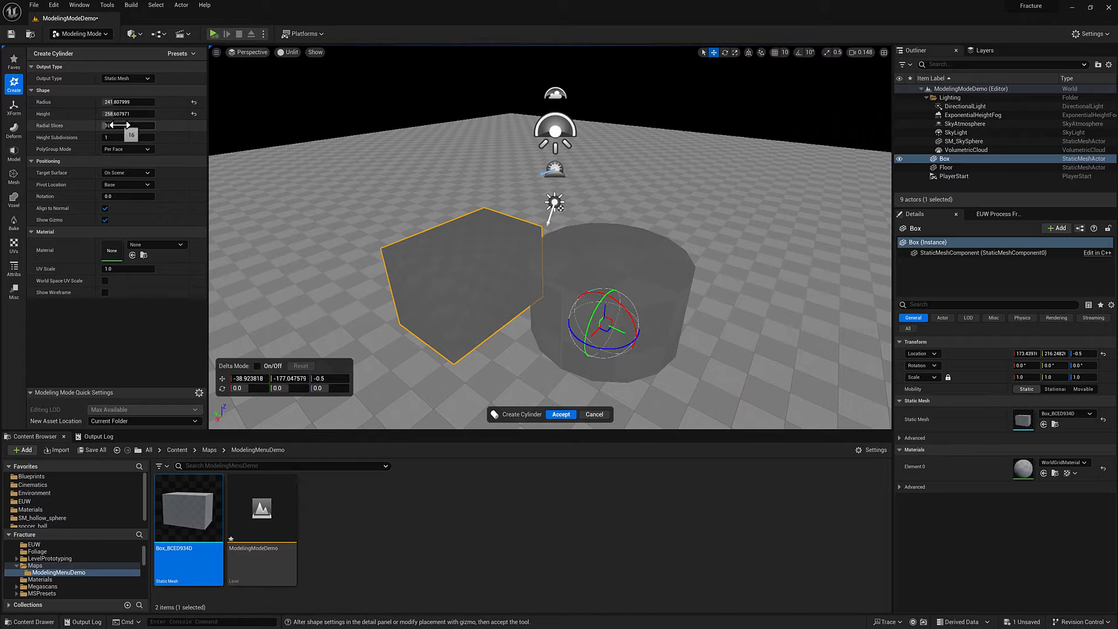
left_click(288, 52)
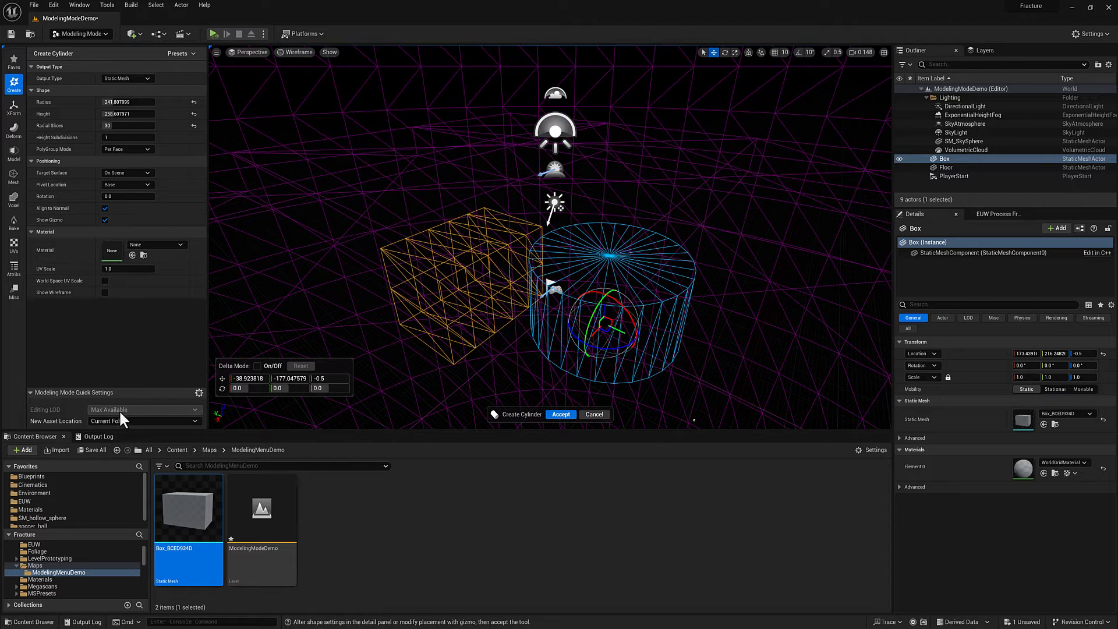
mouse_move(561, 414)
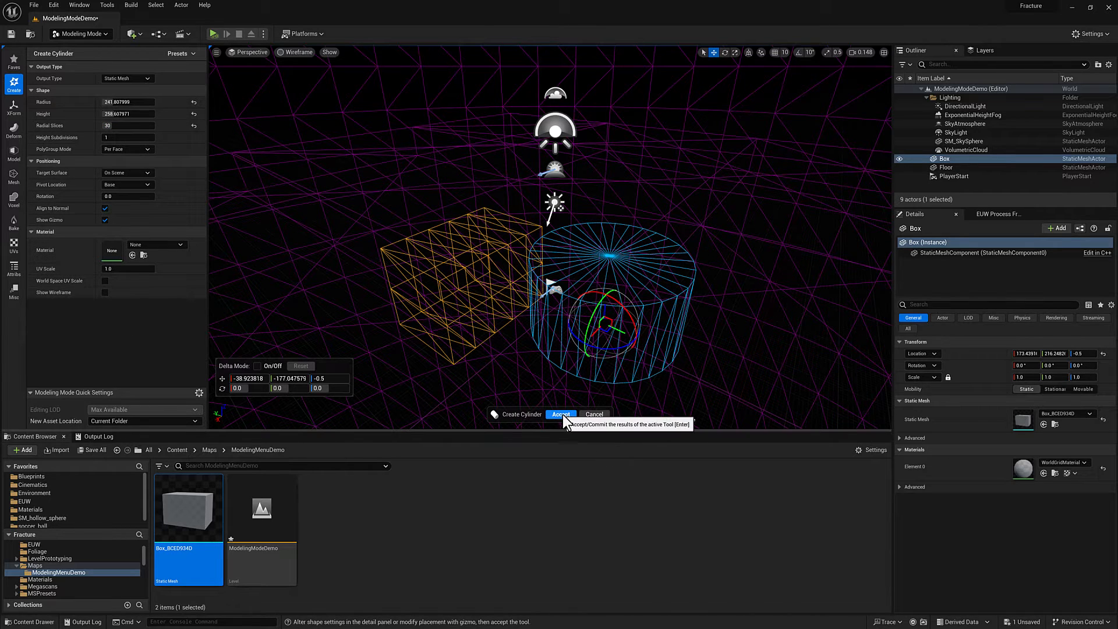
left_click(561, 413)
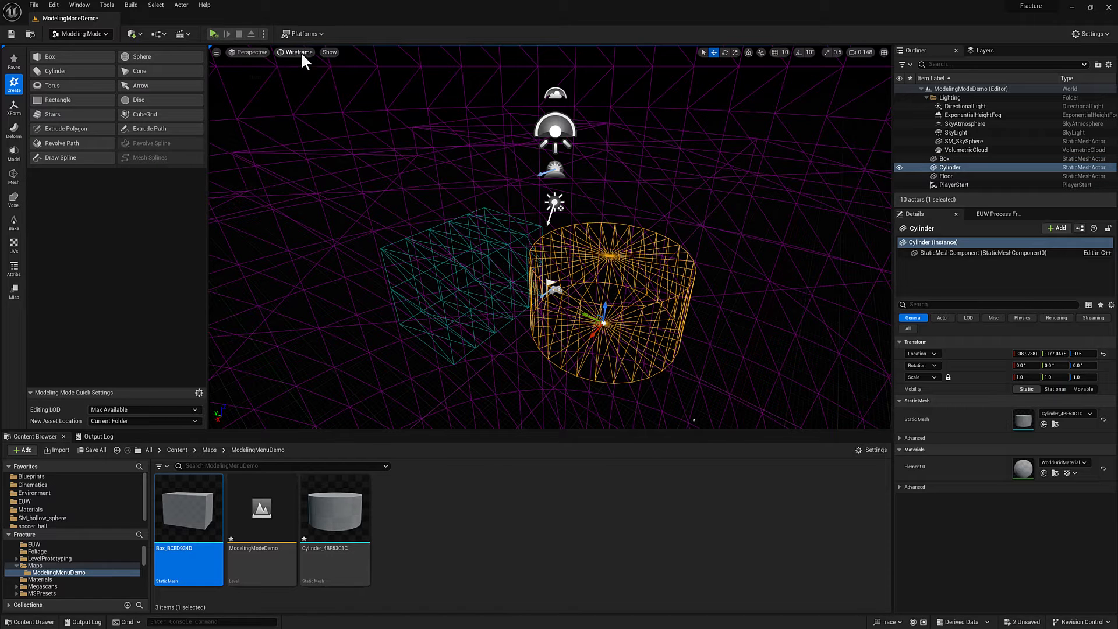
left_click(298, 52)
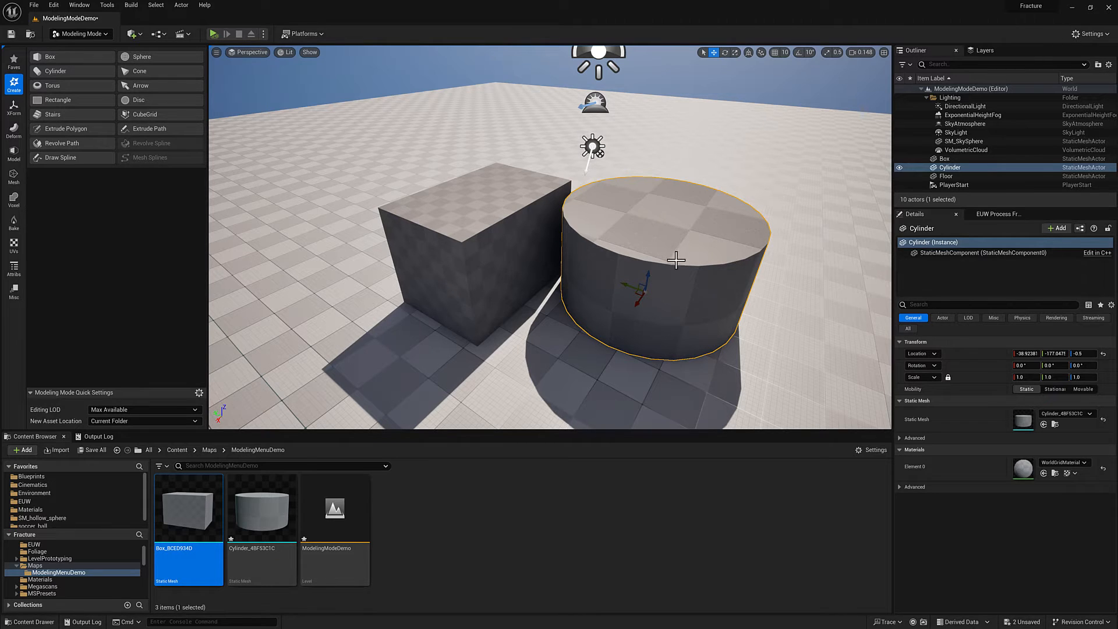
mouse_move(13, 177)
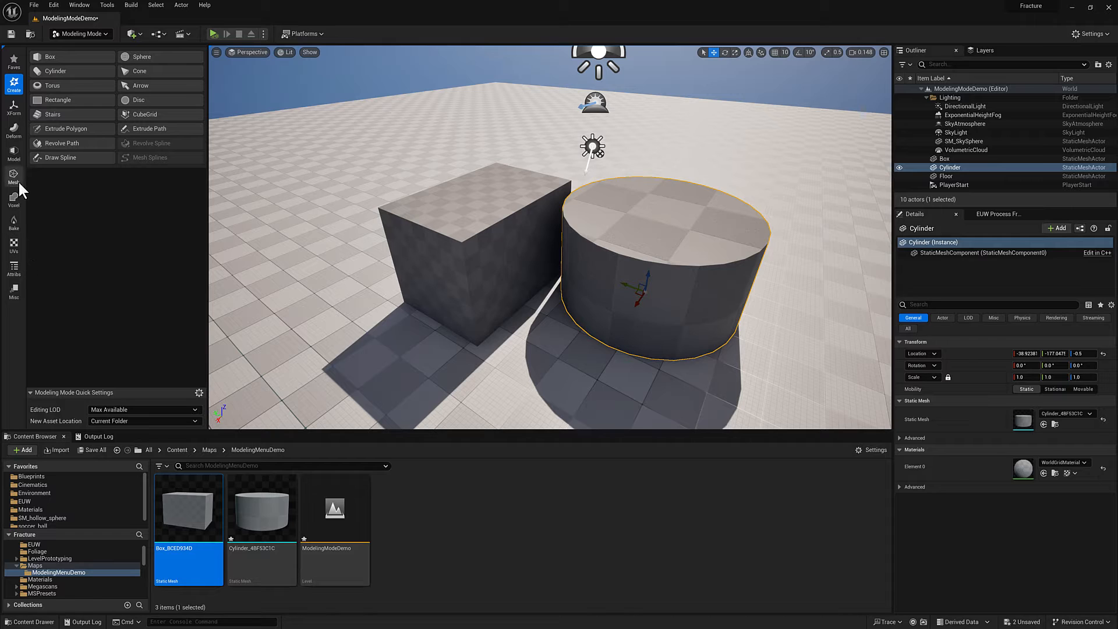
- In PolyGroup Edit, select the cylinder's top face and extrude it twice
left_click(13, 152)
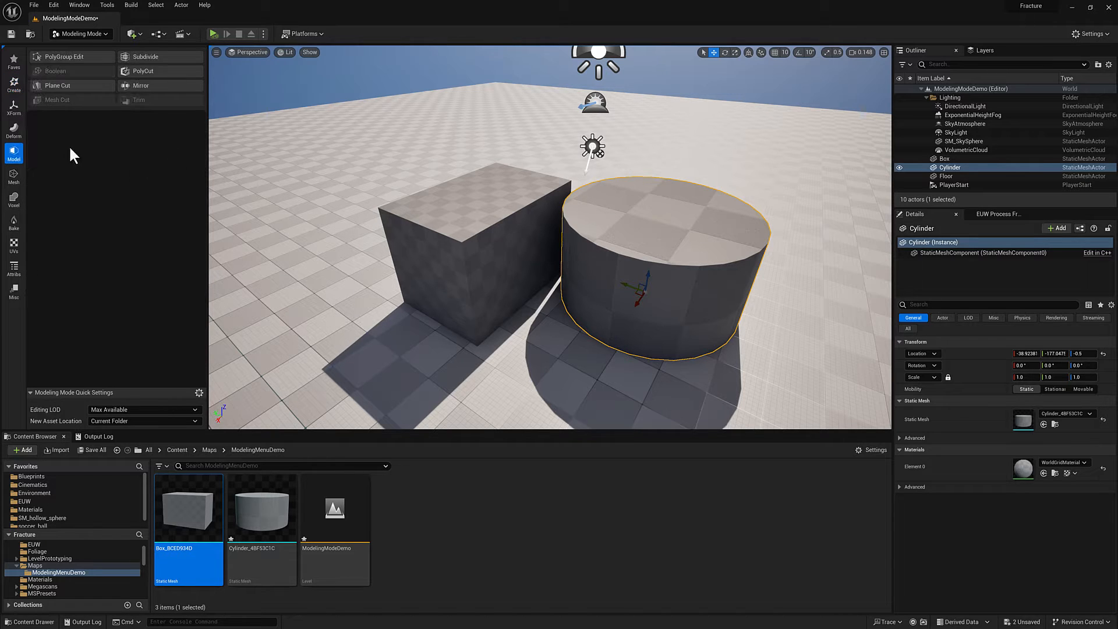
left_click(63, 57)
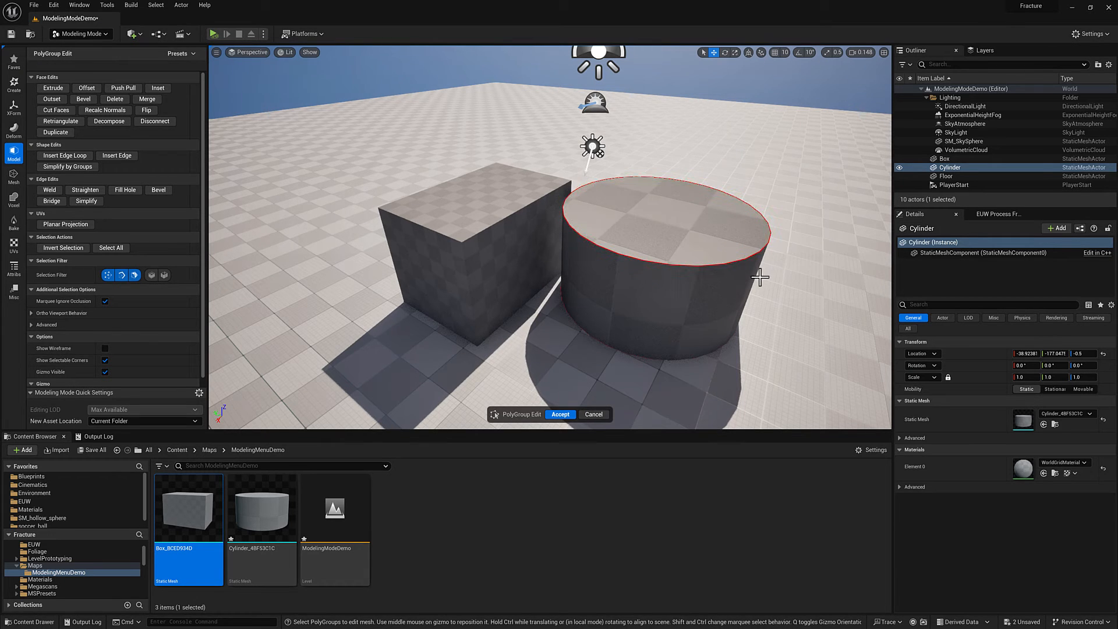
left_click(650, 219)
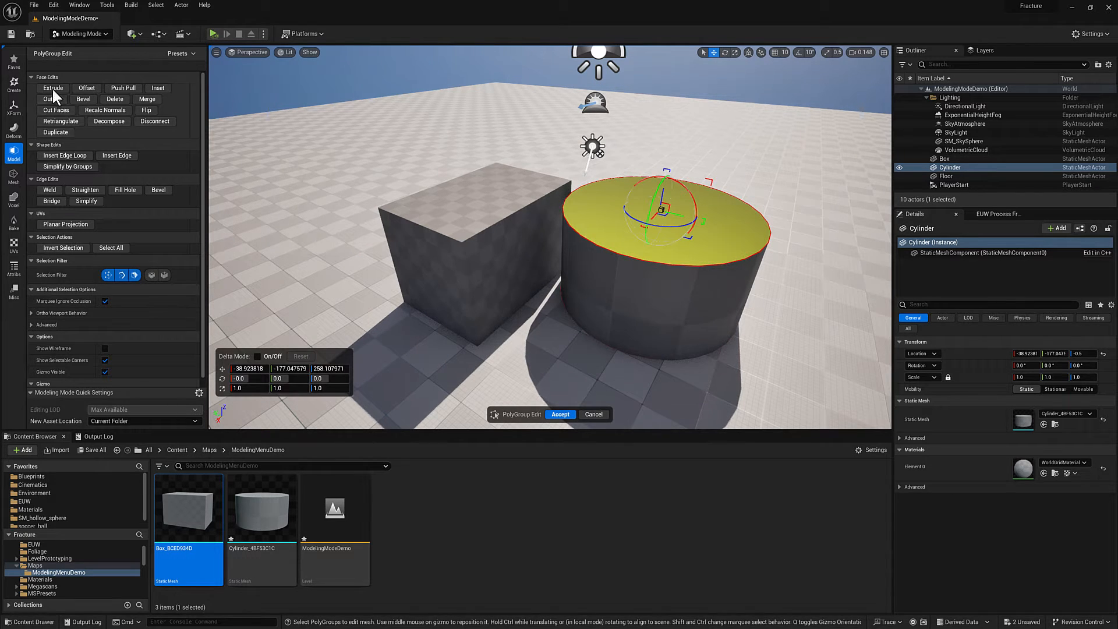
left_click(52, 88)
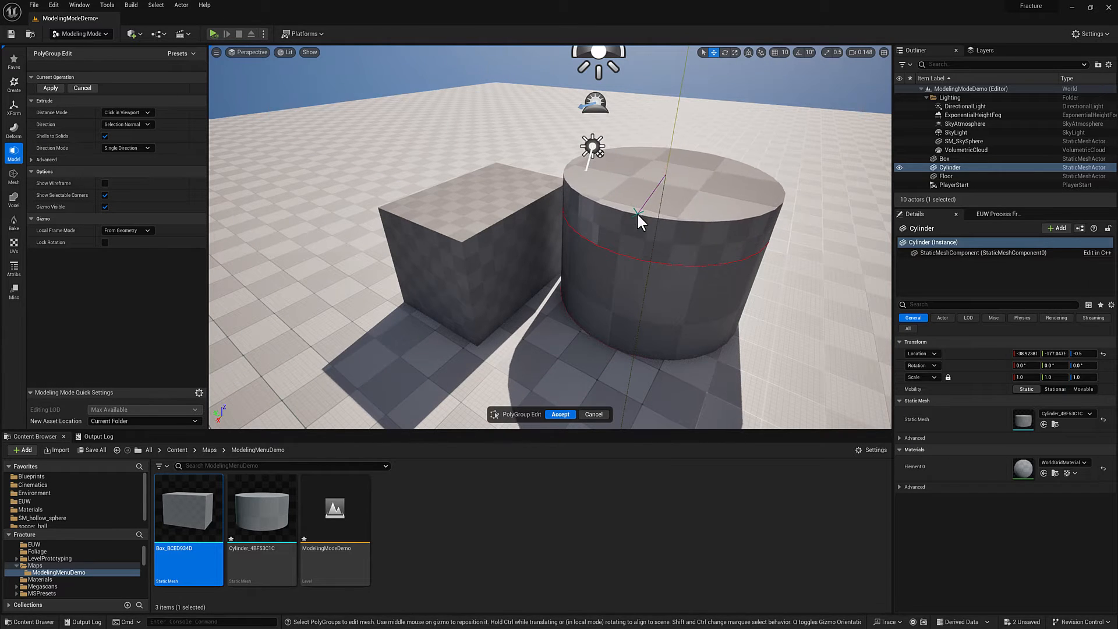
left_click(639, 221)
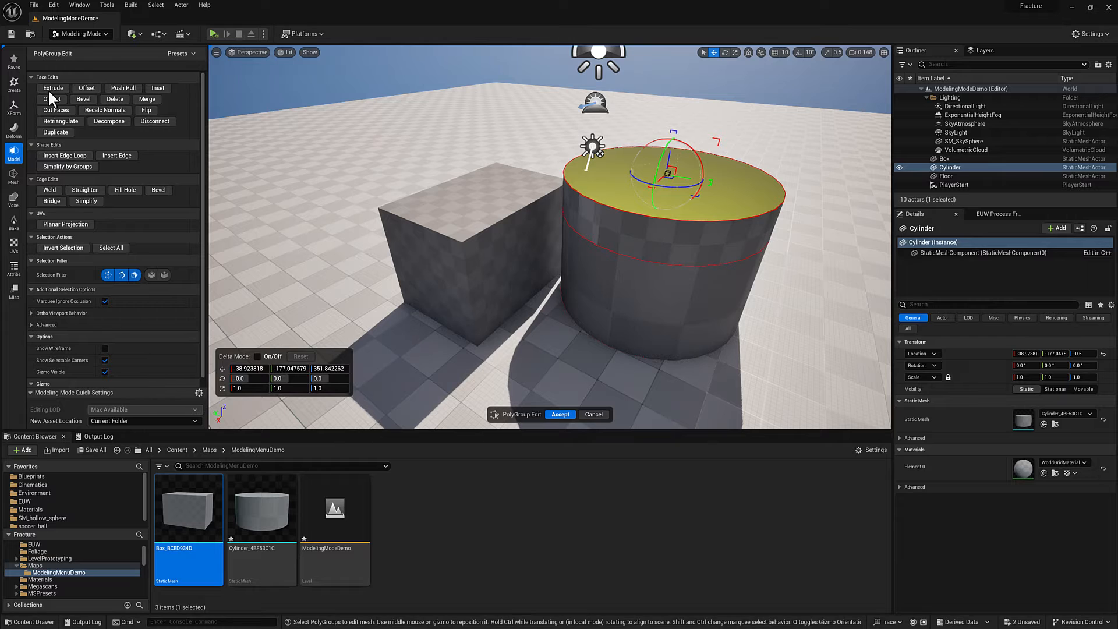
left_click(51, 88)
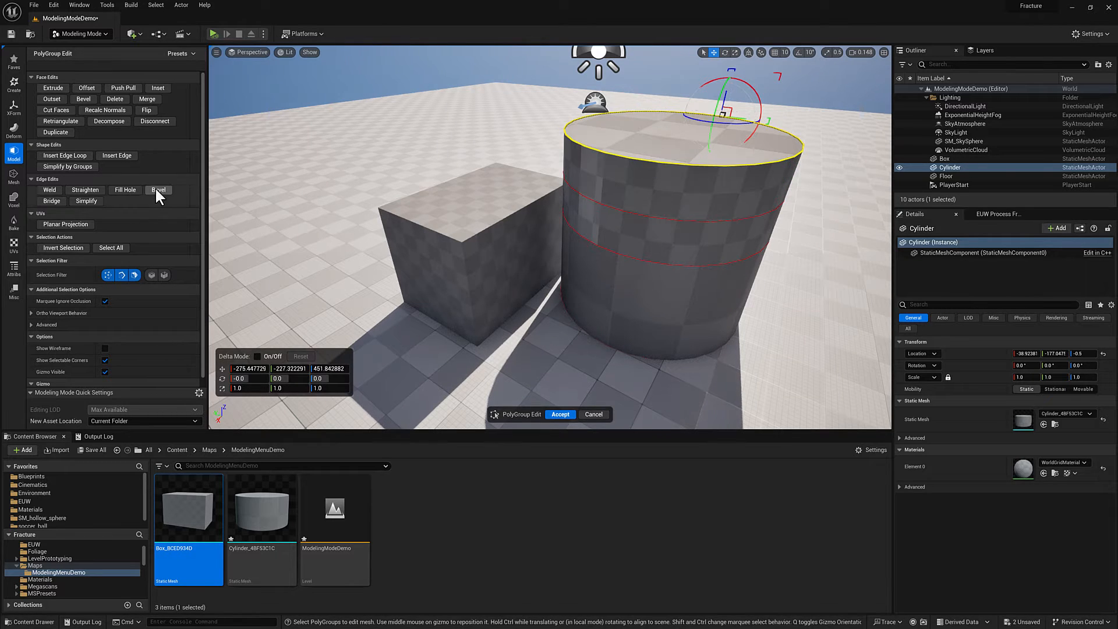
- Discard the extrusions, reopen PolyGroup Edit and accept with the cylinder unchanged
left_click(157, 190)
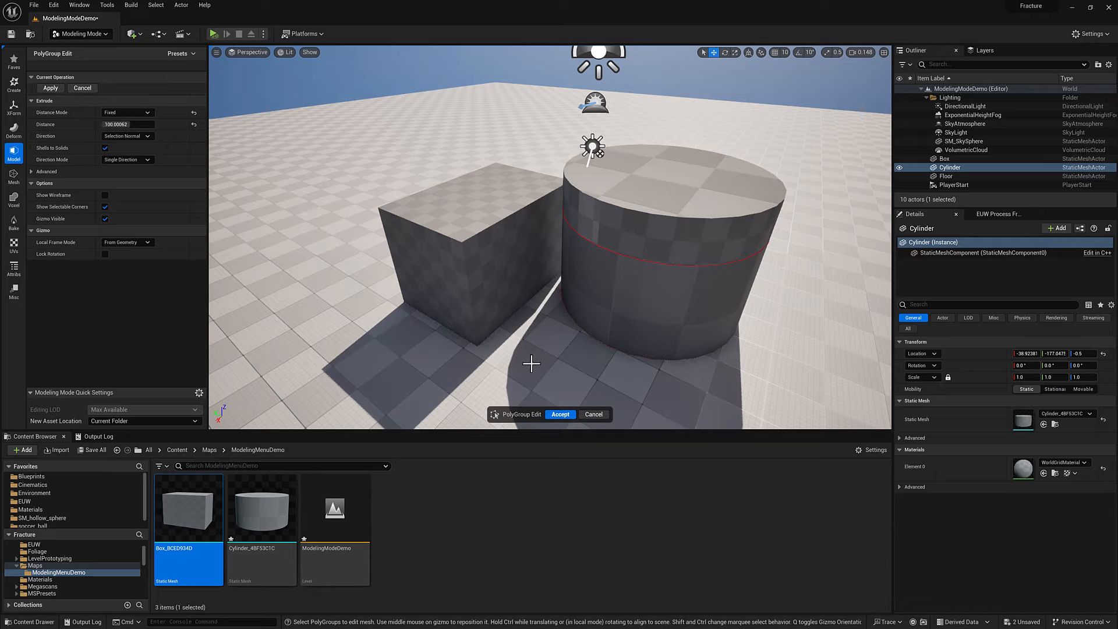
left_click(559, 414)
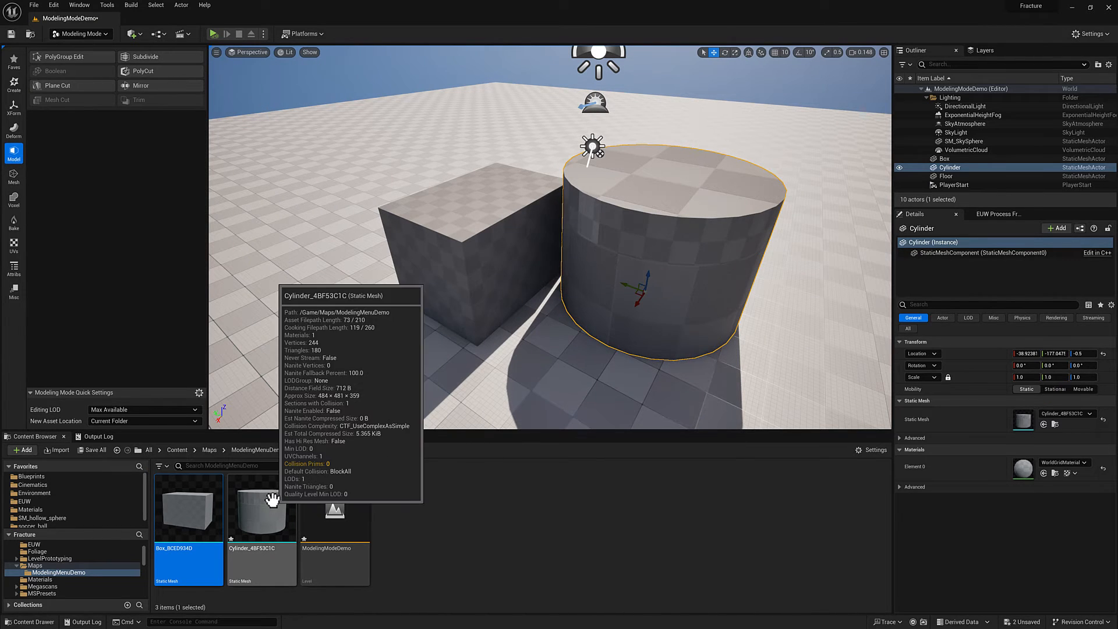
mouse_move(841, 390)
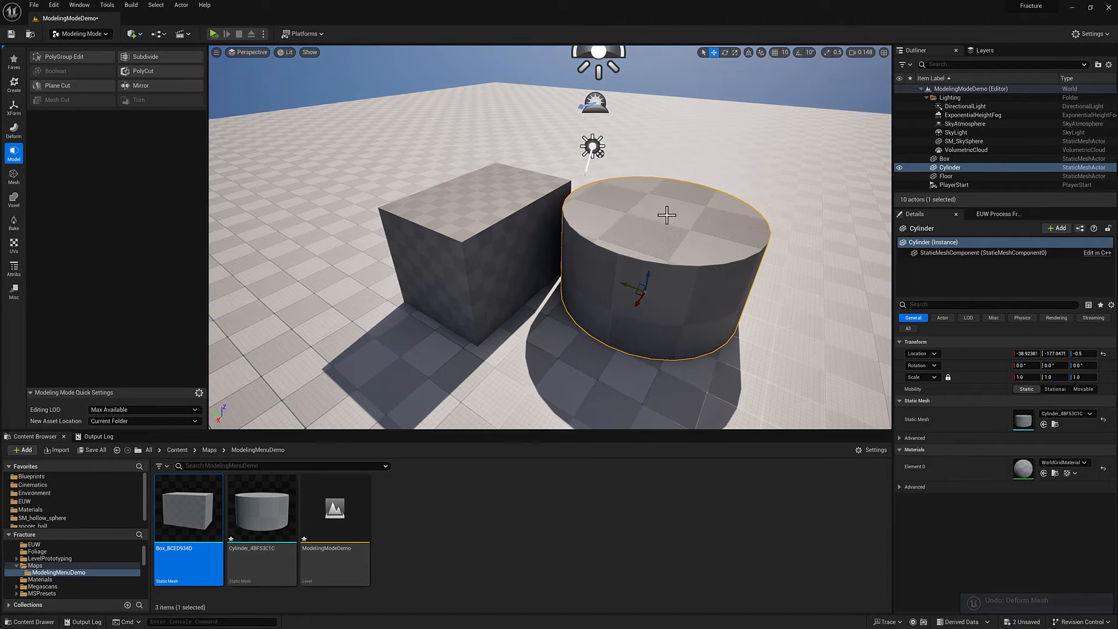
left_click(71, 57)
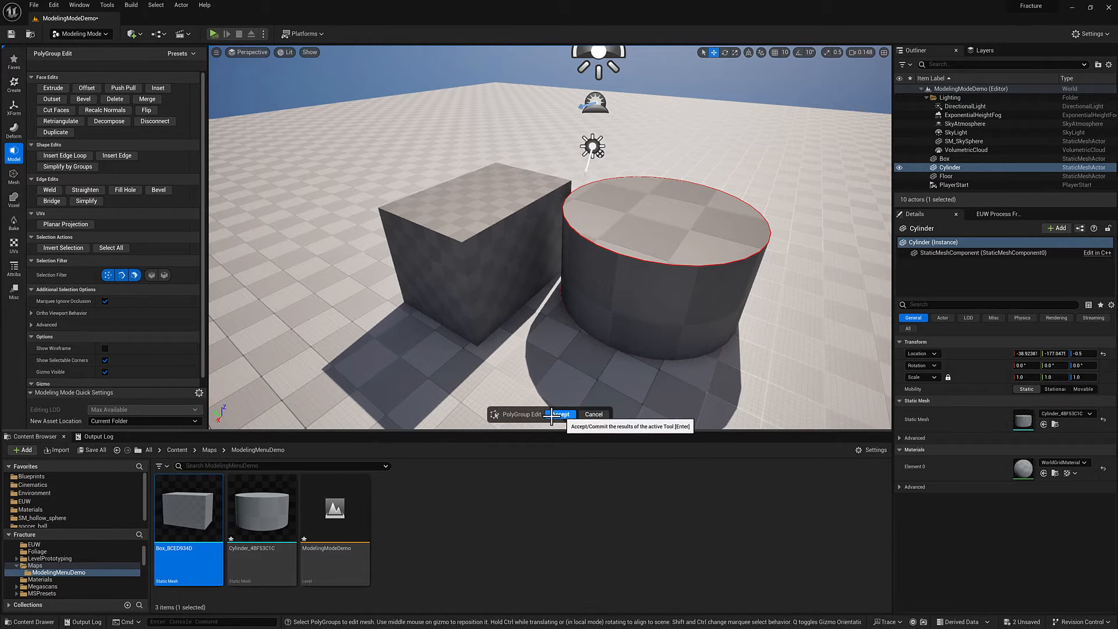
left_click(561, 414)
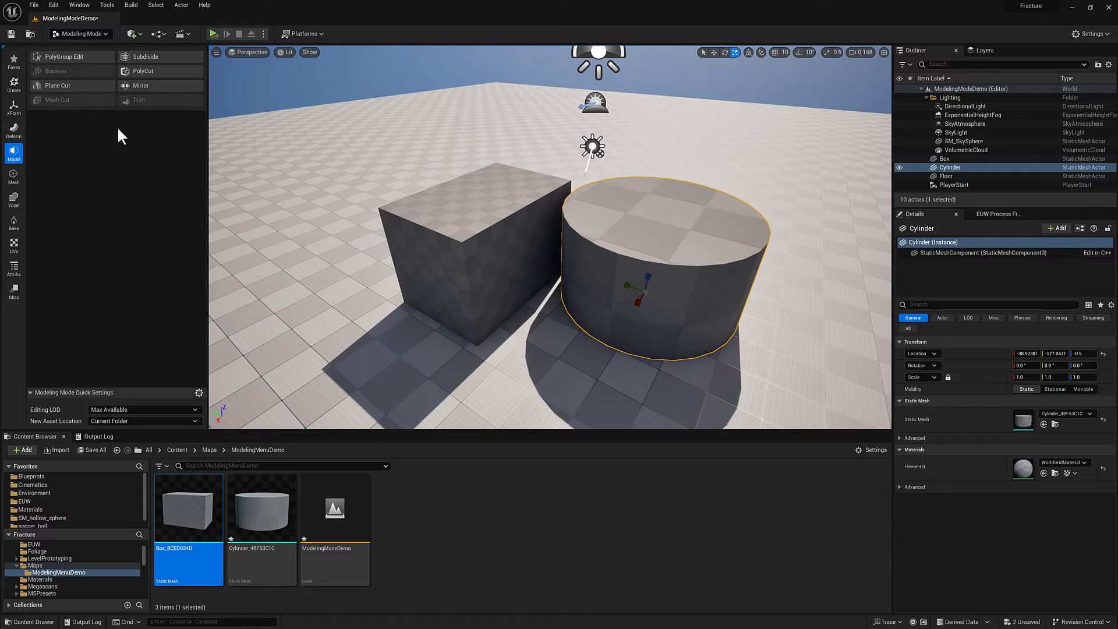
mouse_move(71, 56)
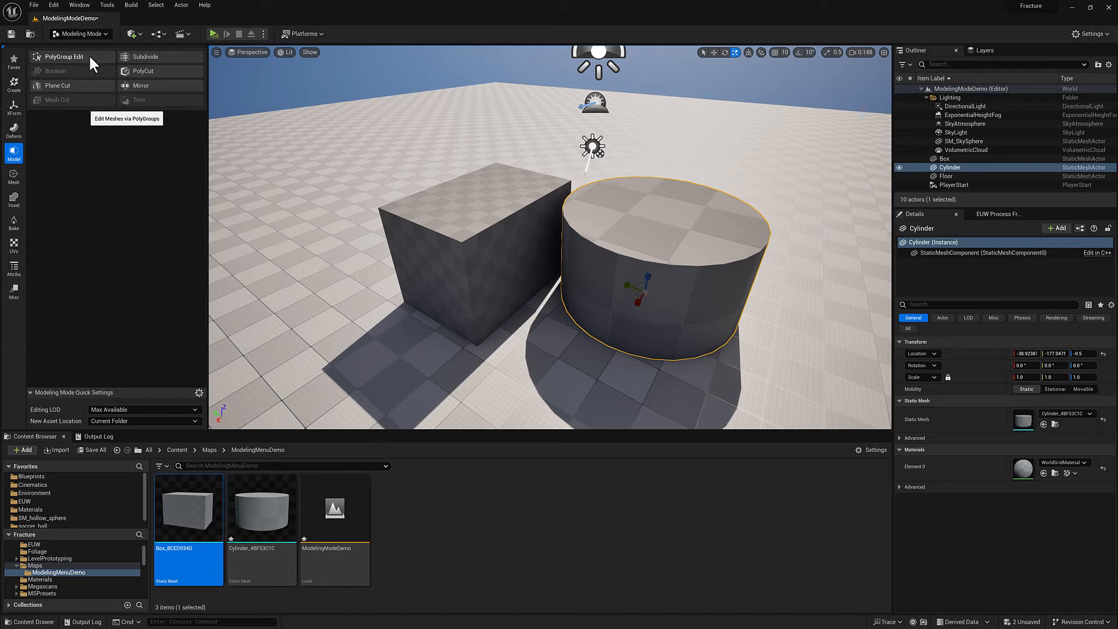
mouse_move(107, 174)
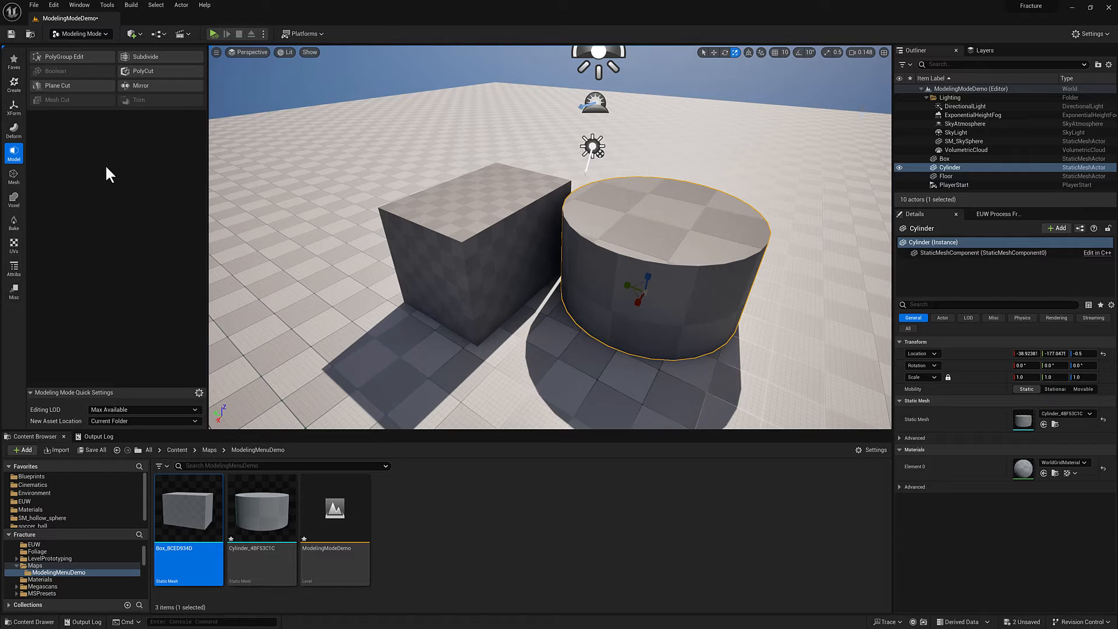
- Generate PolyGroups on the cylinder, trying angle tolerance 11.3 before setting 0.1
left_click(13, 268)
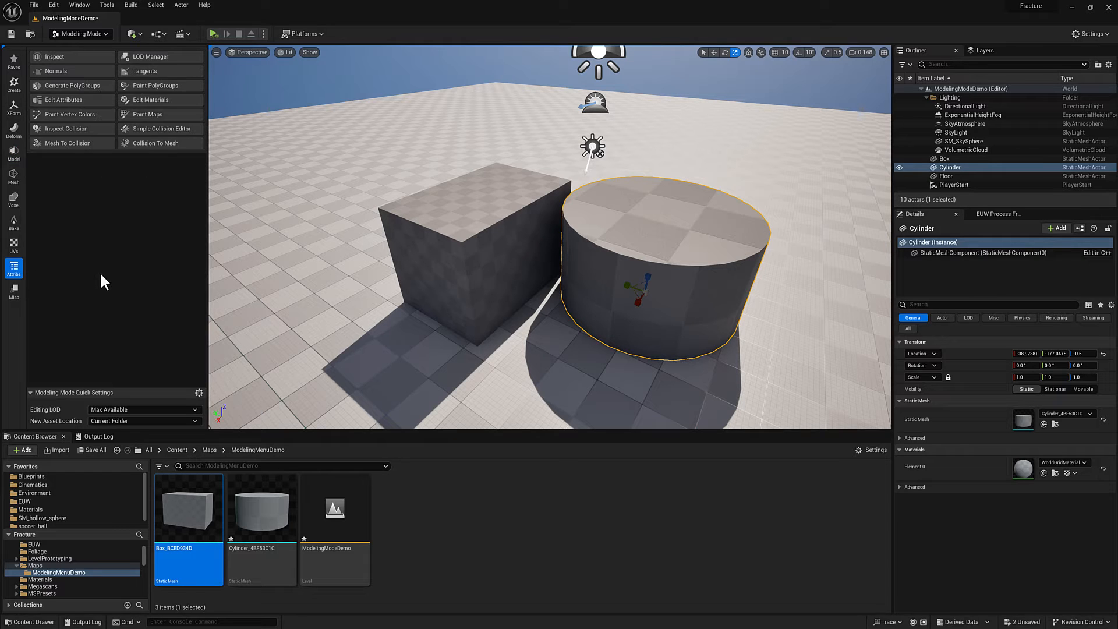
mouse_move(71, 86)
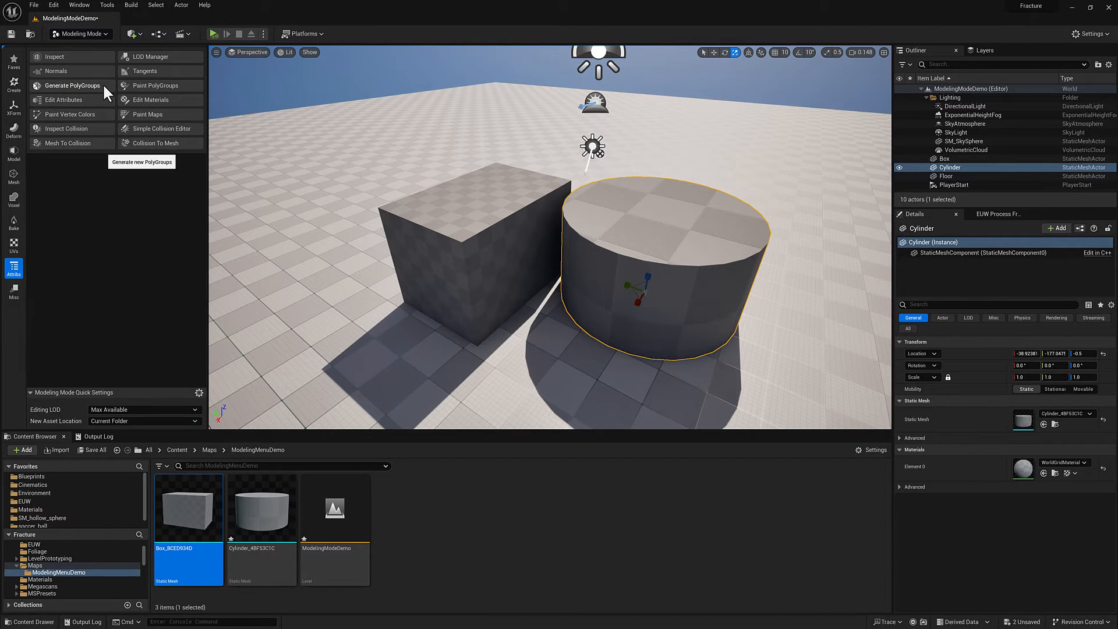
left_click(72, 85)
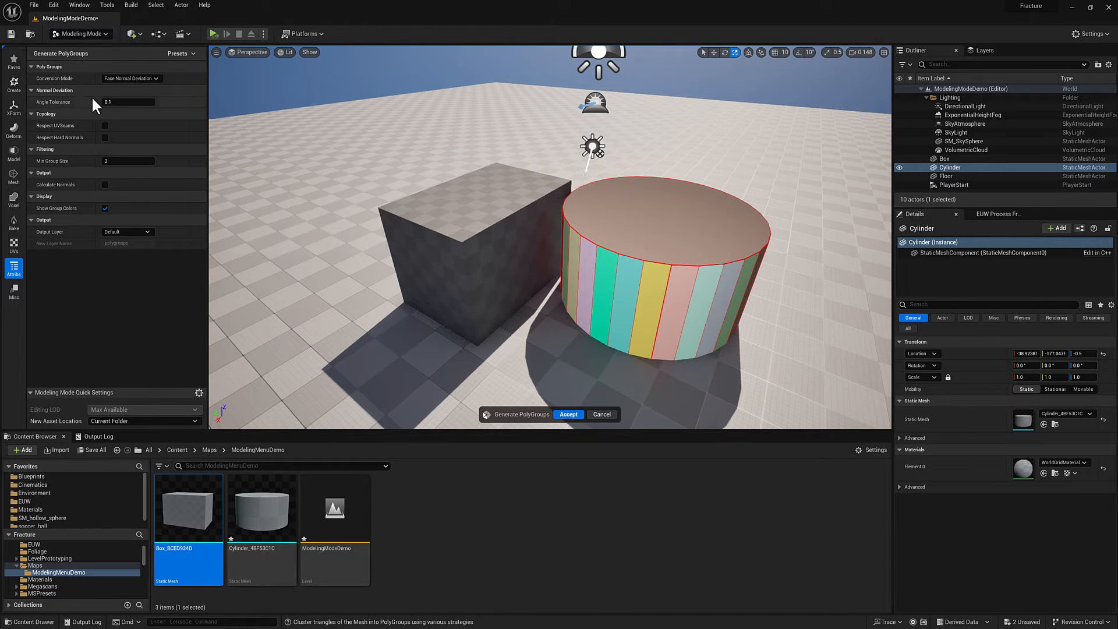
mouse_move(504, 250)
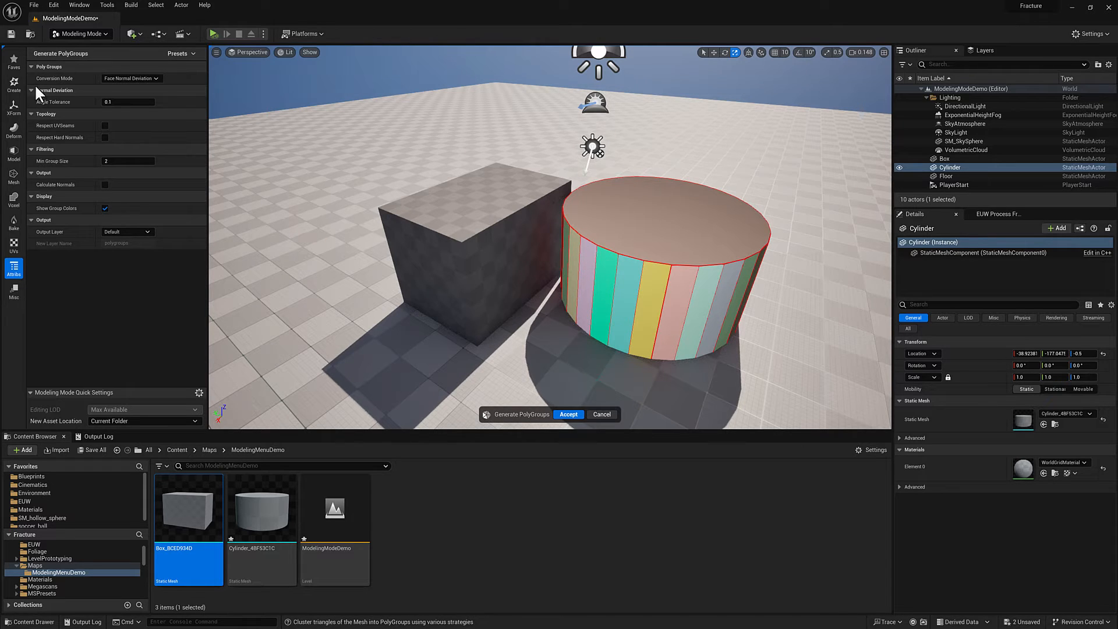
mouse_move(609, 289)
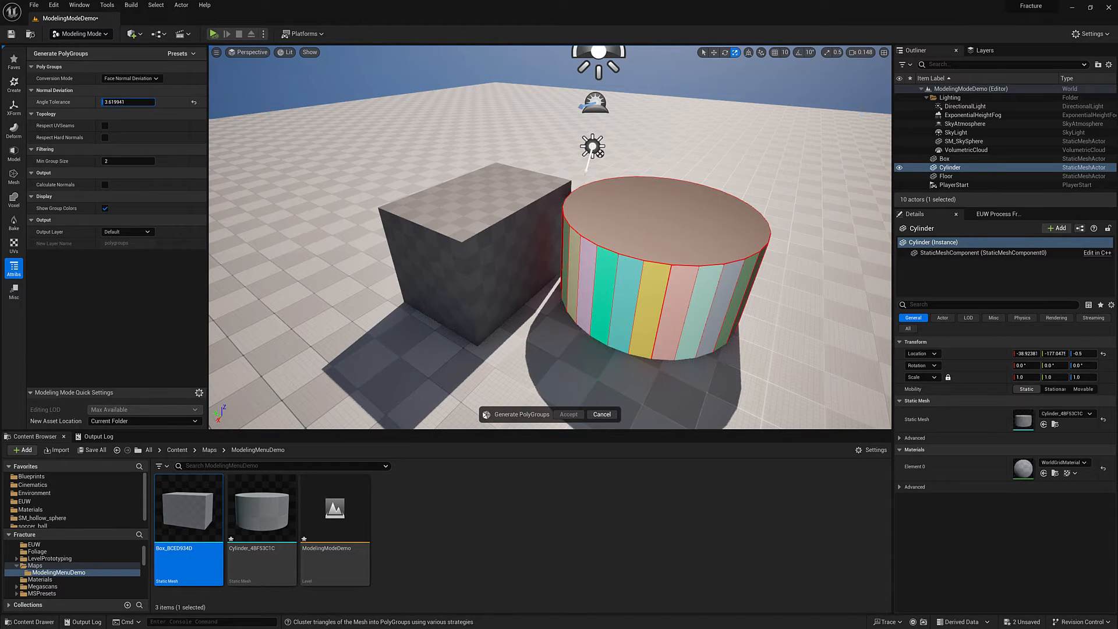
type("11.299813")
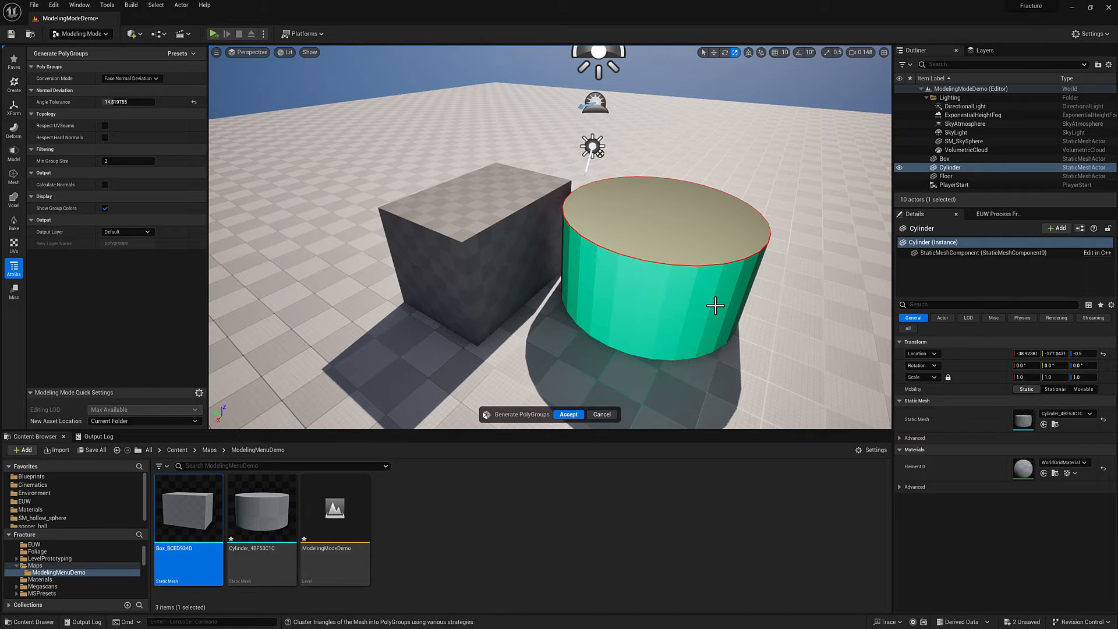
type("0.1")
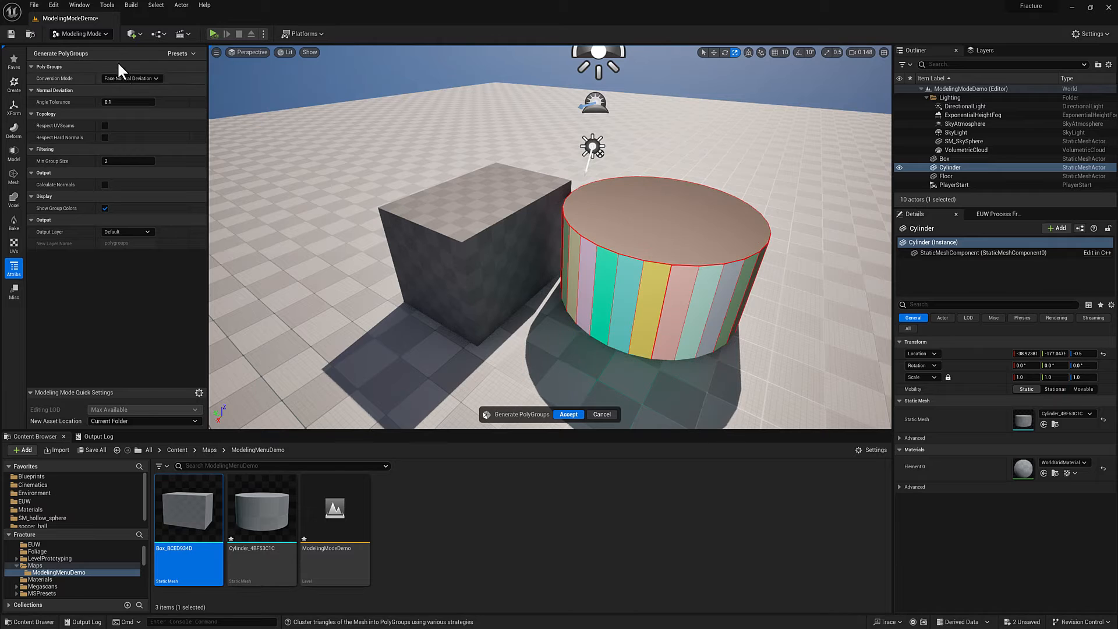
- Try Find Quads, UV island and connected-triangle grouping, then return to face normal angle
left_click(130, 77)
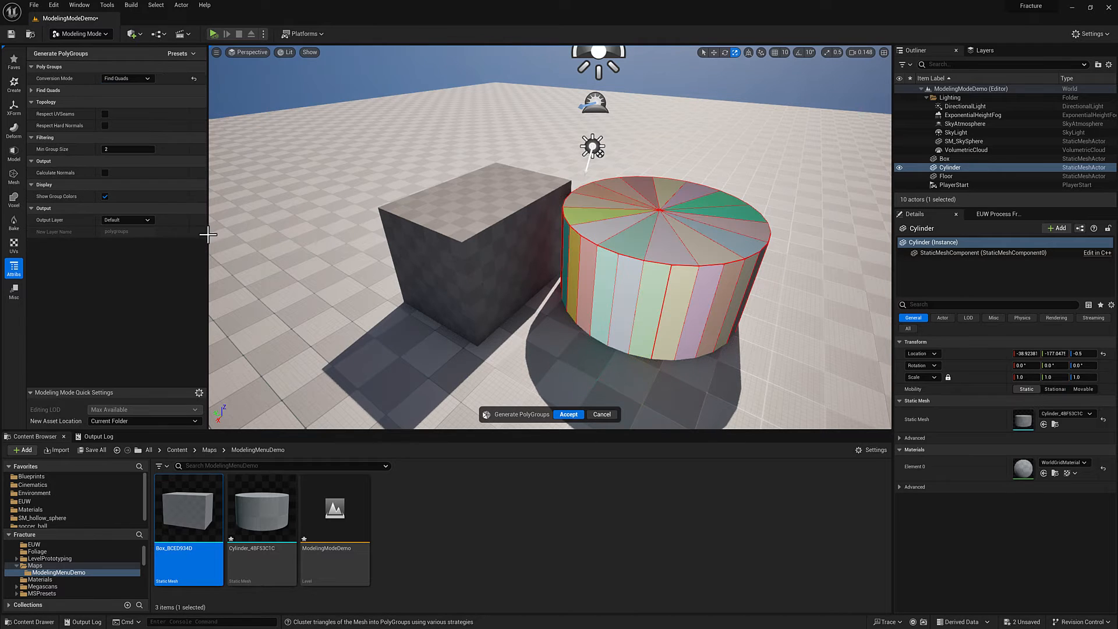
left_click(127, 78)
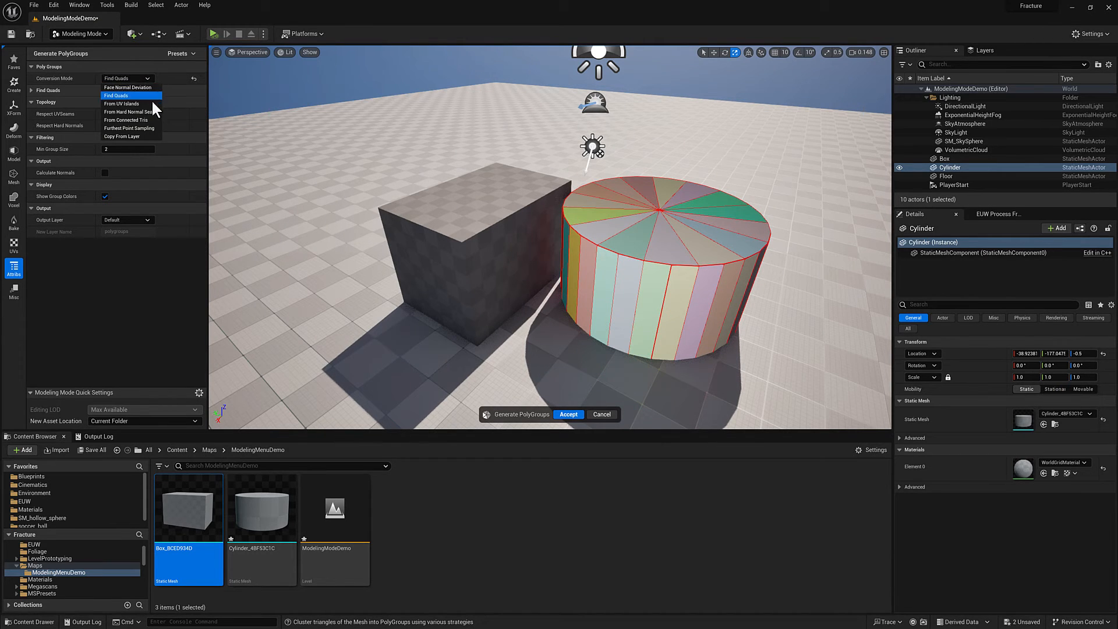
left_click(121, 103)
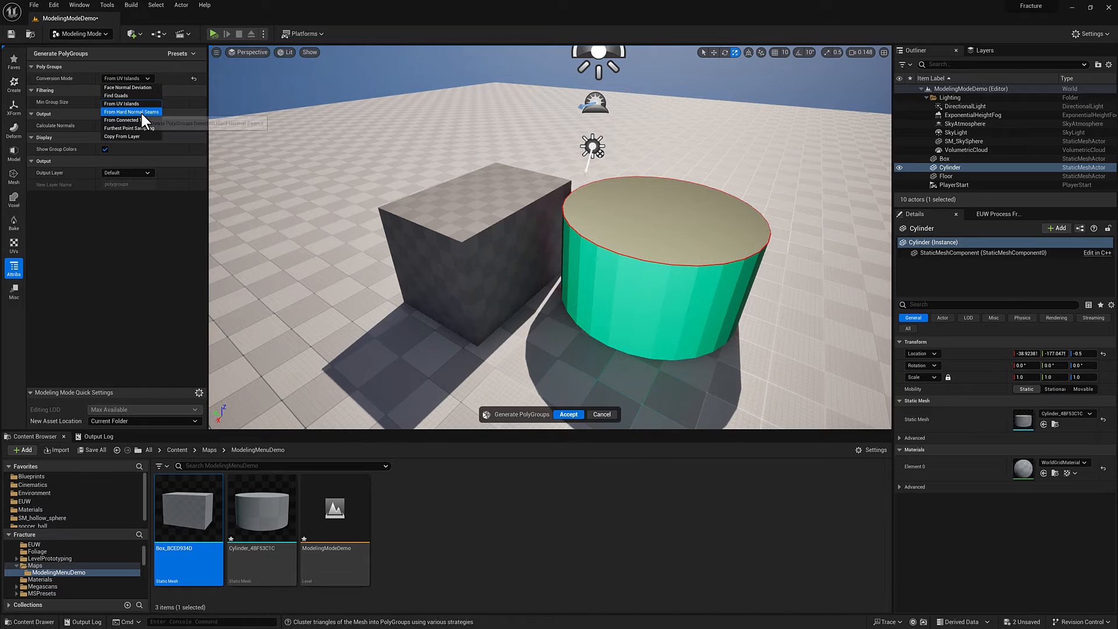
left_click(121, 120)
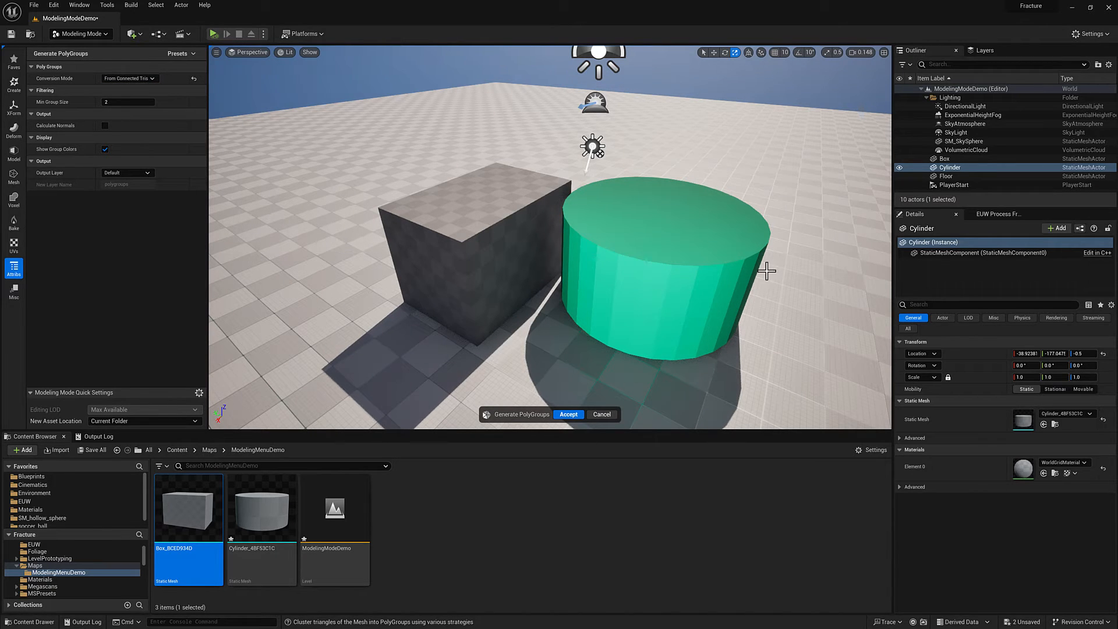
mouse_move(625, 281)
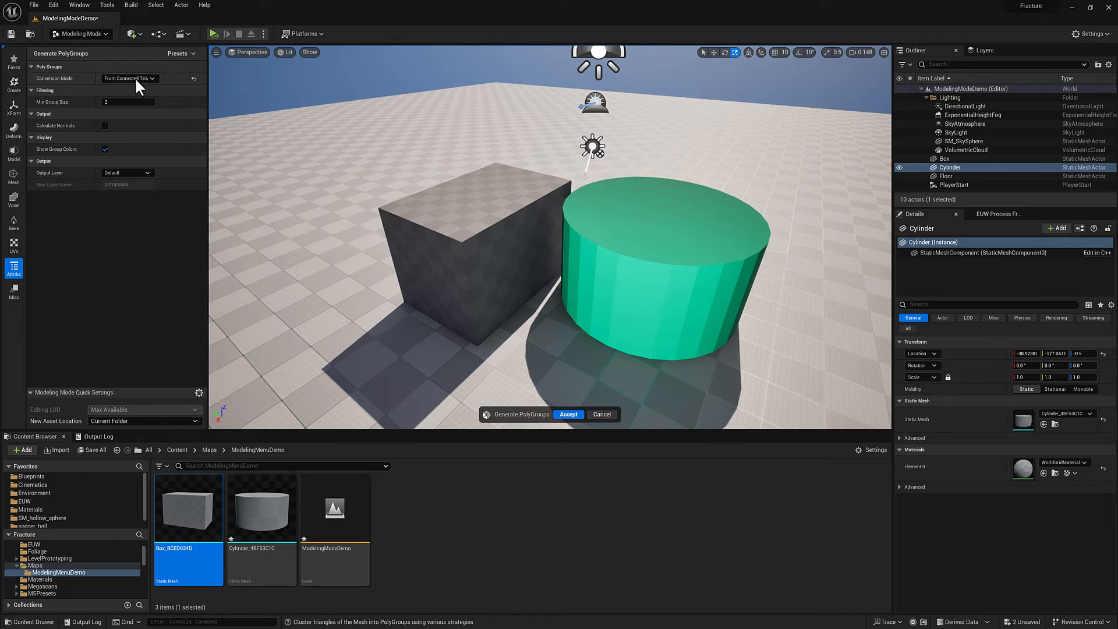
left_click(128, 77)
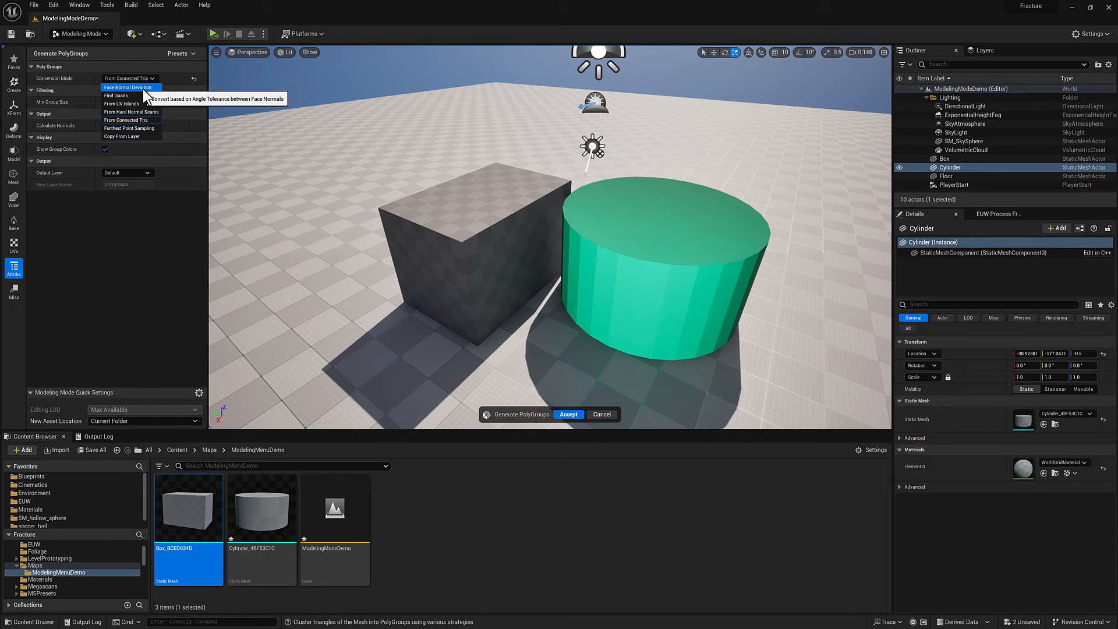
left_click(128, 87)
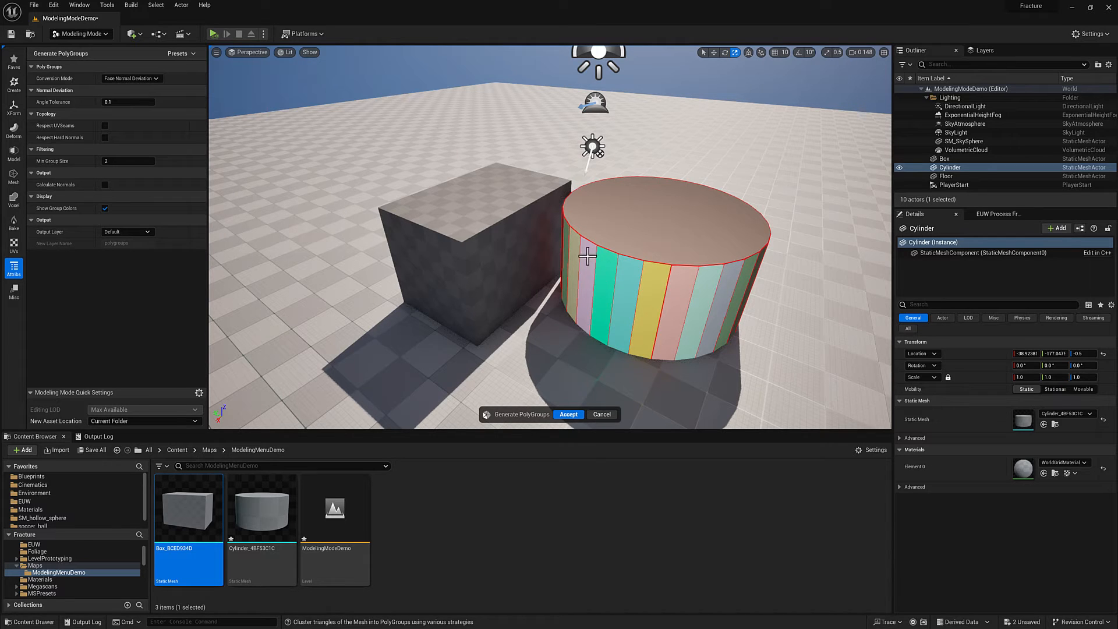
mouse_move(714, 279)
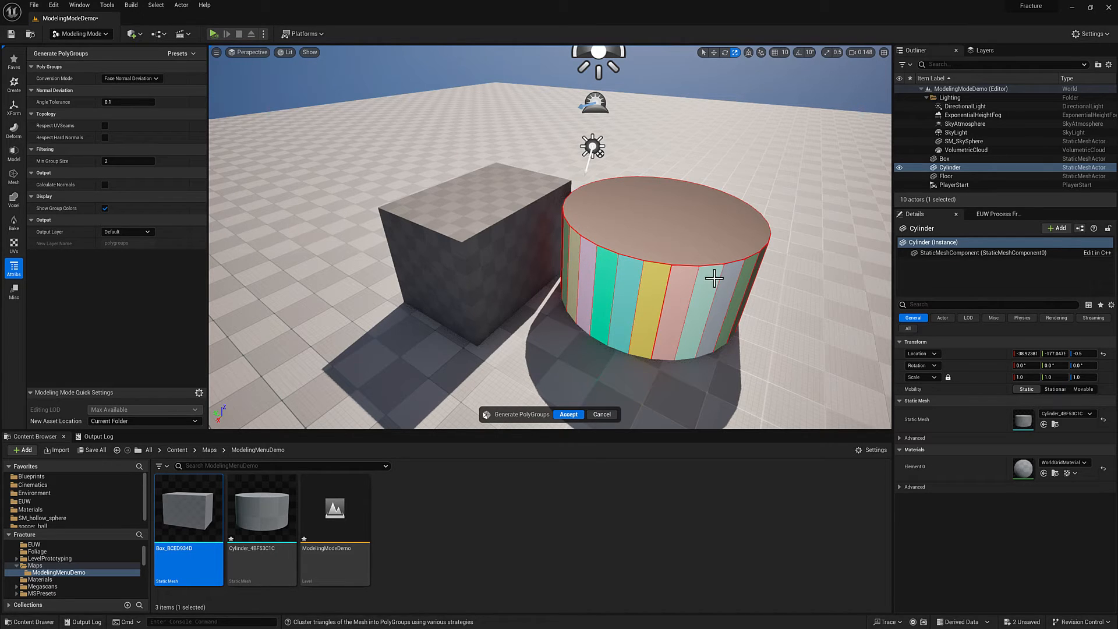
mouse_move(120, 109)
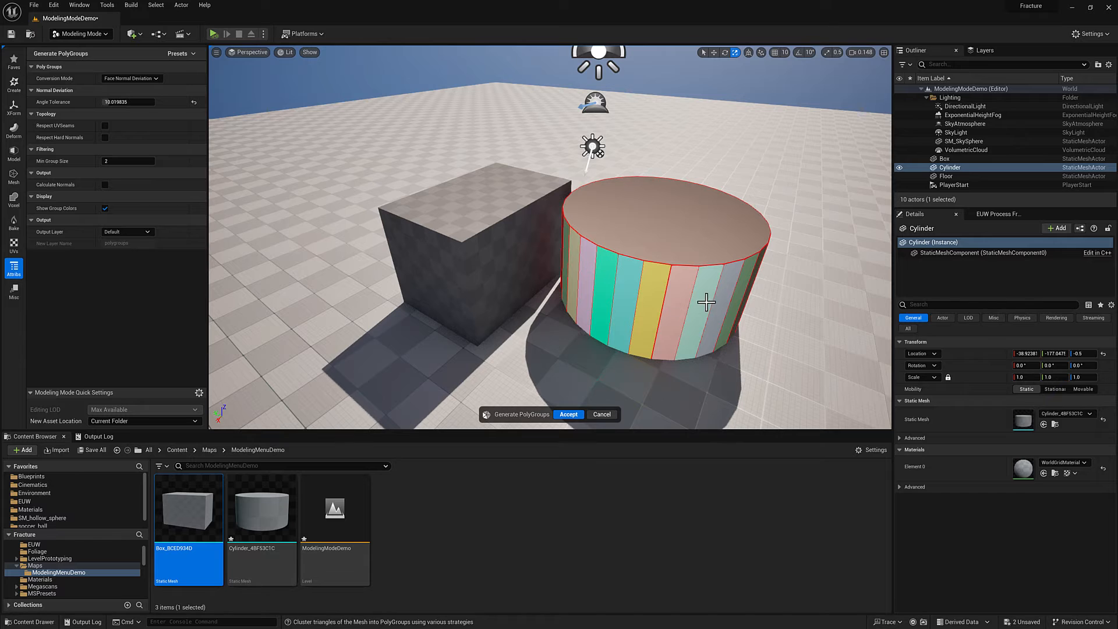
mouse_move(420, 320)
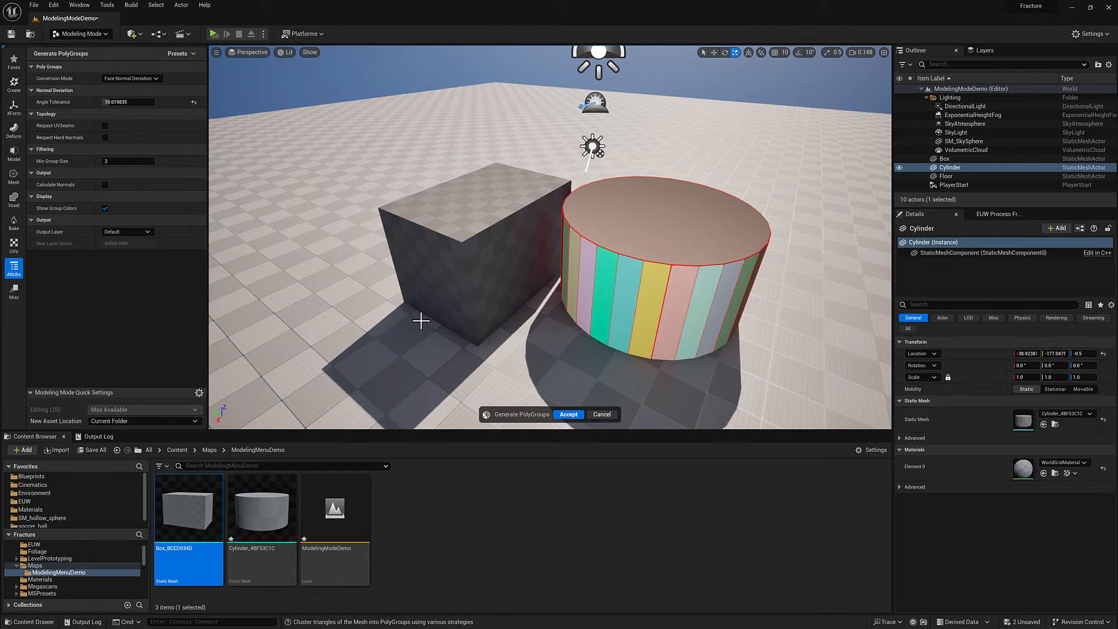
- Regenerate polygroups on the stretched cylinder with angle tolerance 13.54 and accept them
left_click(568, 414)
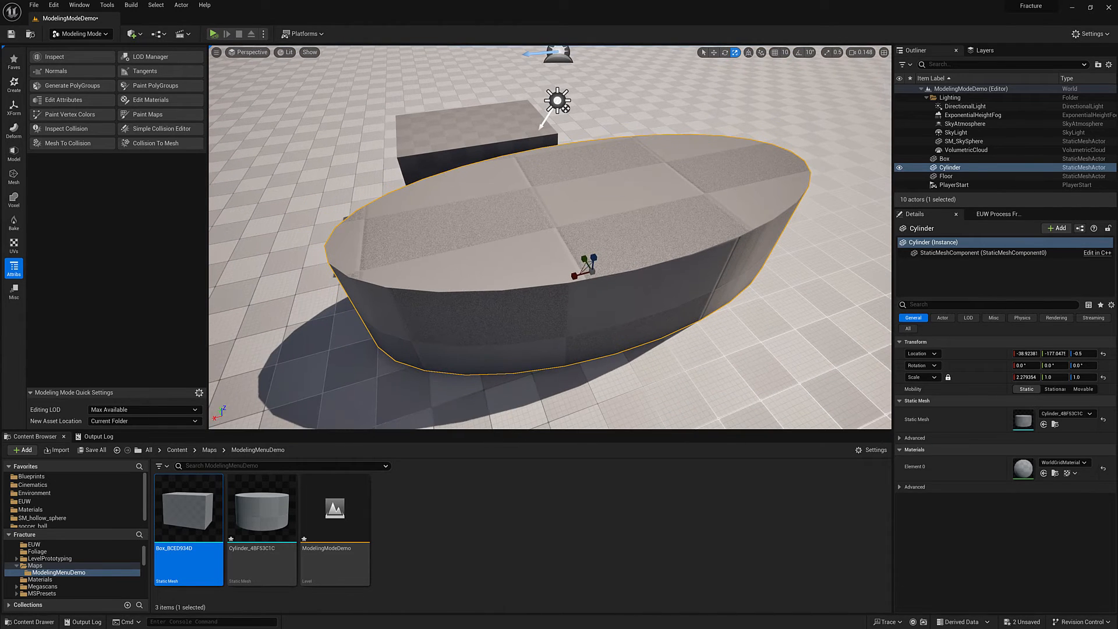
left_click(71, 85)
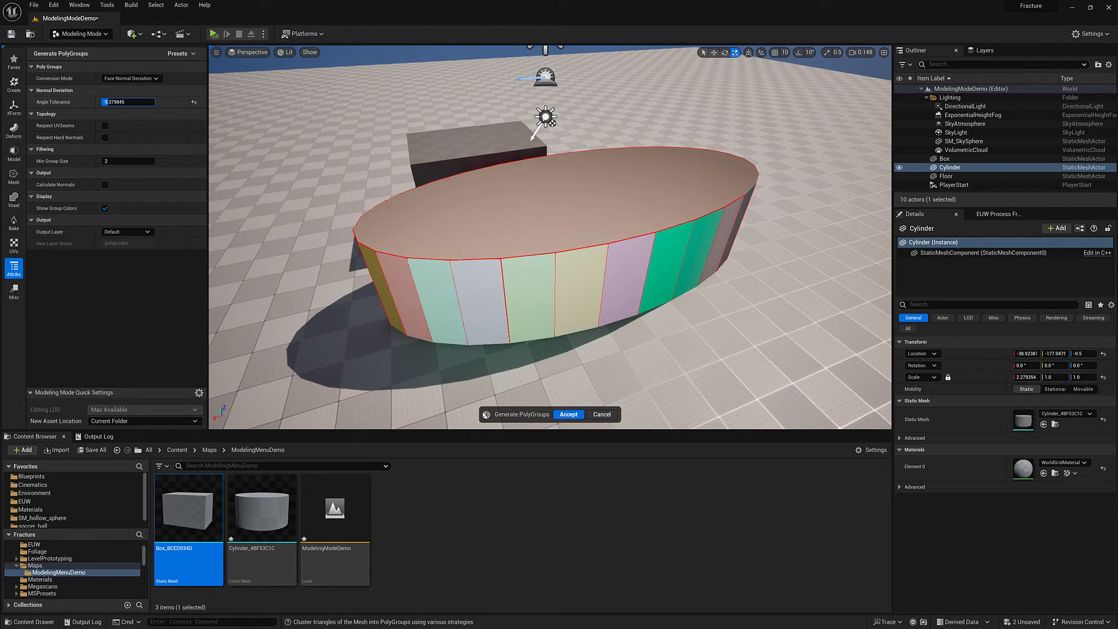
type("13.539776")
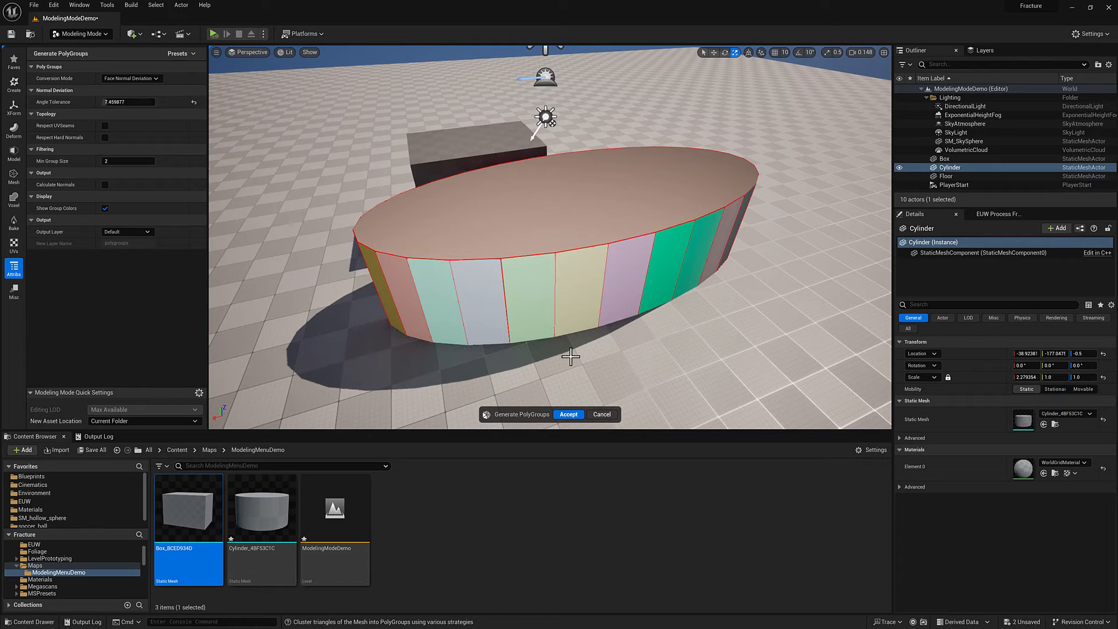
mouse_move(707, 289)
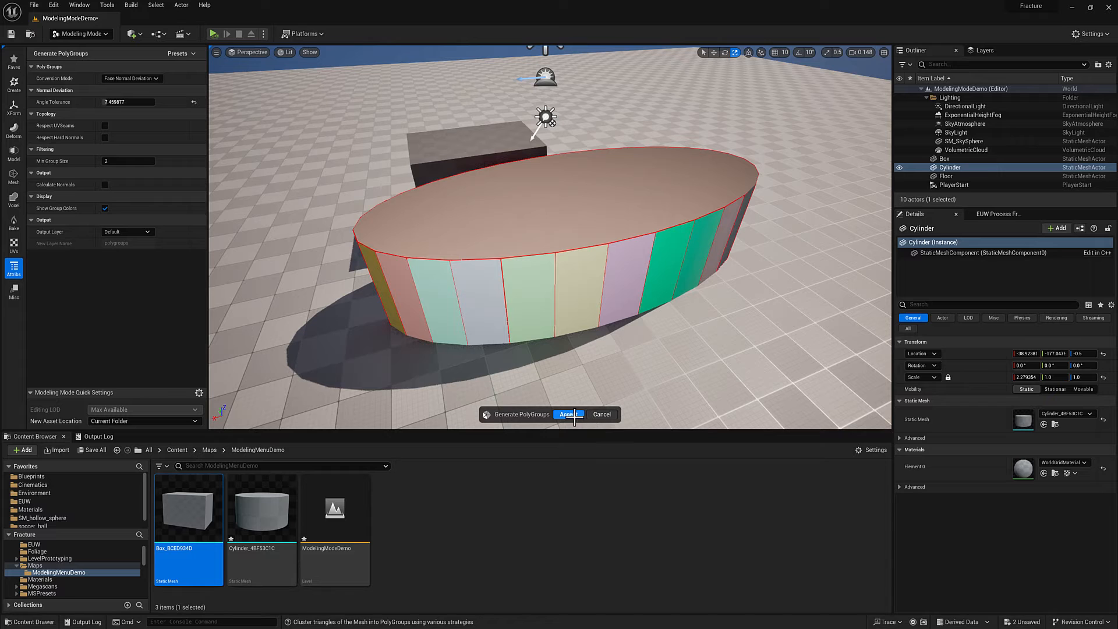
left_click(566, 414)
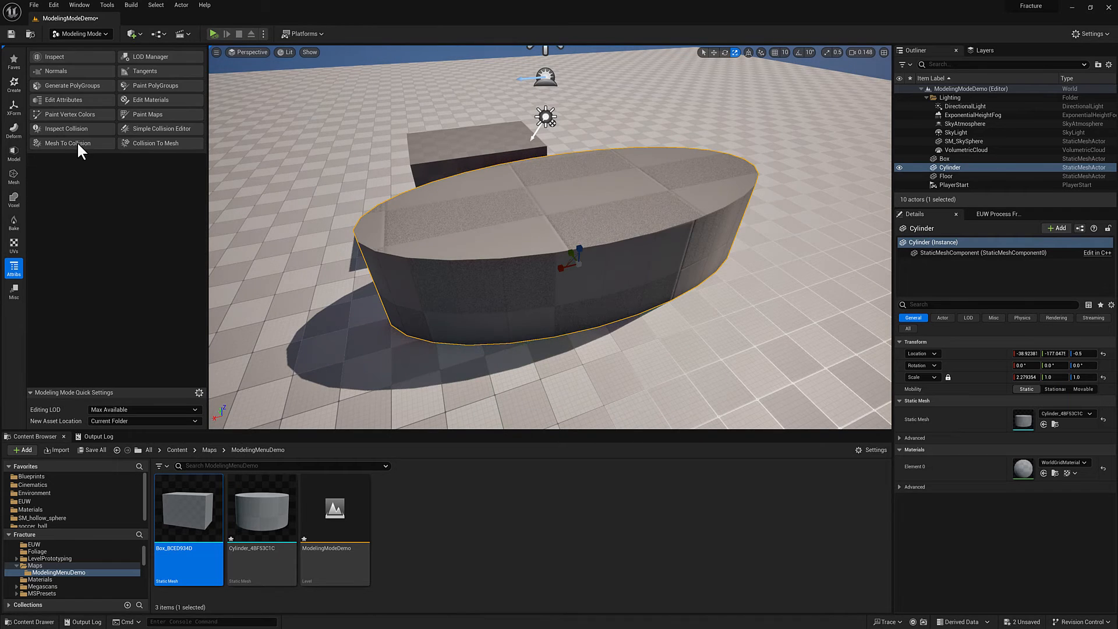
- Run XForm Bake Transform on the cylinder and accept it
left_click(13, 106)
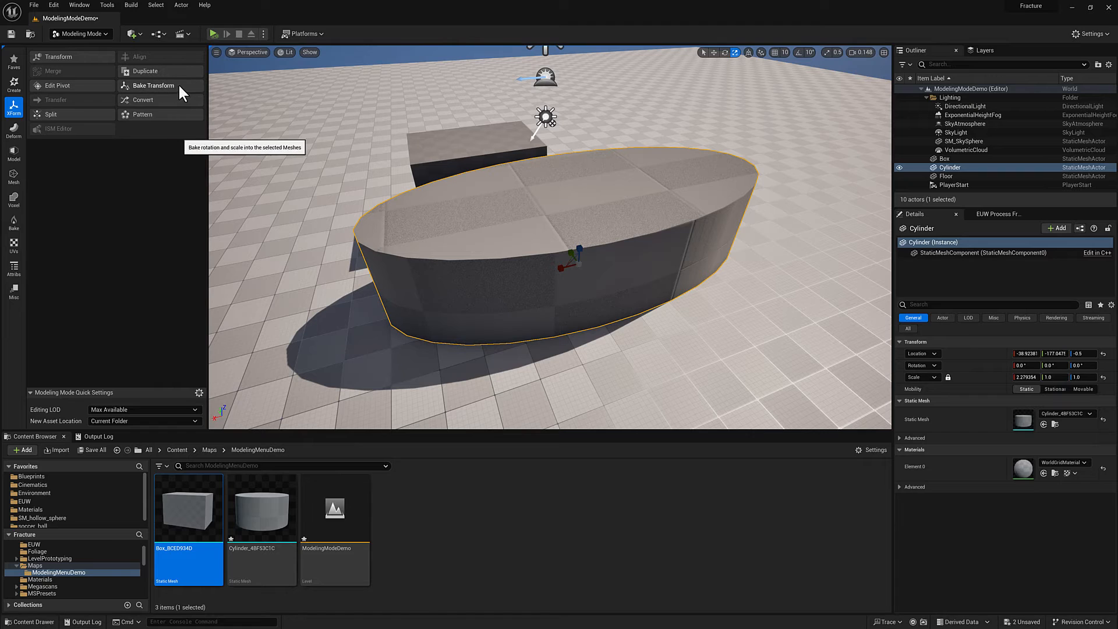
left_click(154, 86)
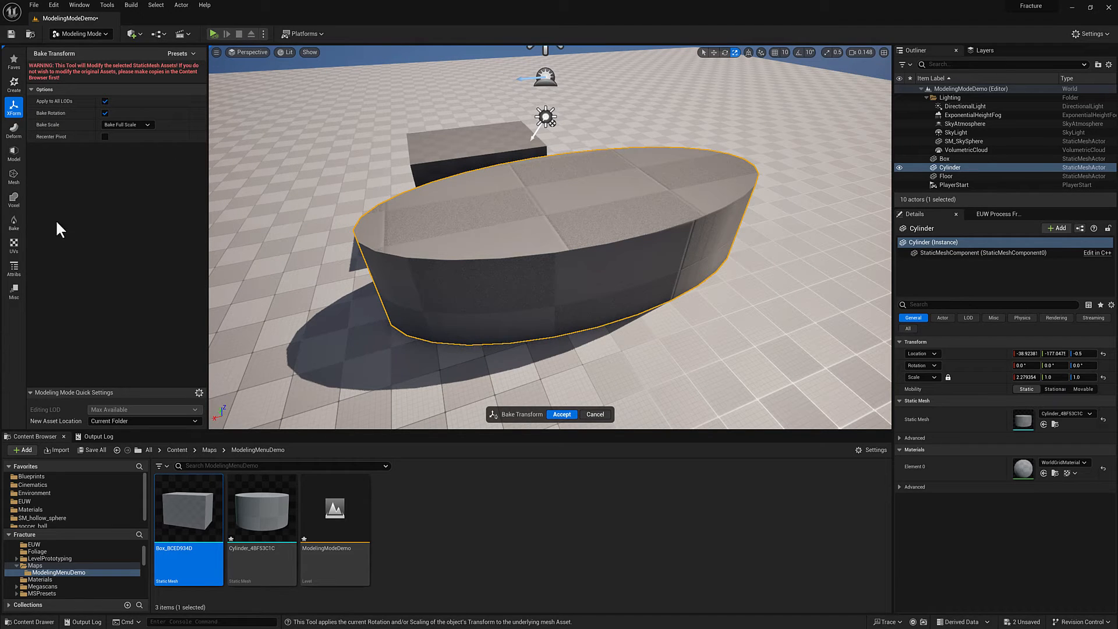
mouse_move(1016, 392)
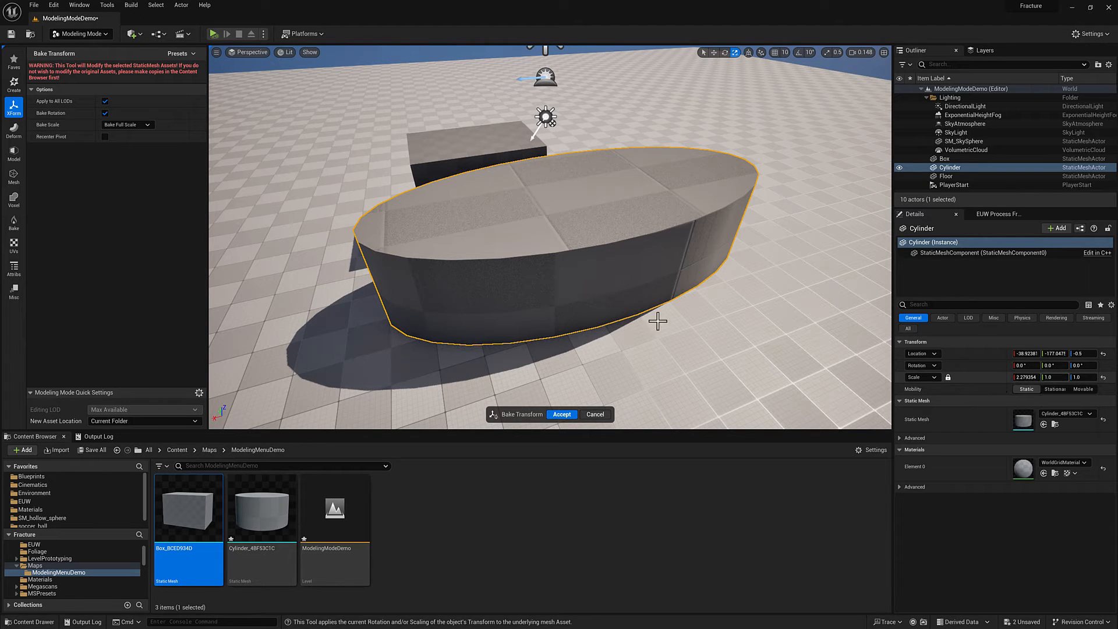
left_click_drag(1020, 377, 1026, 377)
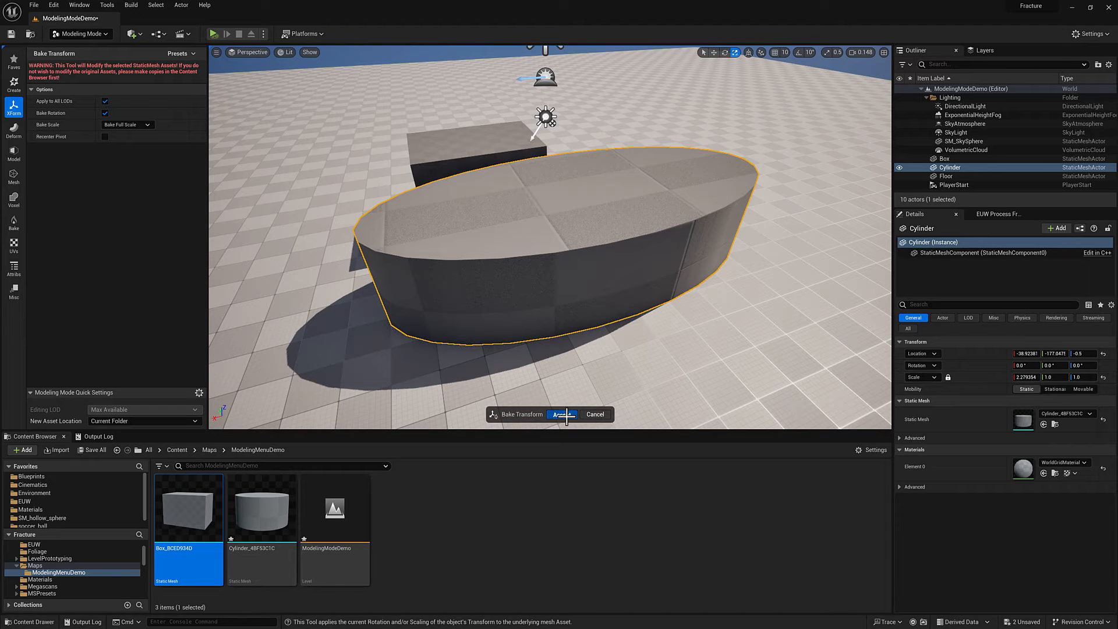
left_click(560, 414)
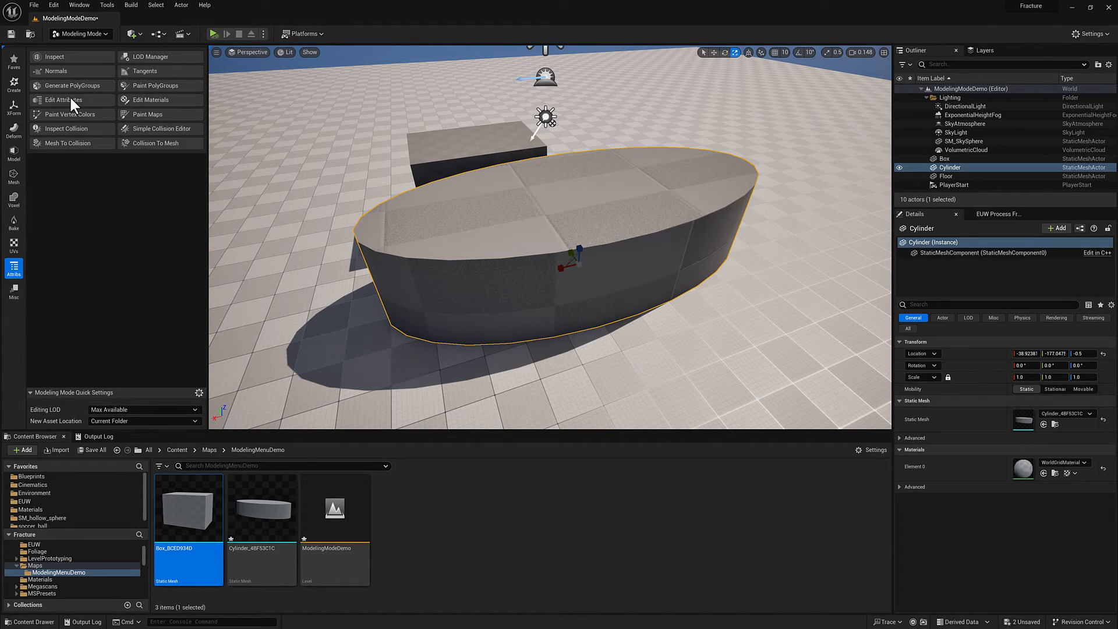
left_click(70, 85)
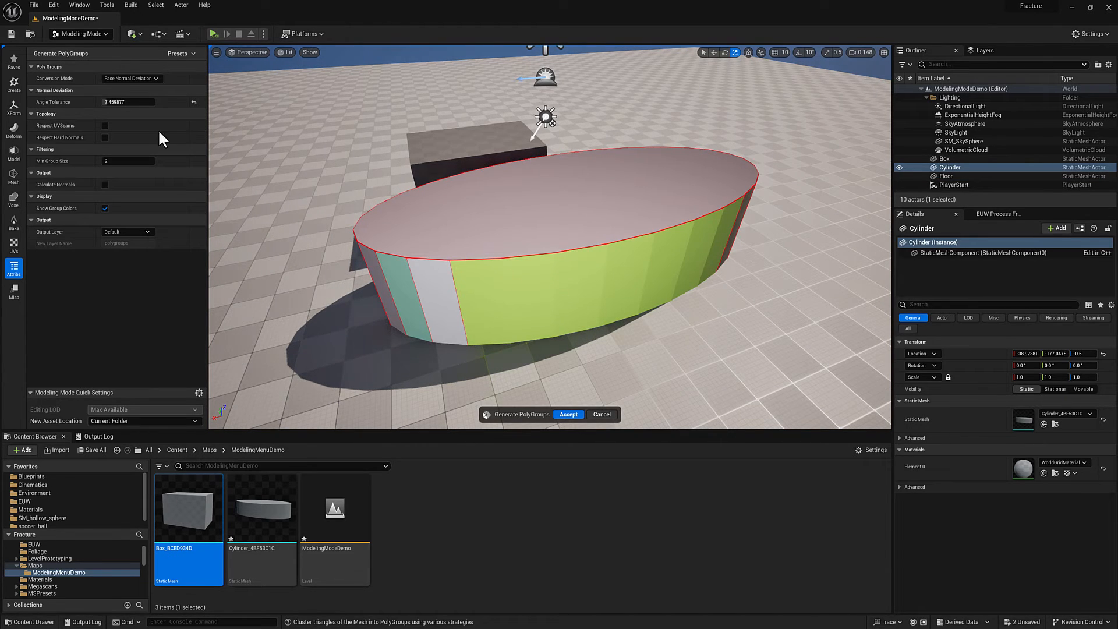
type("10.880818")
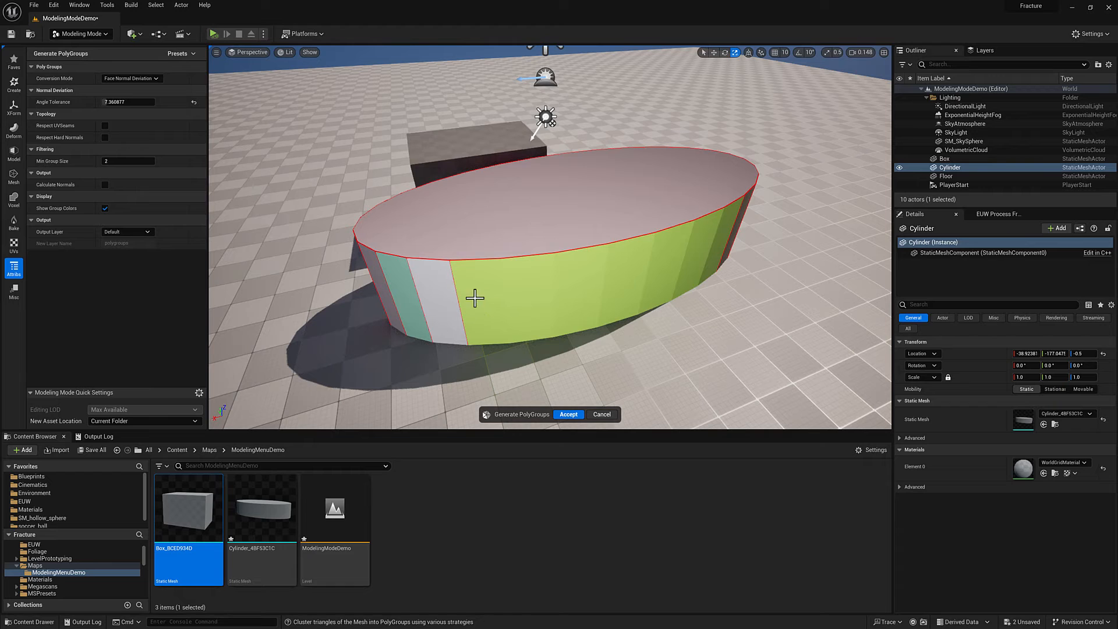
left_click(568, 414)
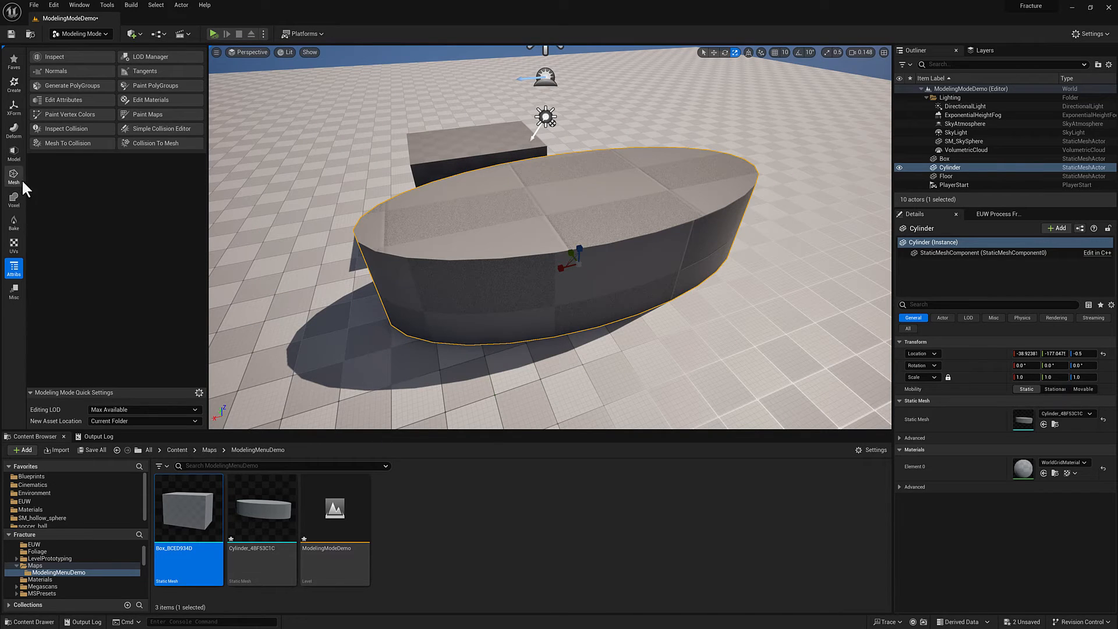
- Snap the box and cylinder pivots to preset Box Positions in Edit Pivot and accept
left_click(13, 108)
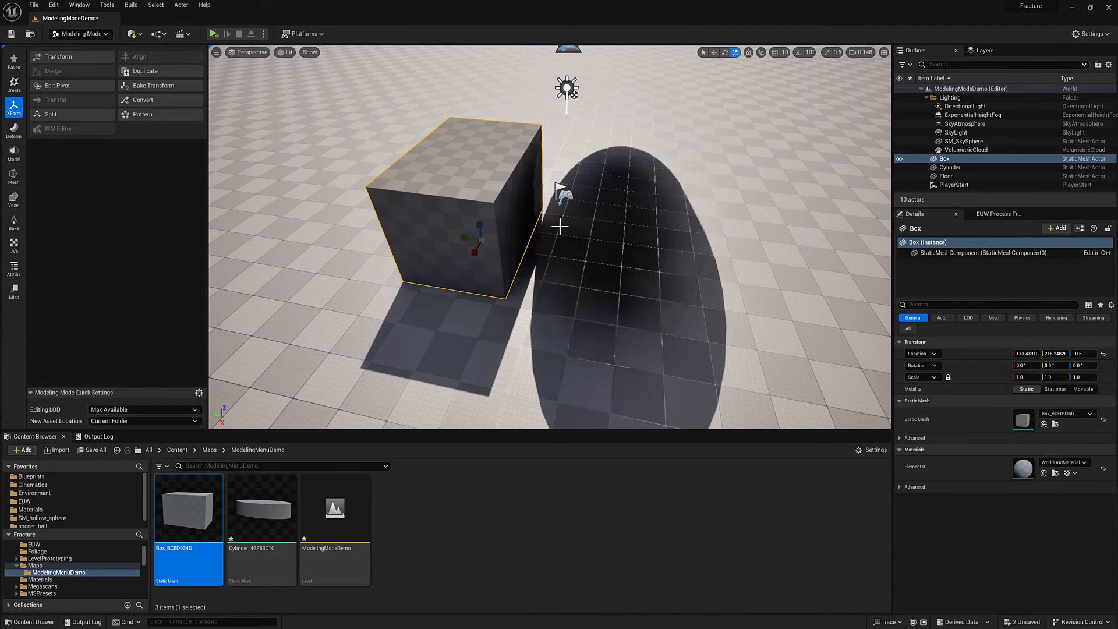
left_click(57, 85)
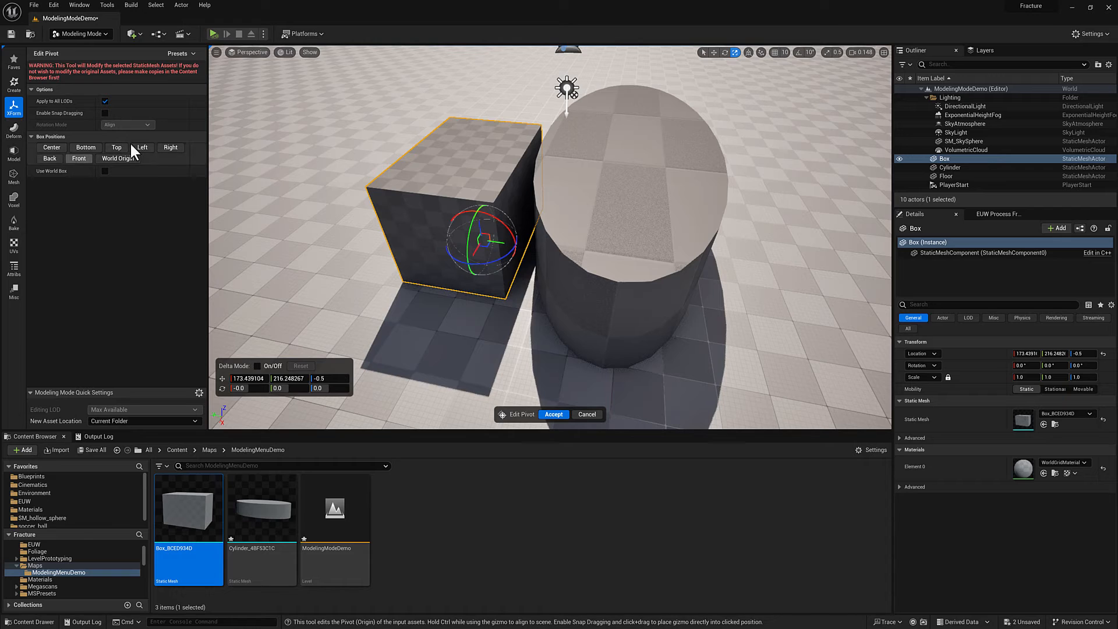
left_click(85, 146)
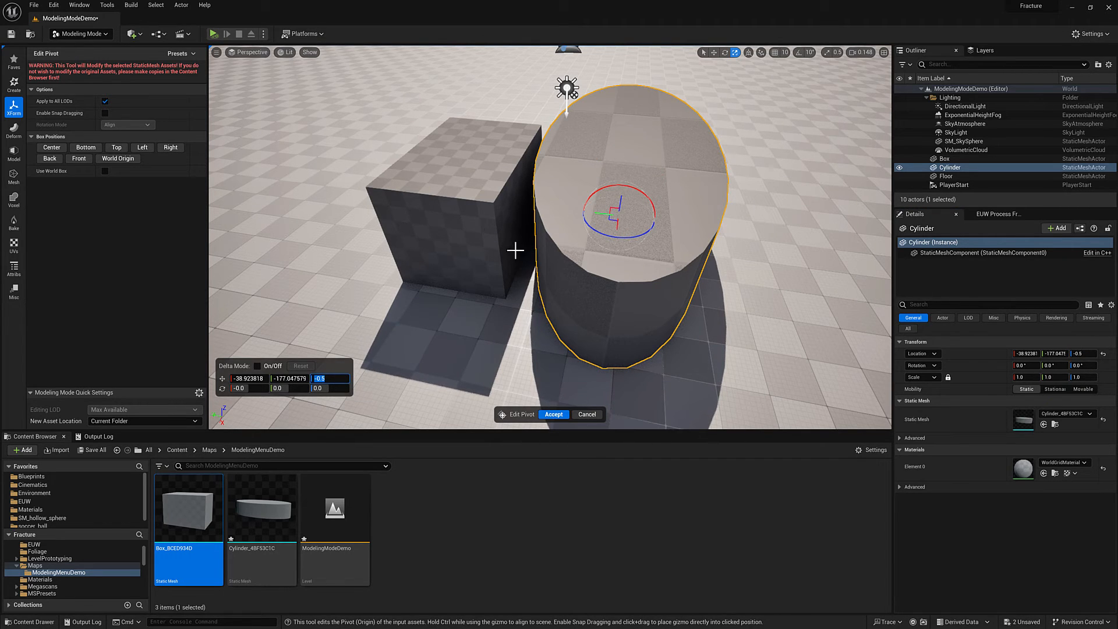
mouse_move(661, 162)
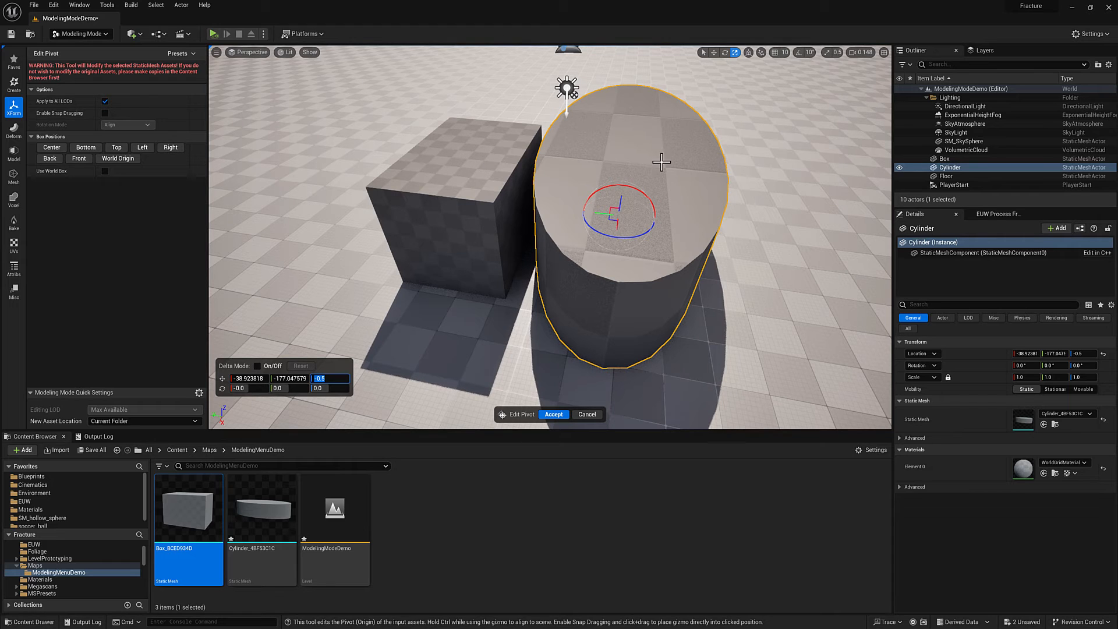
mouse_move(668, 229)
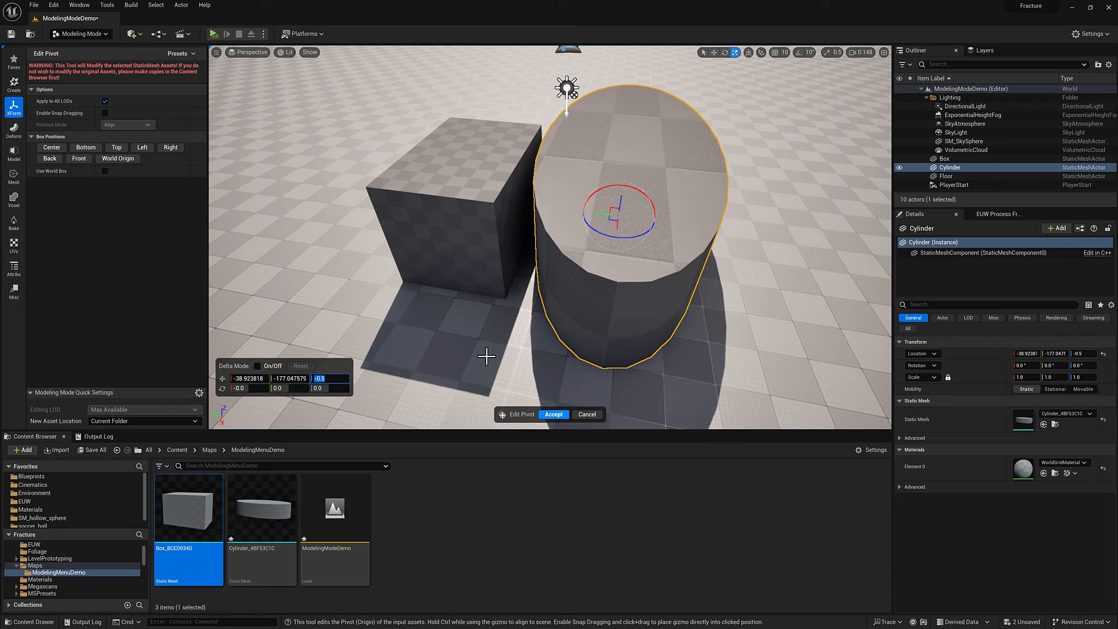
left_click(949, 159)
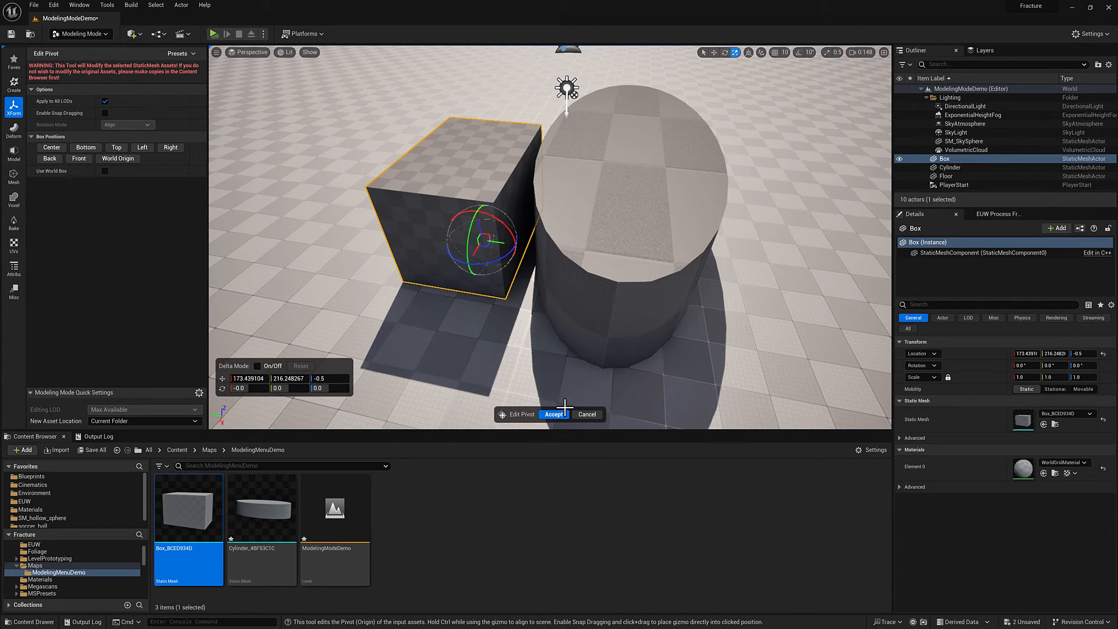
left_click(553, 413)
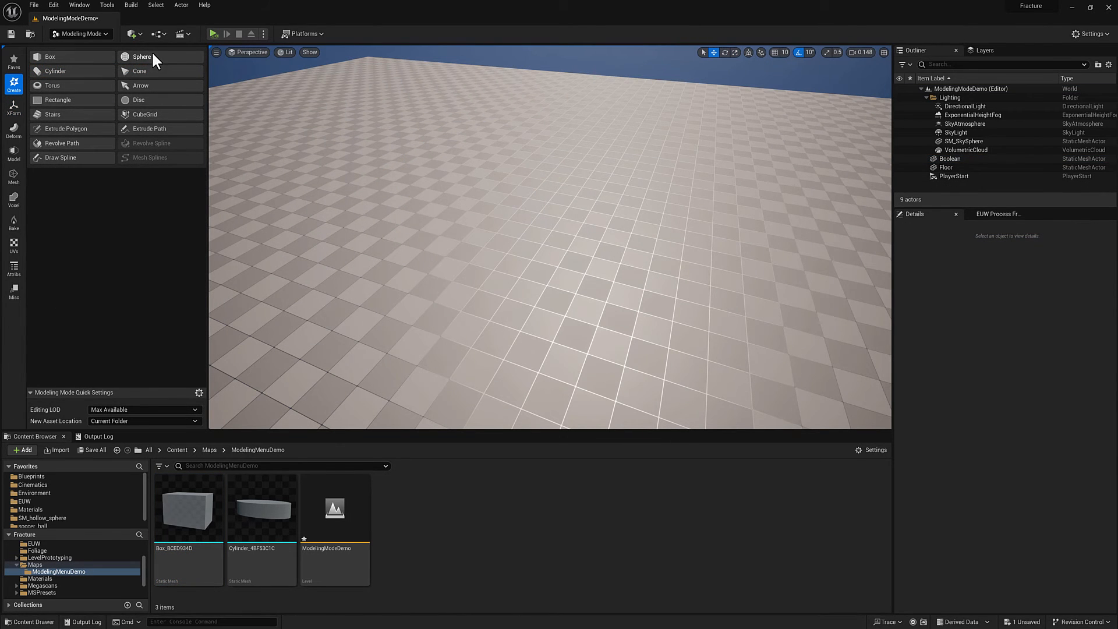
- Create a sphere with radius 200
left_click(142, 56)
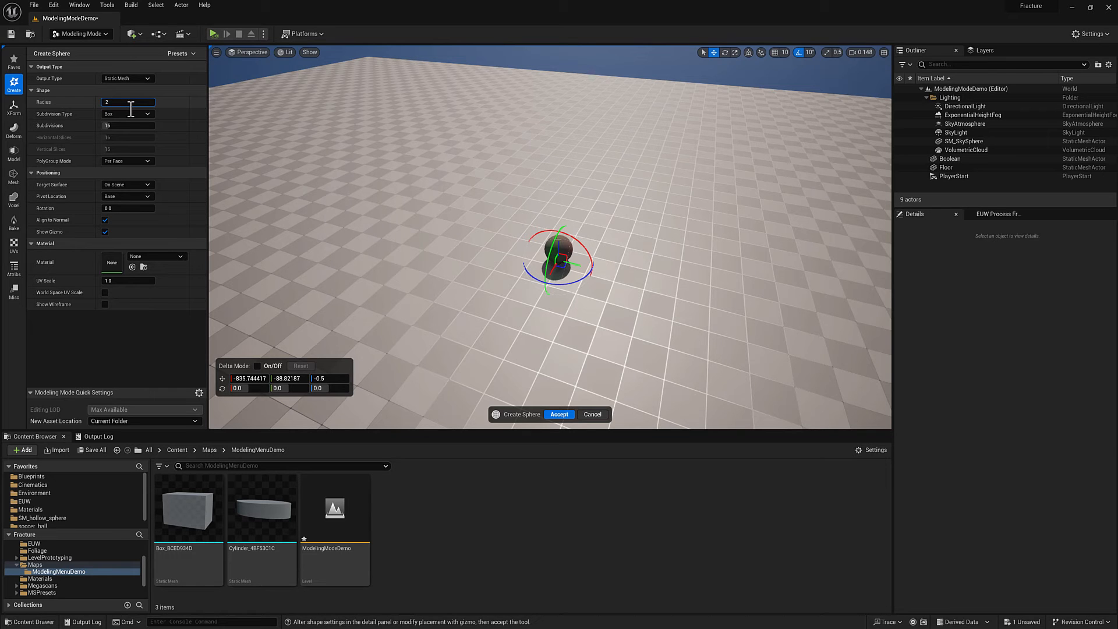
type("200.0")
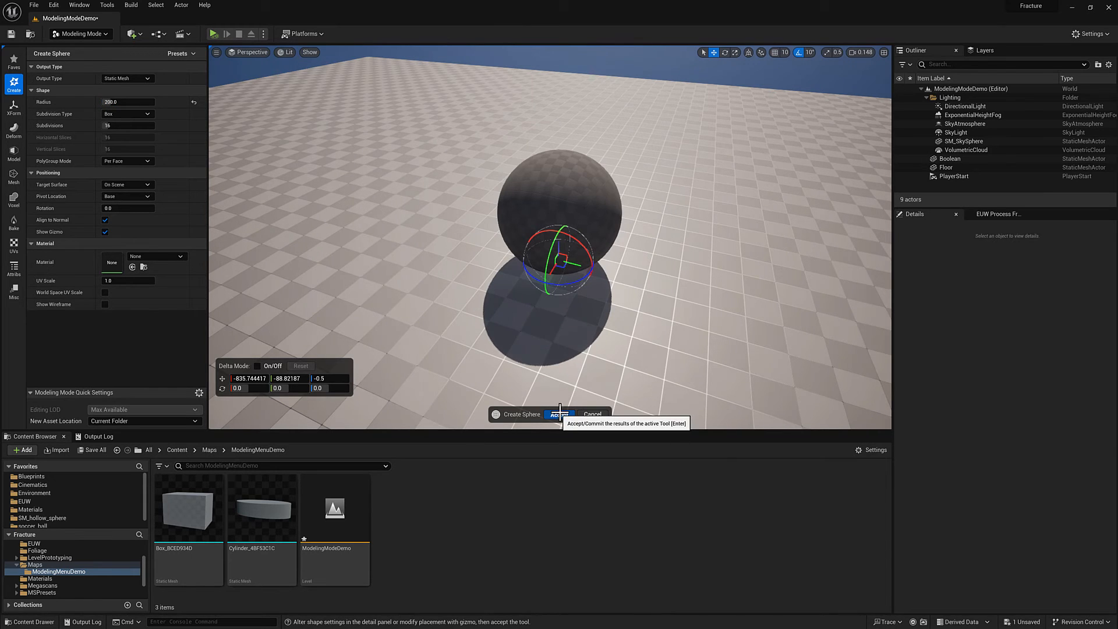
left_click(560, 414)
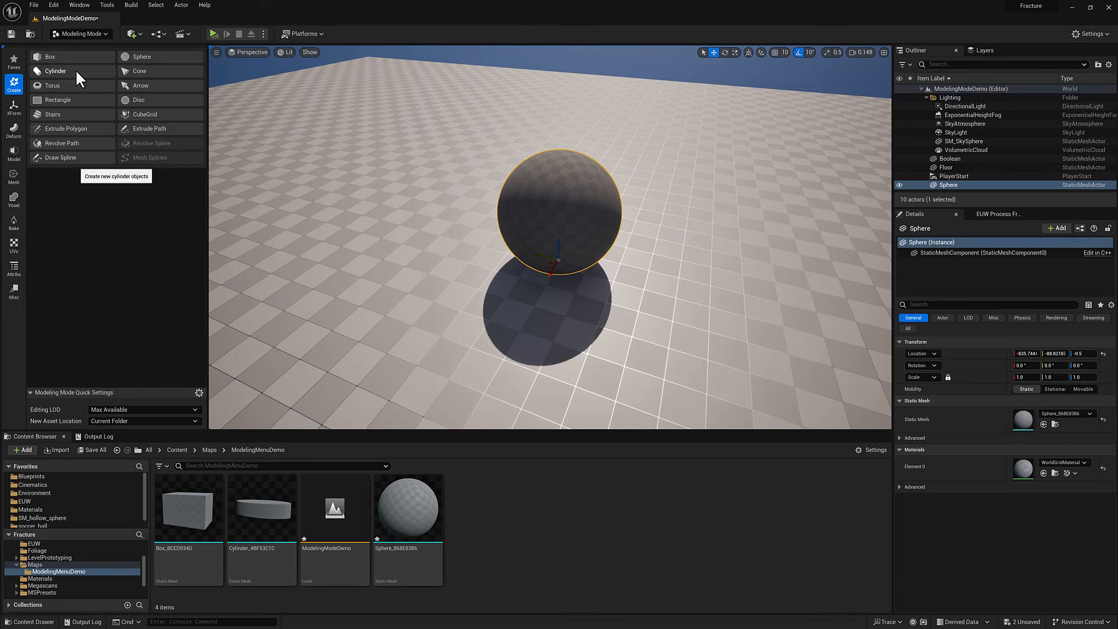
- Add a thin cylinder and paste the sphere's location onto it
left_click(55, 71)
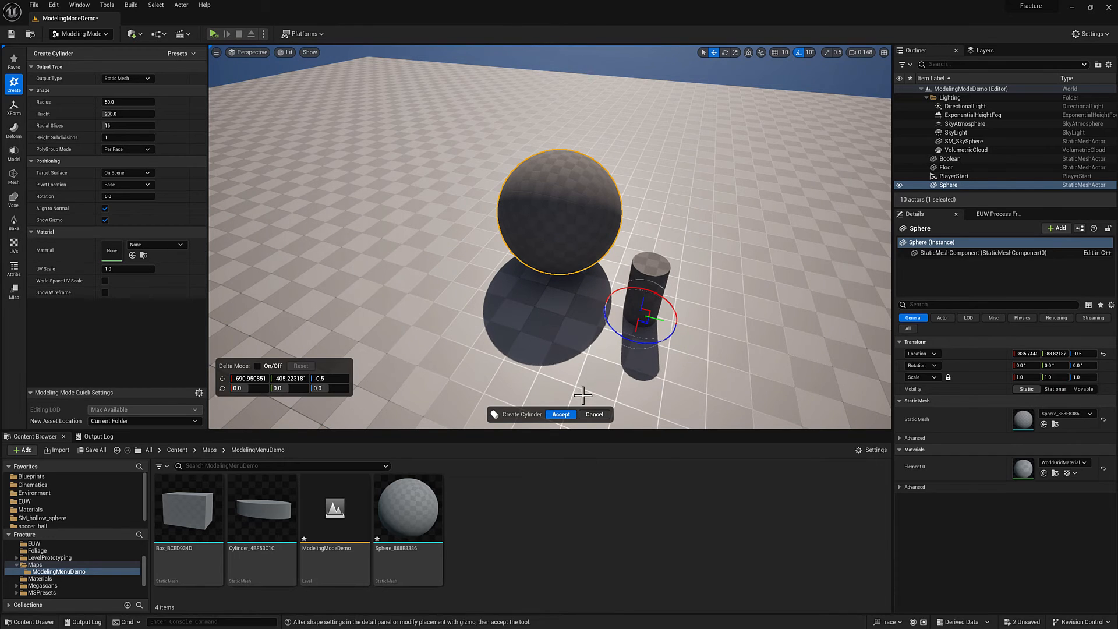
left_click(561, 414)
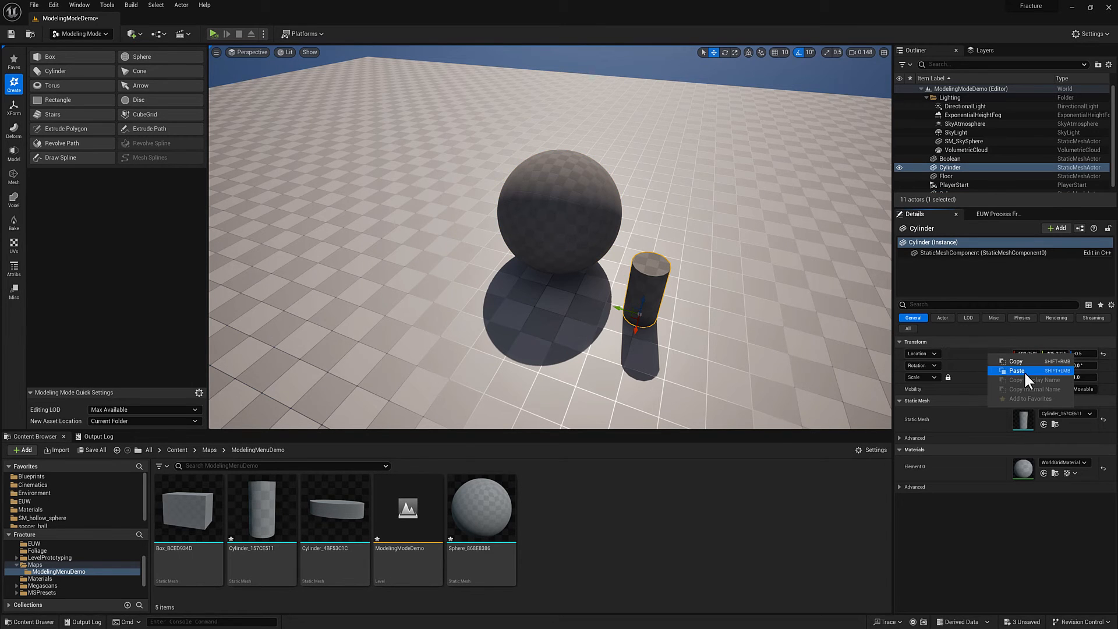
left_click(1017, 370)
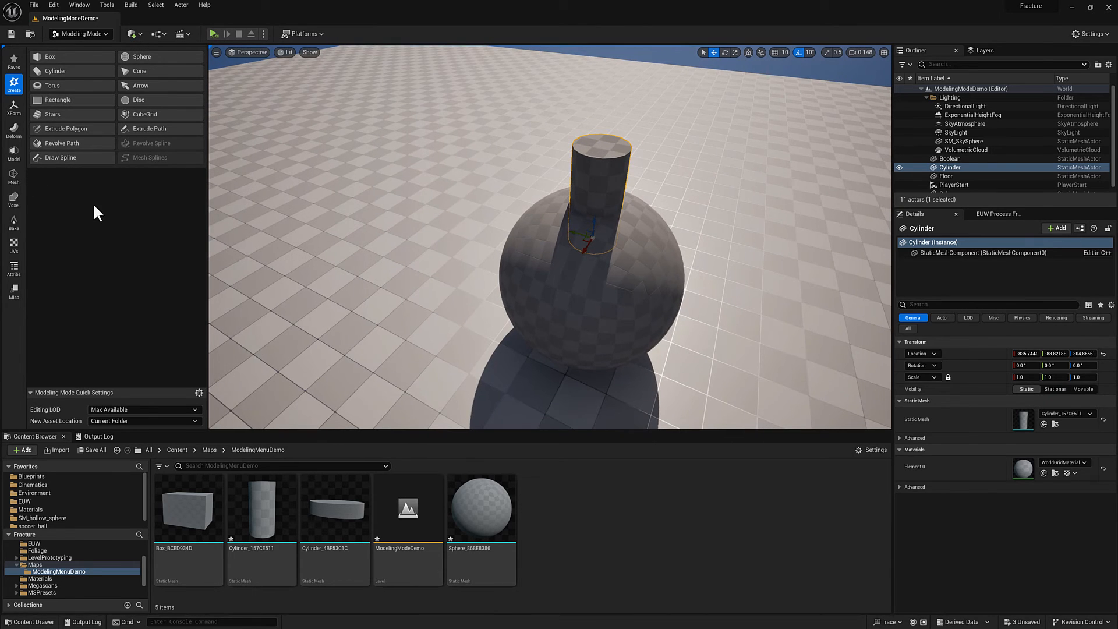
- Start a sphere–cylinder Boolean, preview Intersection and Union, then settle on Difference B−A
left_click(13, 153)
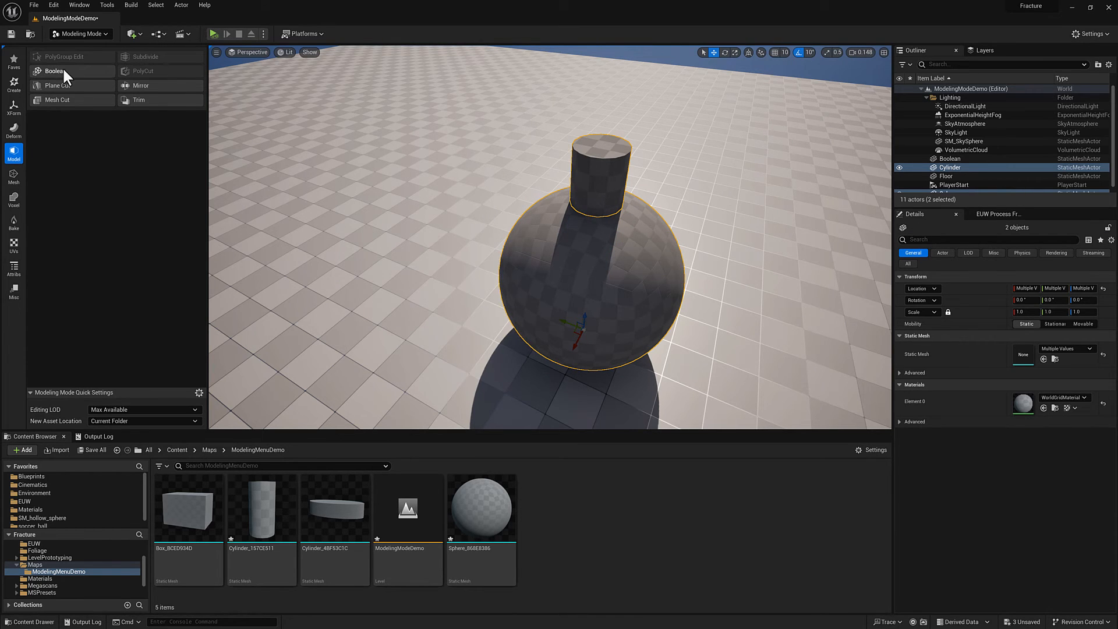
left_click(54, 71)
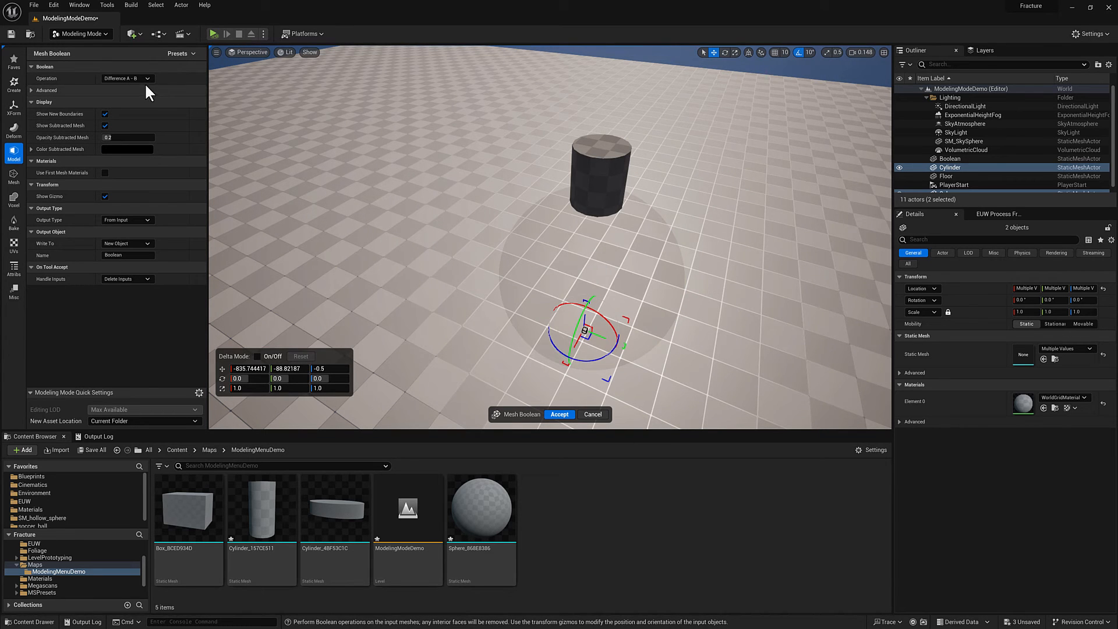
mouse_move(495, 214)
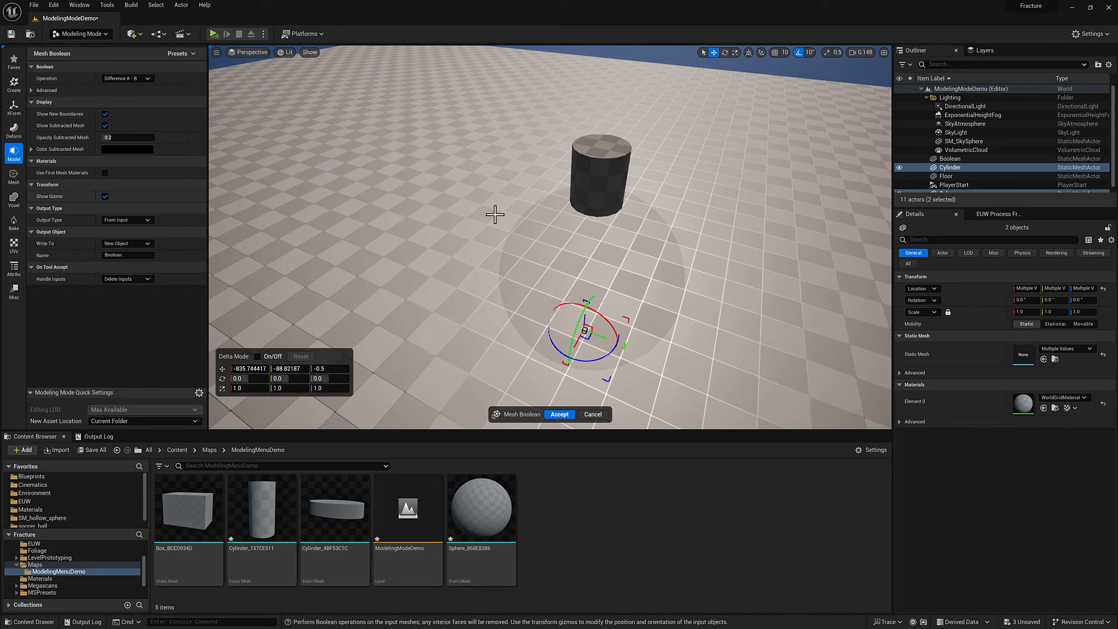
mouse_move(128, 78)
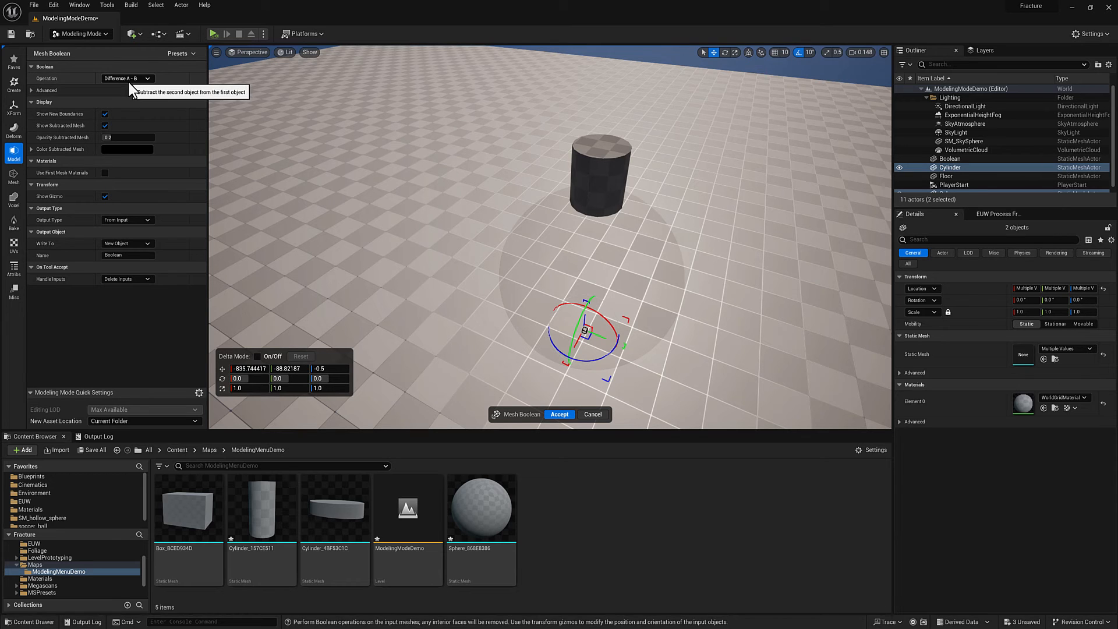
mouse_move(146, 81)
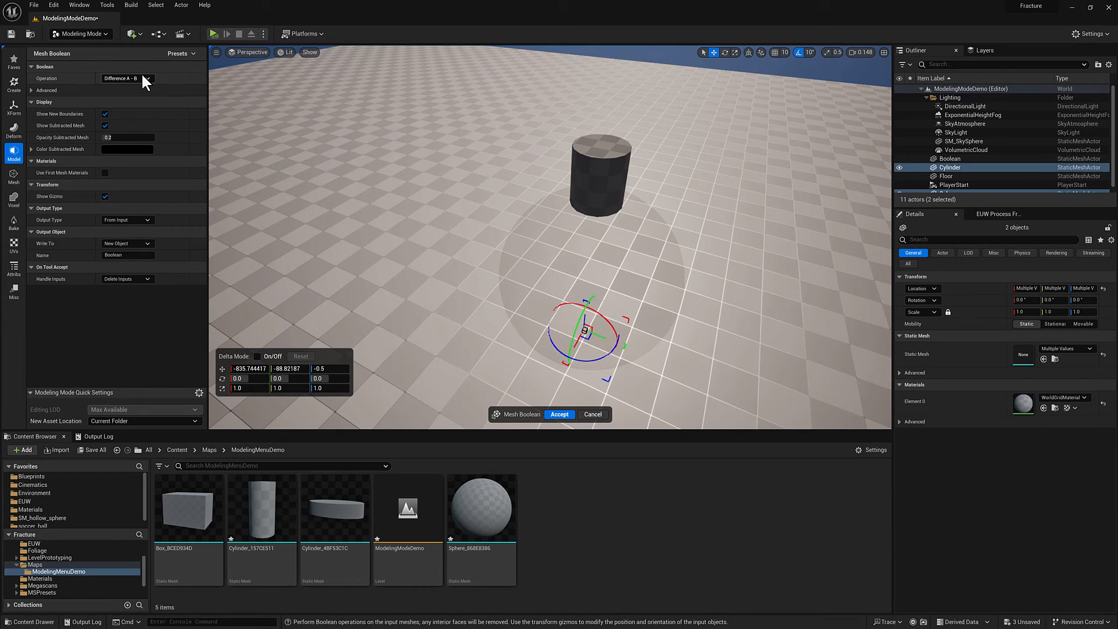
left_click(127, 77)
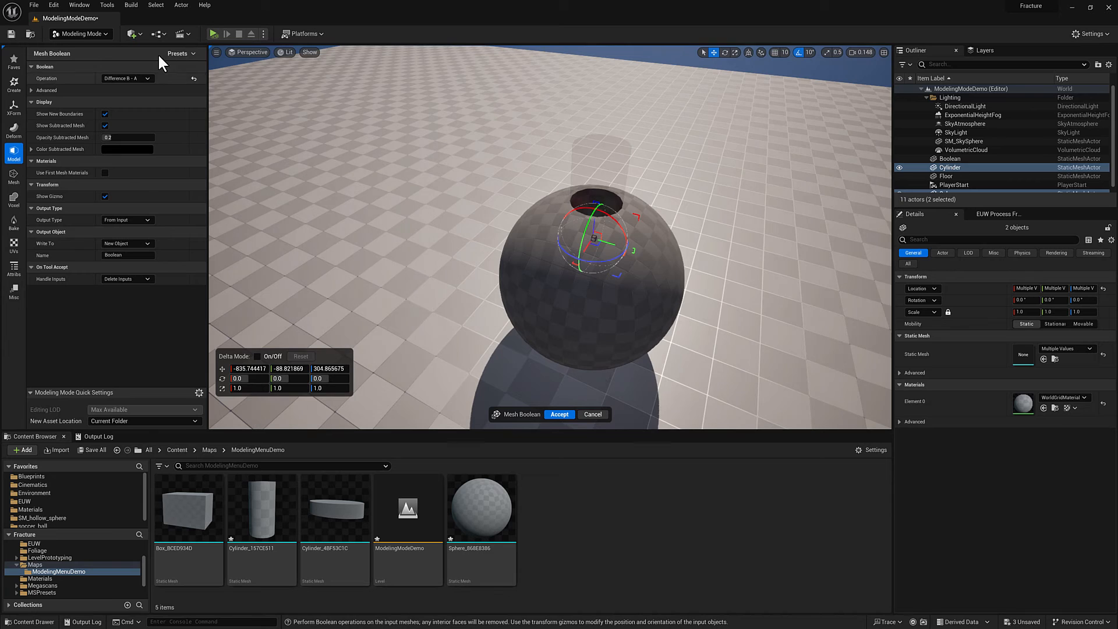
left_click(126, 78)
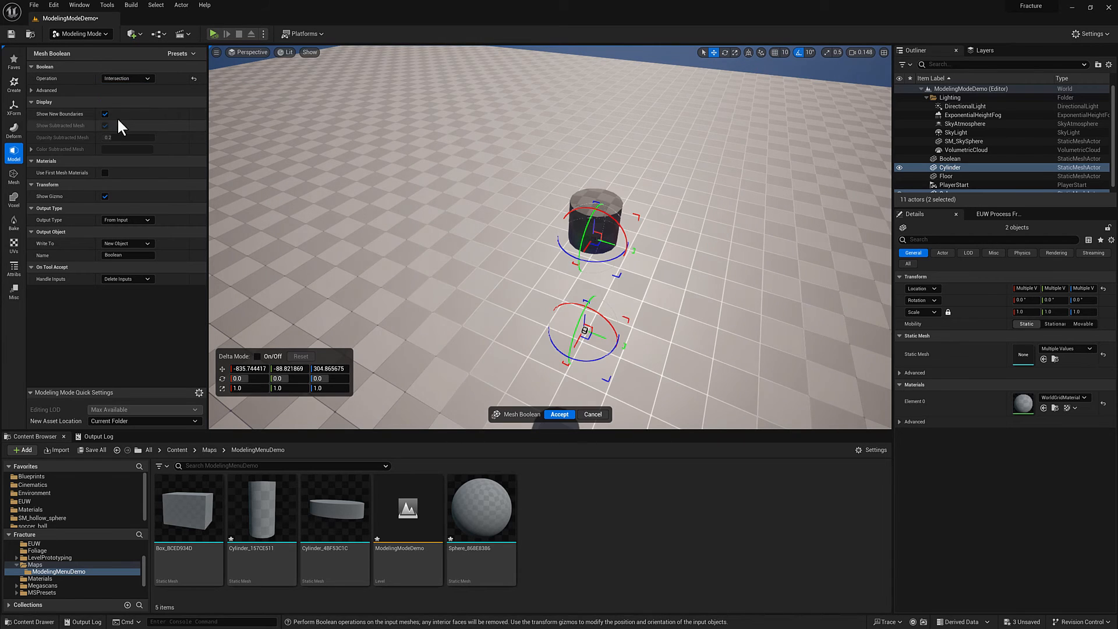
left_click(127, 78)
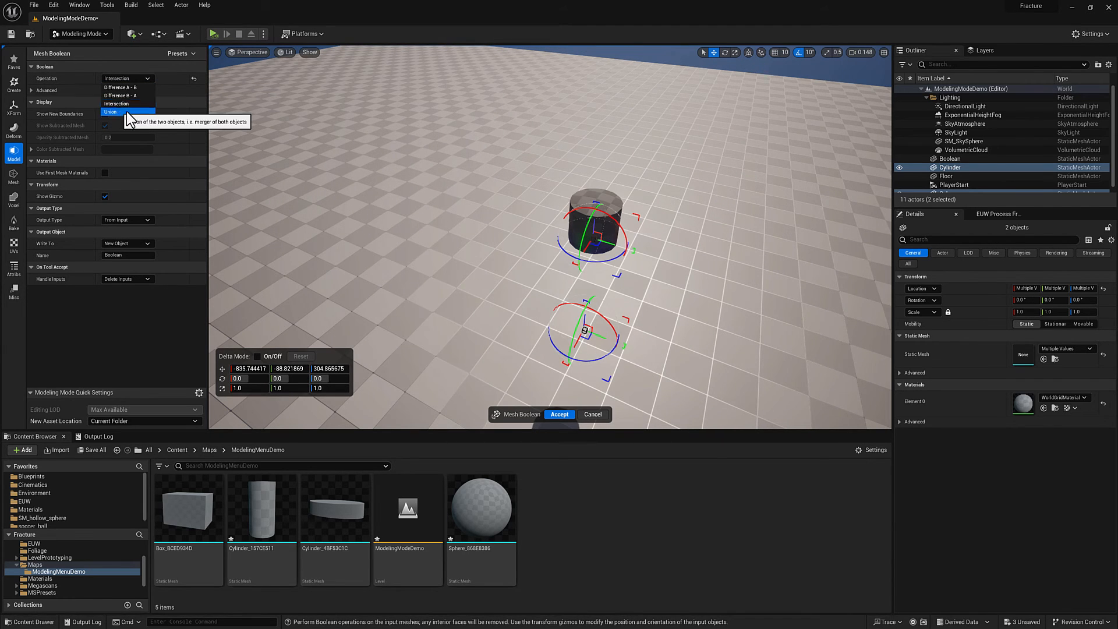
left_click(111, 112)
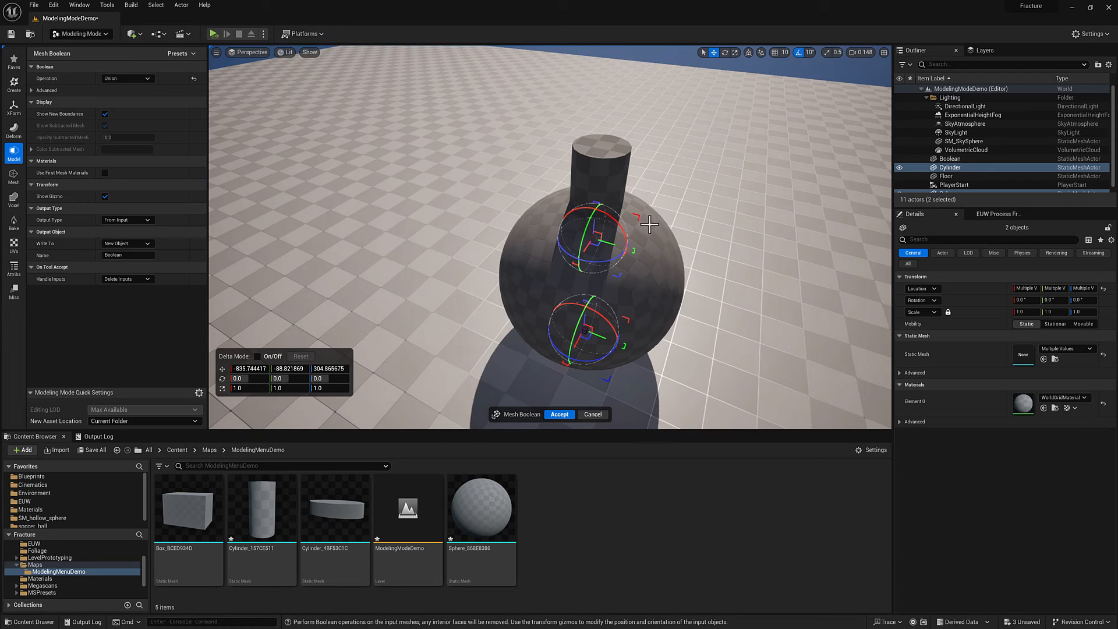
left_click(127, 78)
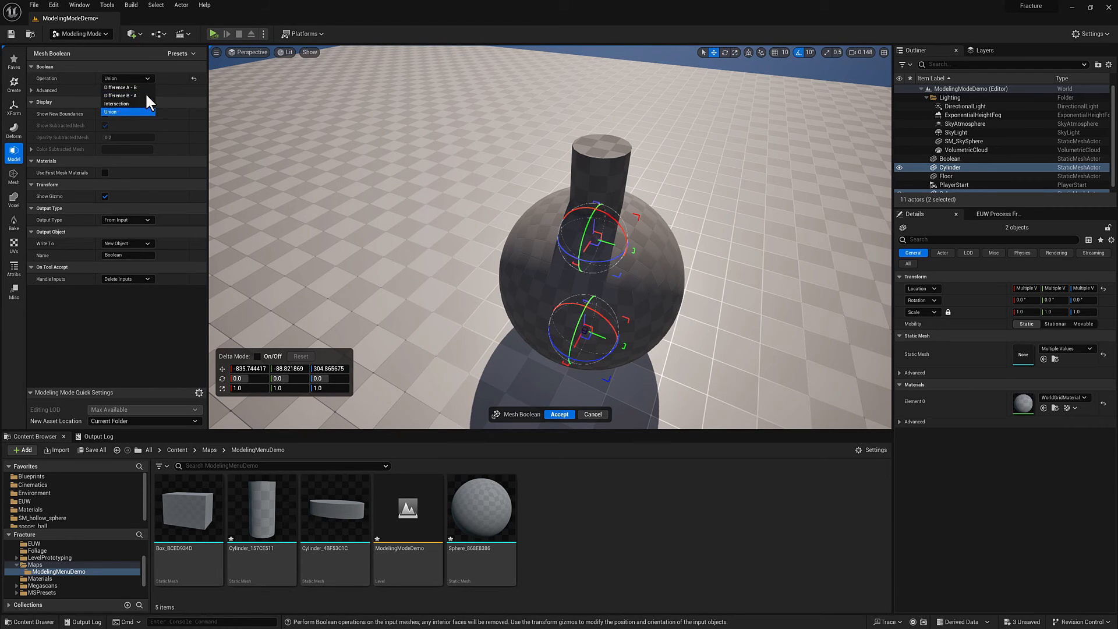
left_click(120, 95)
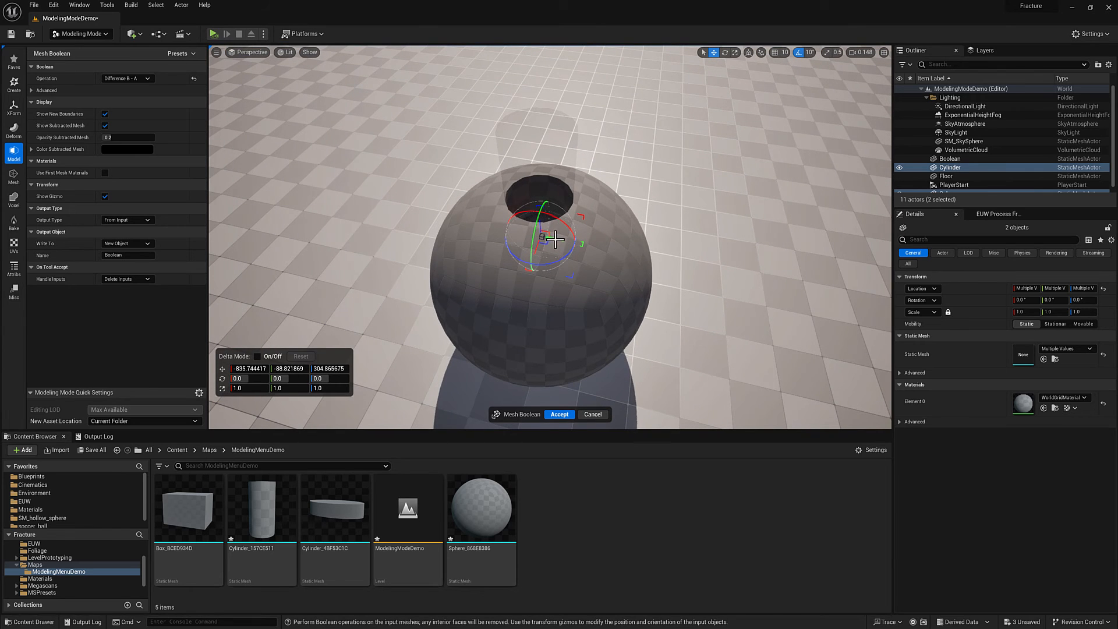
- Widen the cylinder about 4x and stretch it 2x tall, shift it sideways, and accept the Boolean
left_click_drag(555, 239, 494, 223)
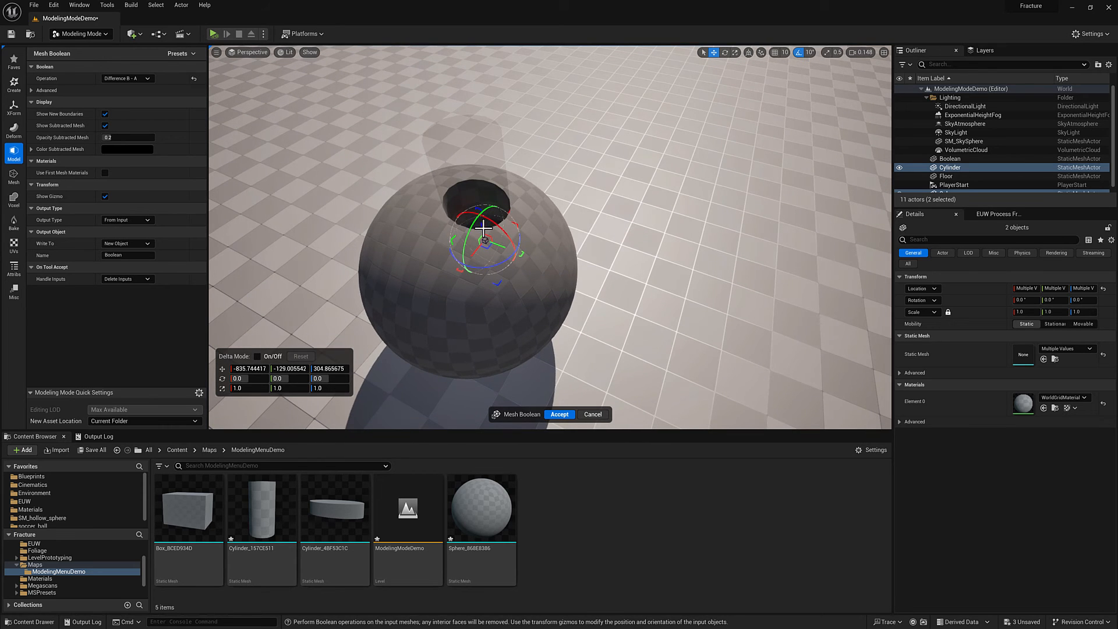
left_click_drag(483, 239, 492, 292)
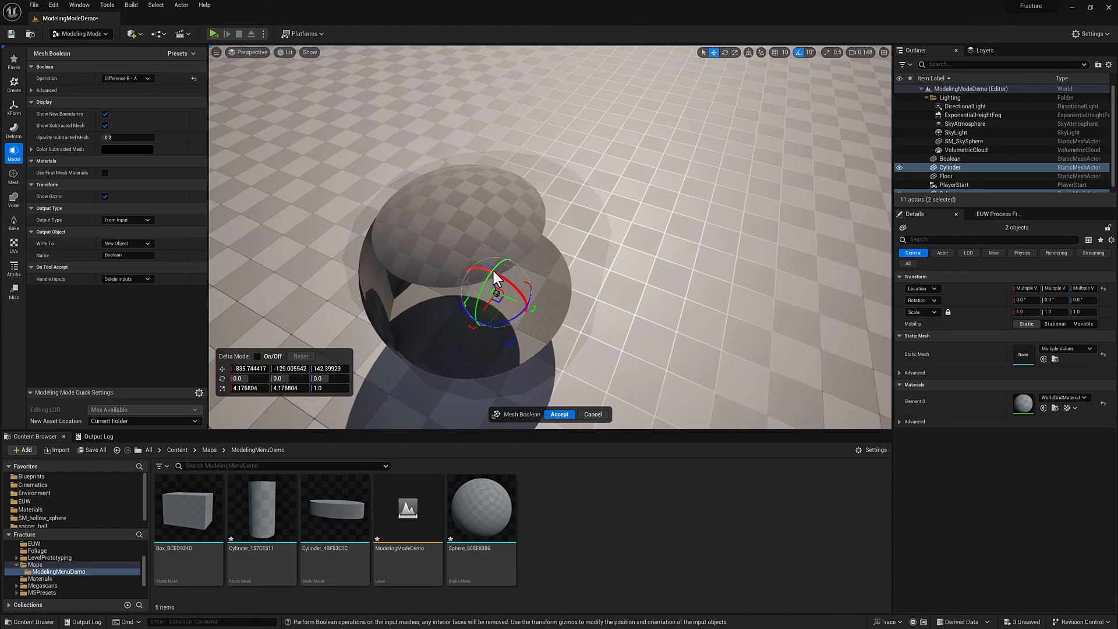
left_click_drag(499, 279, 508, 305)
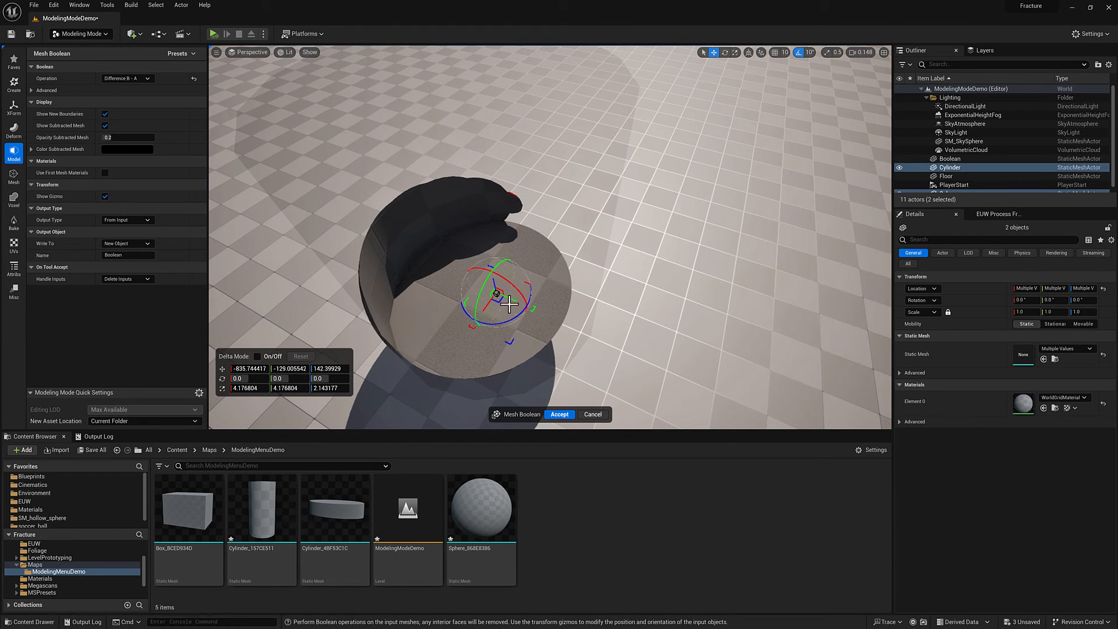
left_click_drag(489, 292, 531, 303)
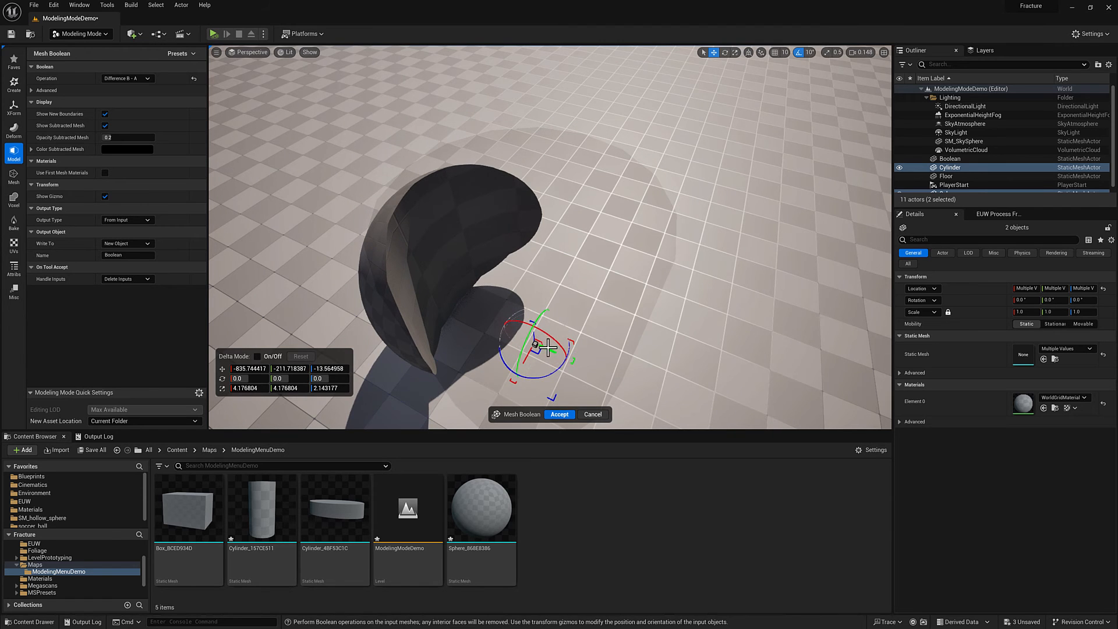
left_click_drag(534, 346, 571, 360)
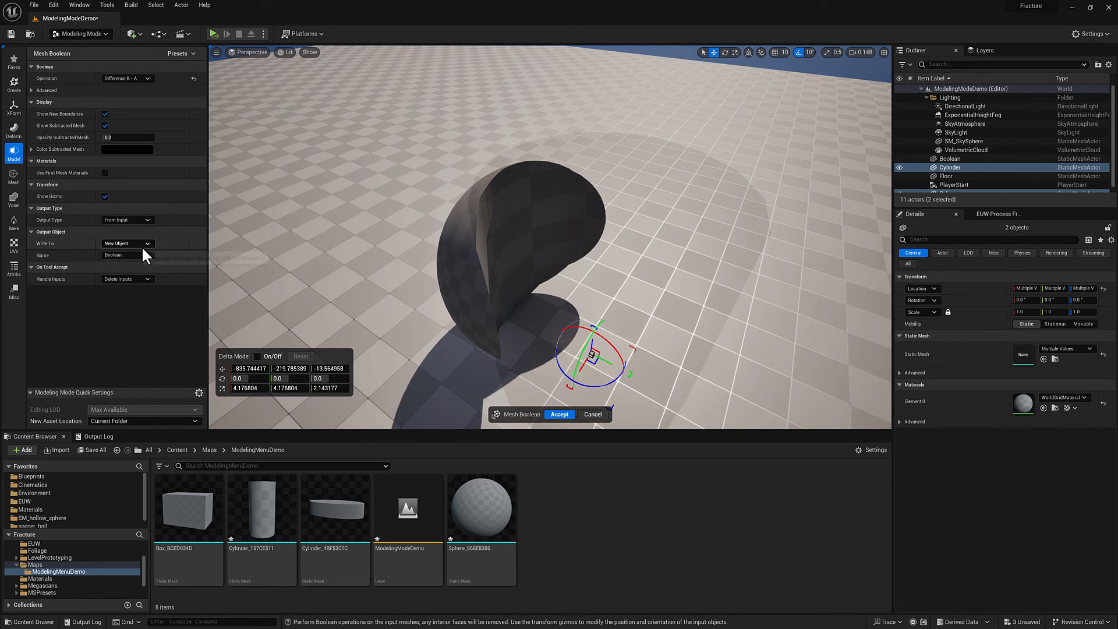
left_click(126, 244)
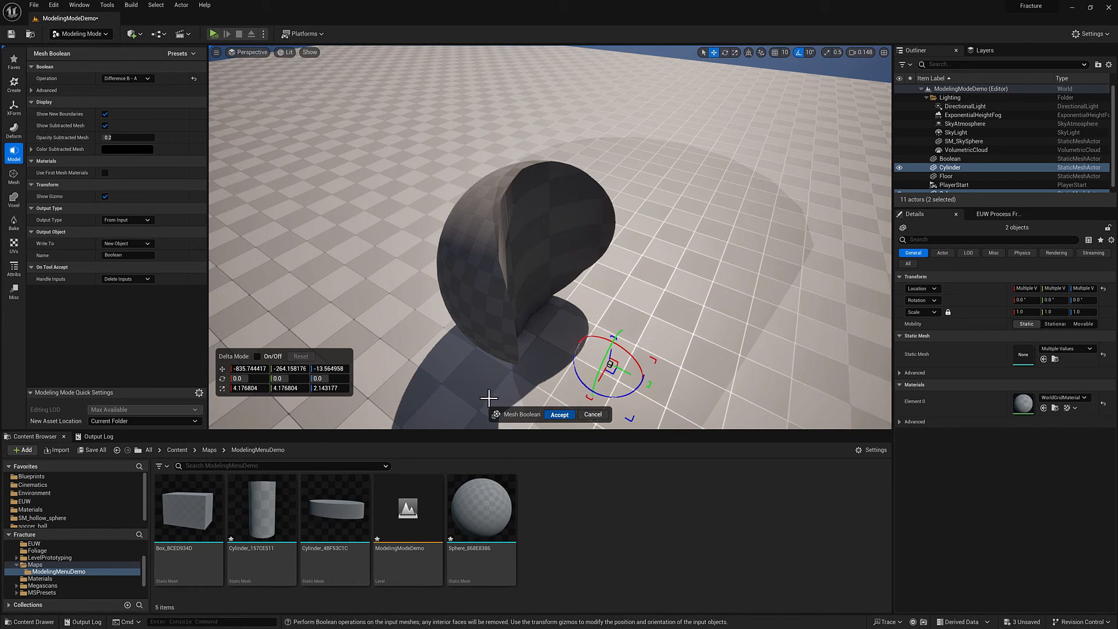
left_click(559, 414)
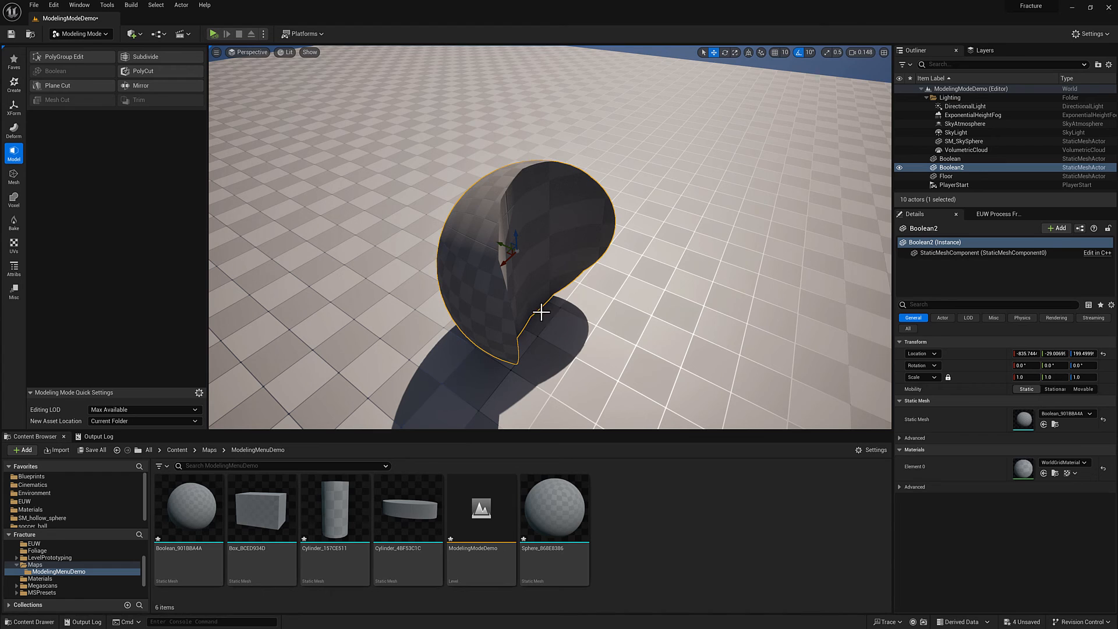
mouse_move(188, 506)
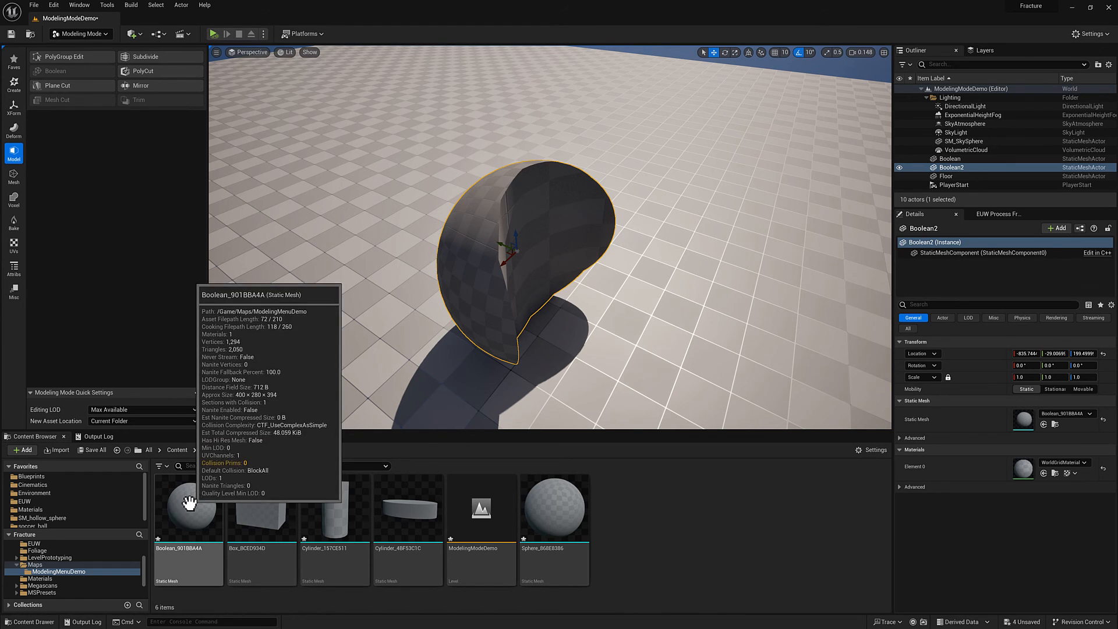
mouse_move(409, 326)
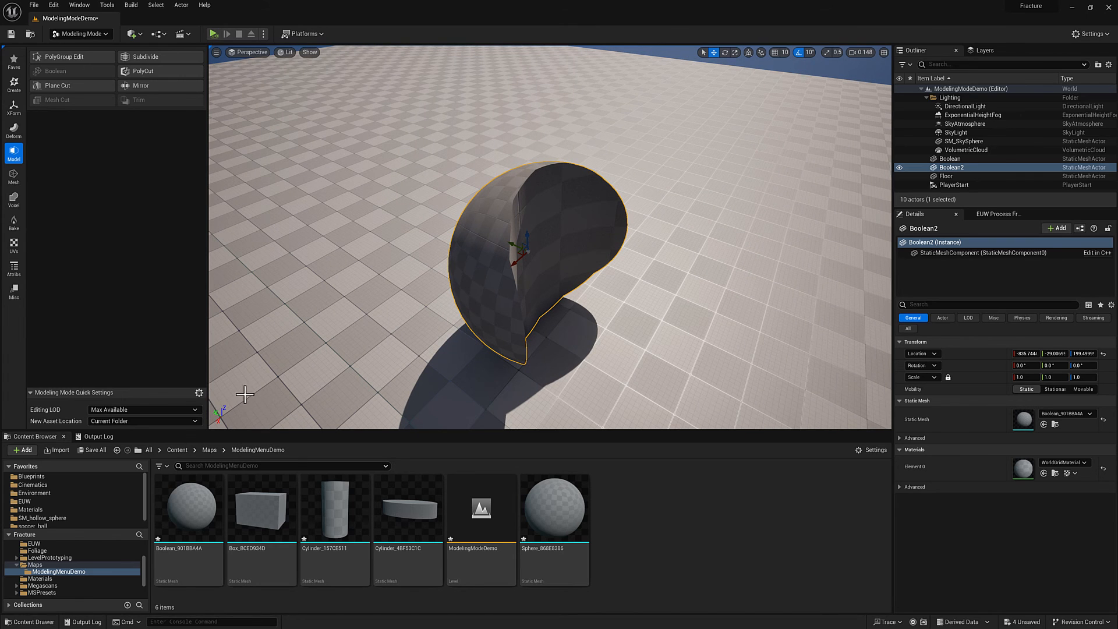
mouse_move(225, 412)
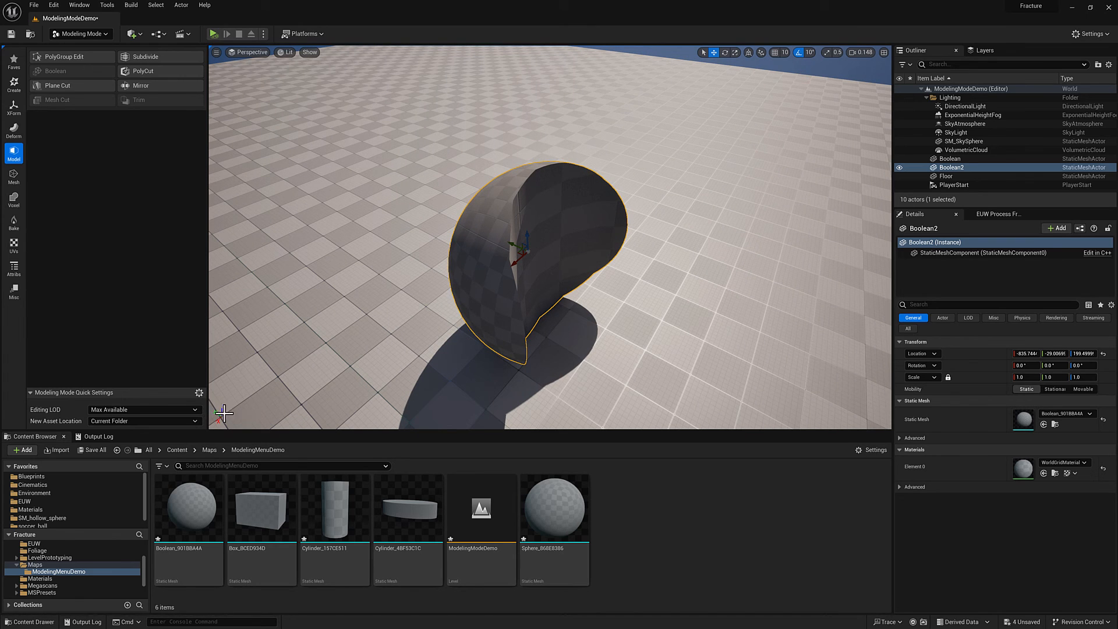
mouse_move(503, 277)
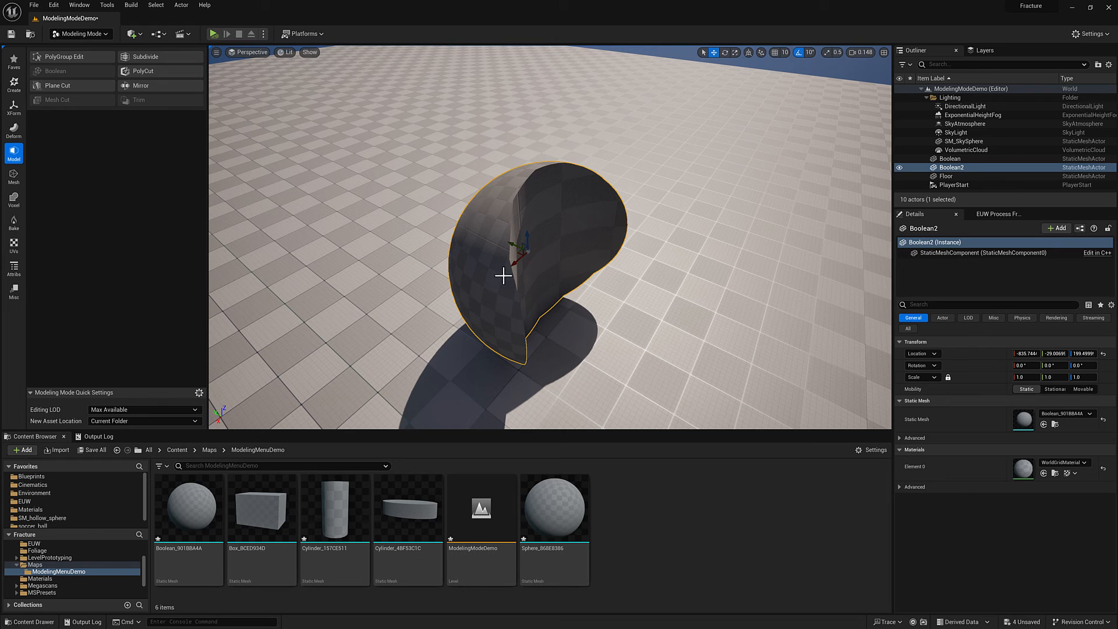
mouse_move(416, 290)
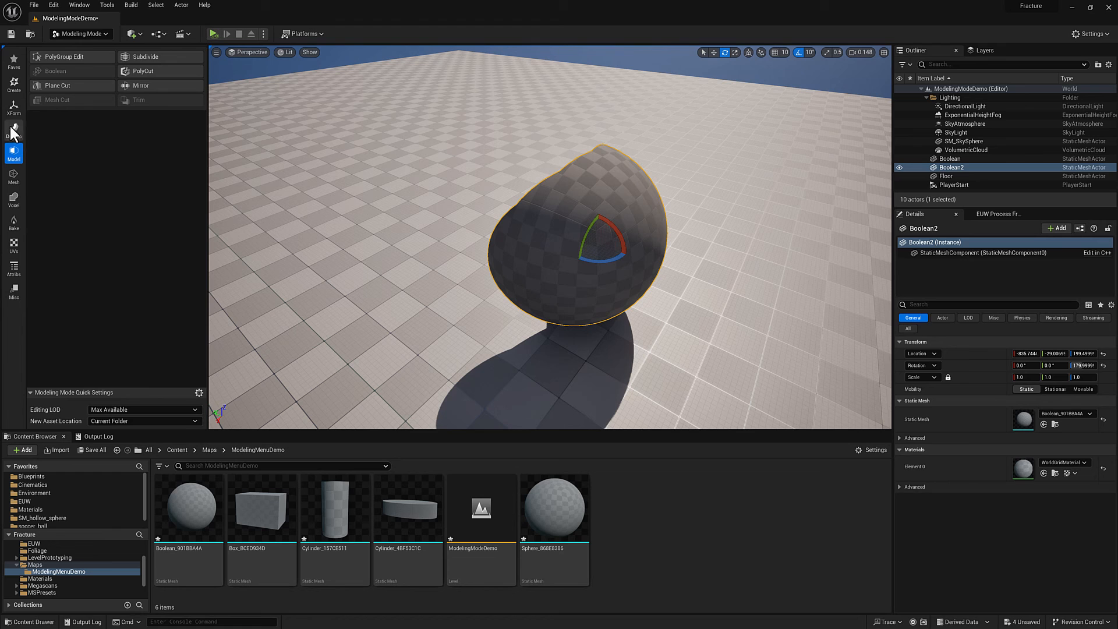
- Bake the Boolean mesh's rotation and scale, then open the Content Browser settings
left_click(13, 107)
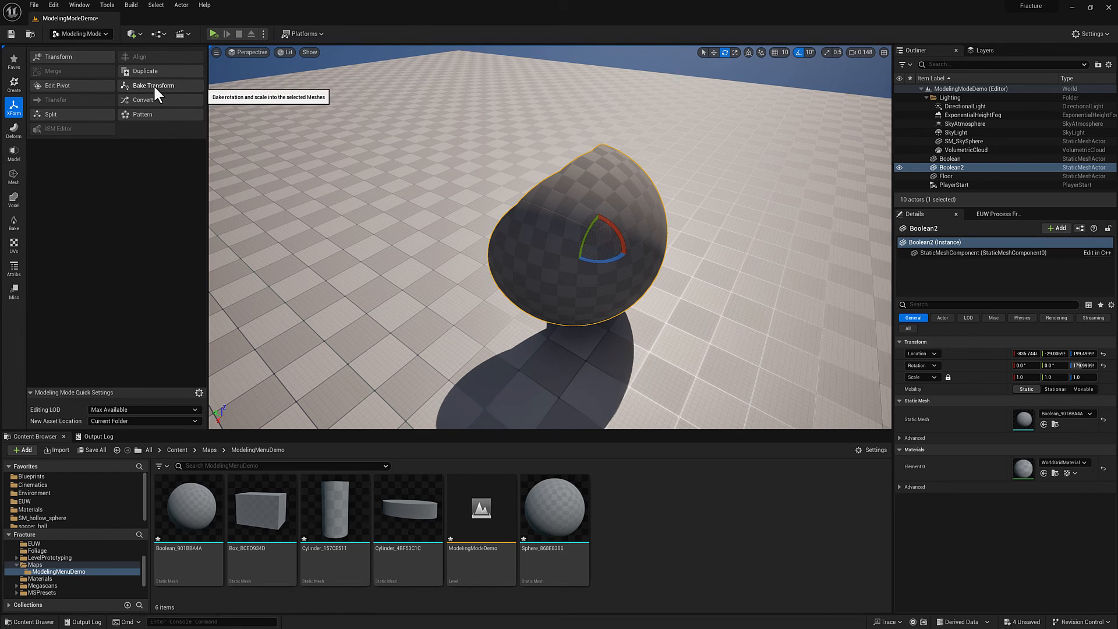
left_click(151, 85)
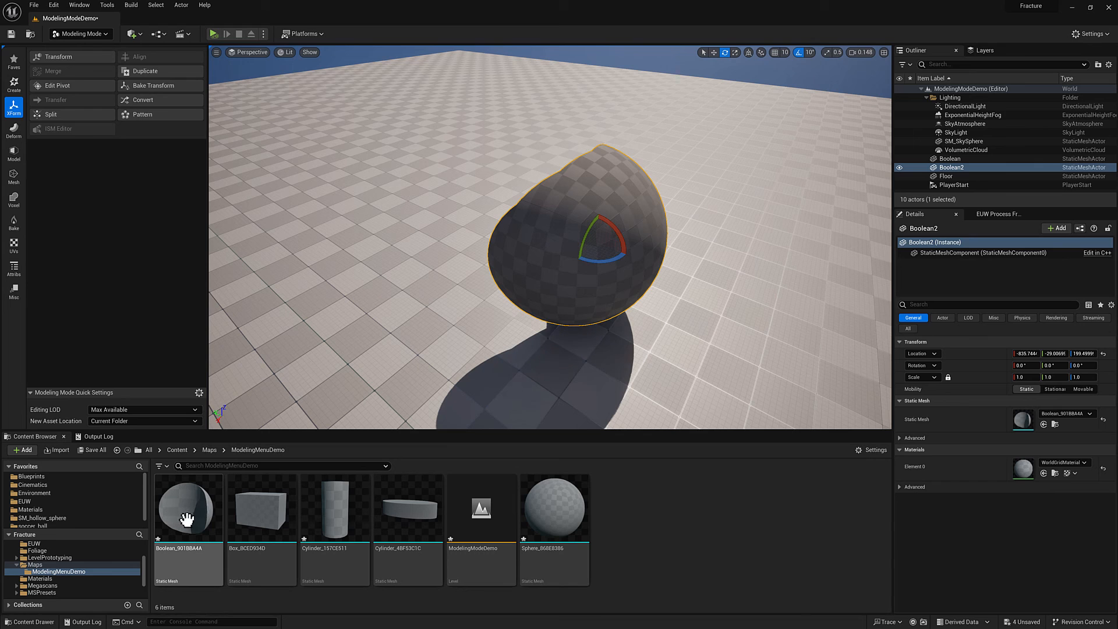
mouse_move(482, 487)
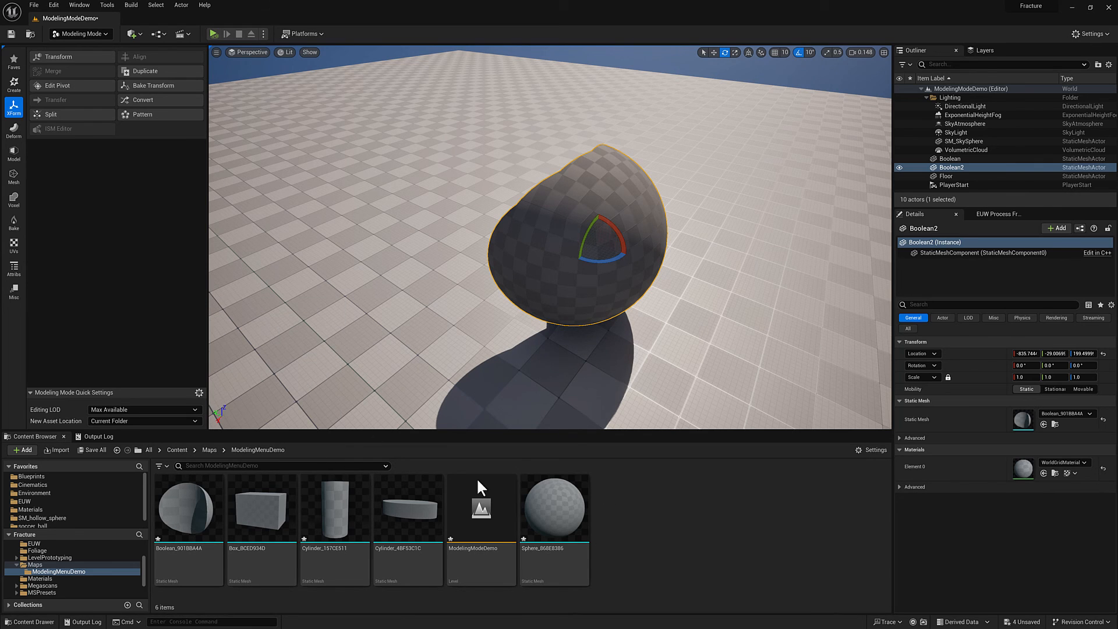
left_click(874, 450)
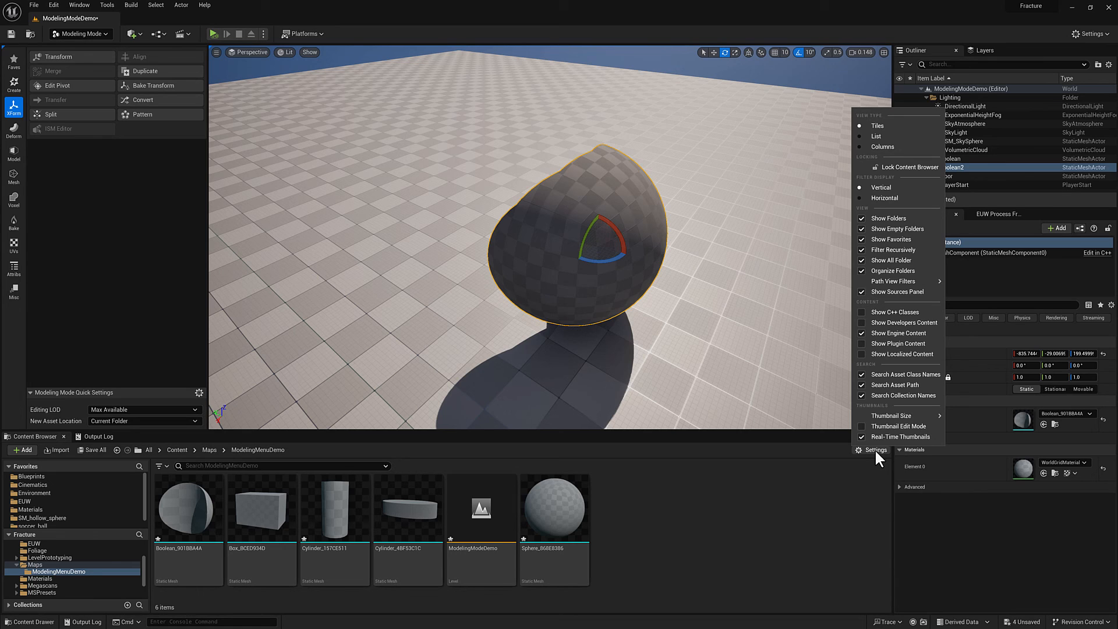
mouse_move(896, 425)
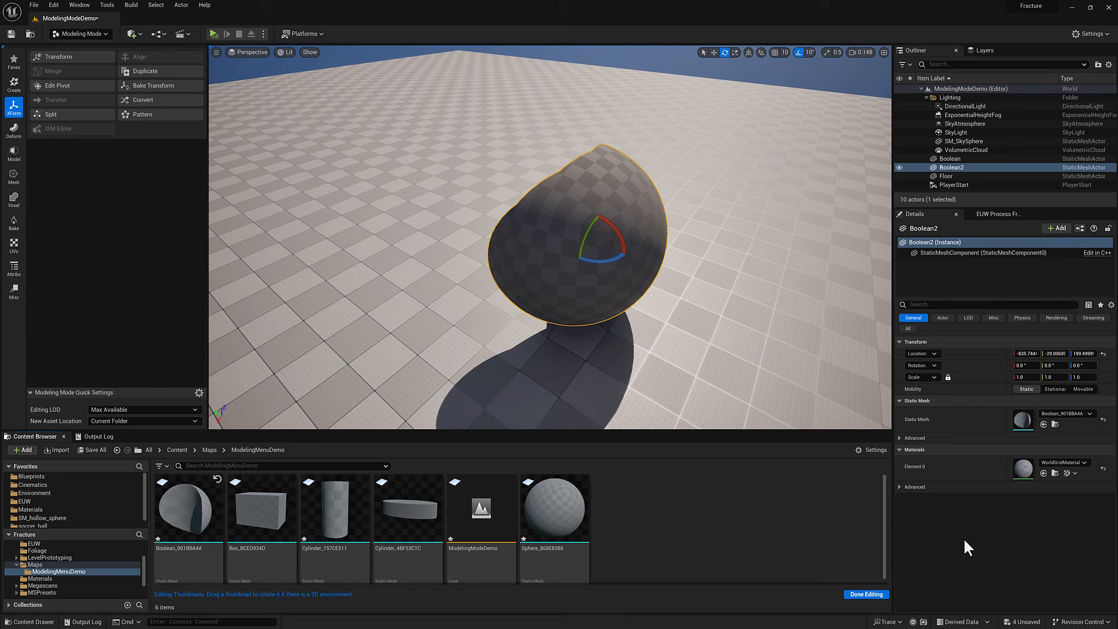
- Finish thumbnail editing so the Boolean asset thumbnail shows the carved shell
left_click(944, 176)
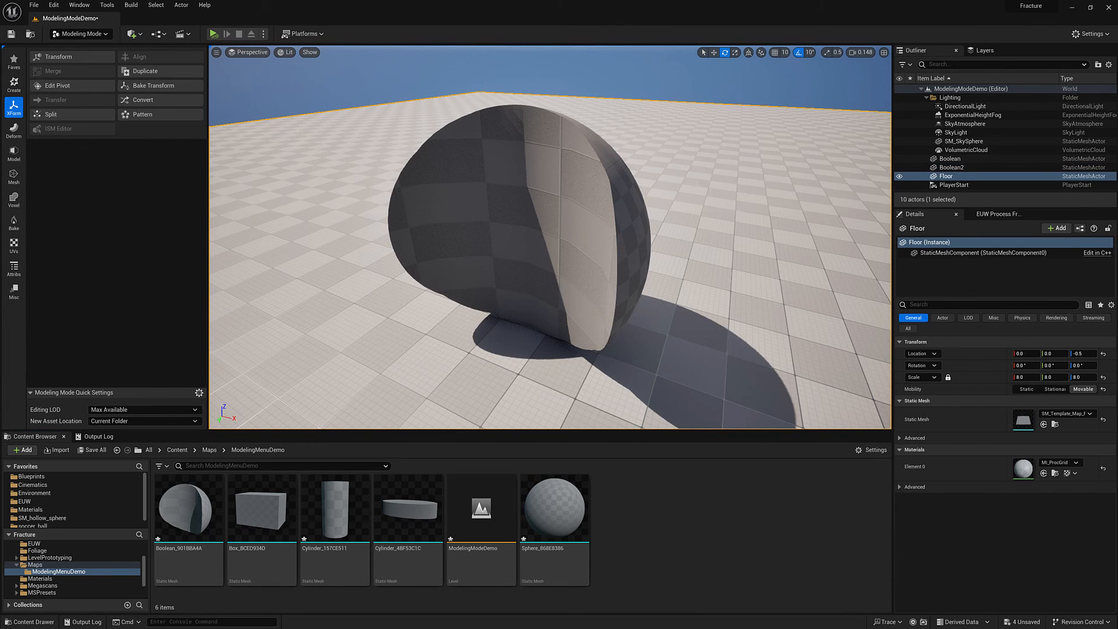